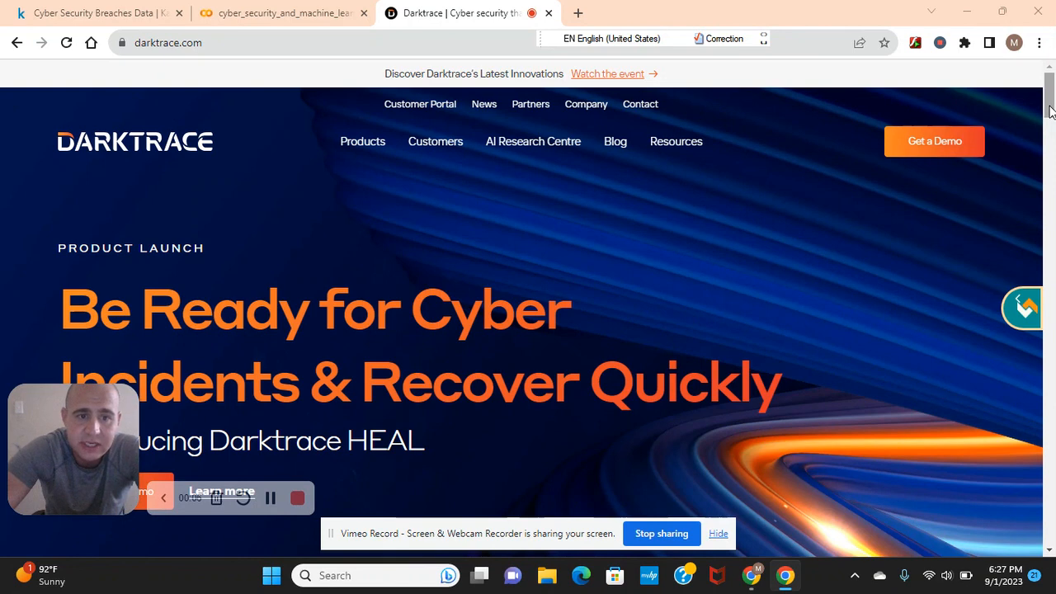
# - Scroll the Darktrace homepage past the Las Vegas case study and blog posts to the 130 / 8,800 / 110 statistics
pyautogui.scroll(-3)
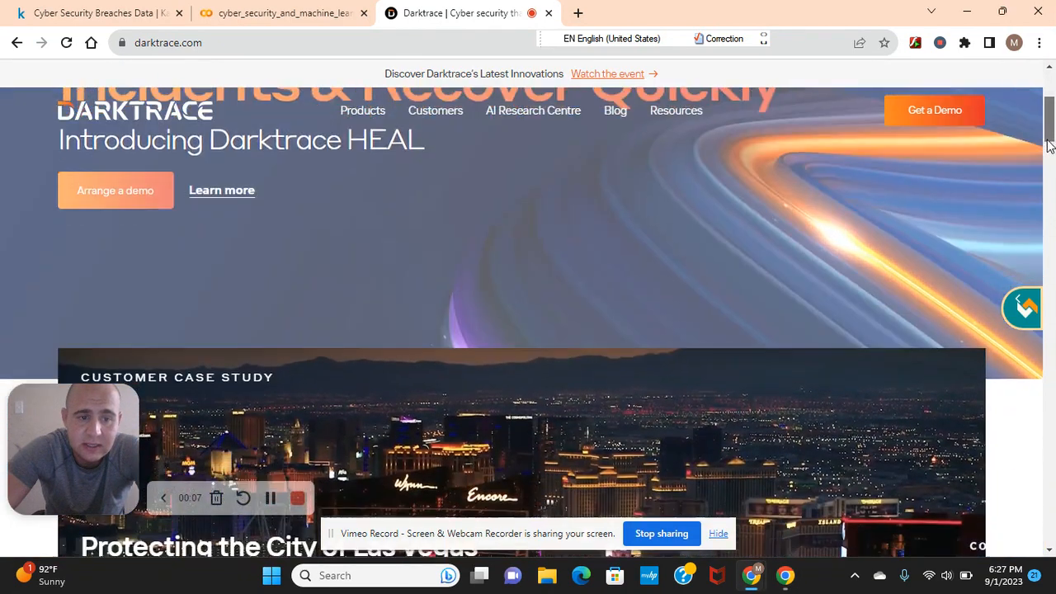
pyautogui.scroll(-3)
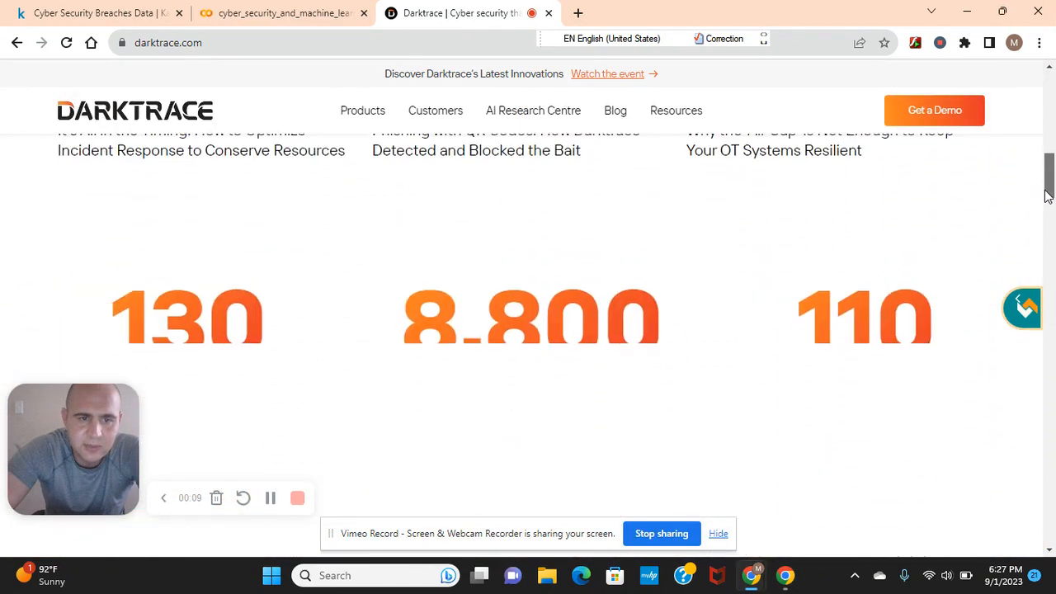
pyautogui.scroll(3)
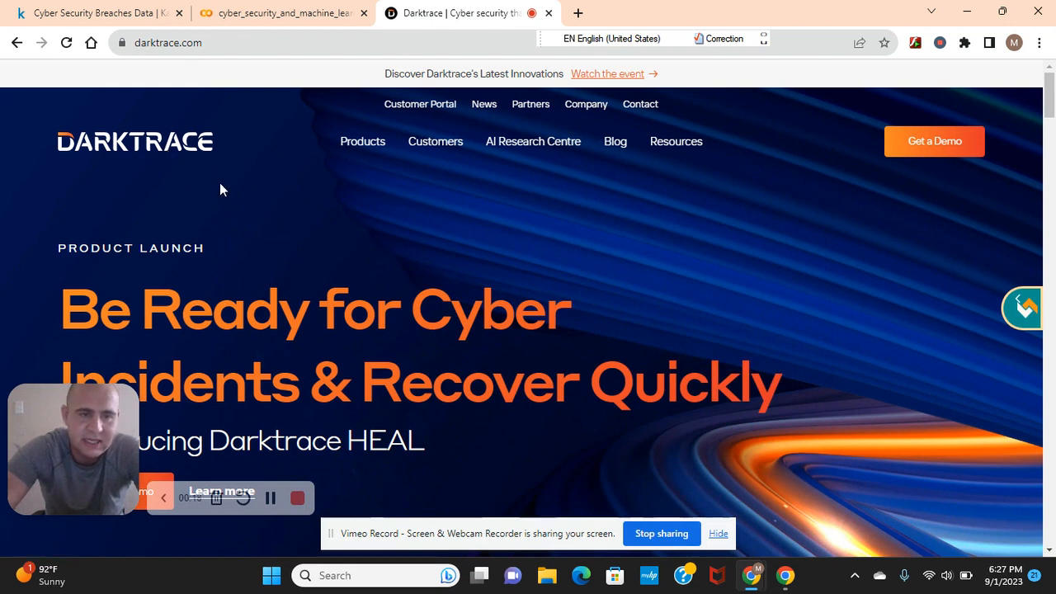
pyautogui.moveTo(185, 196)
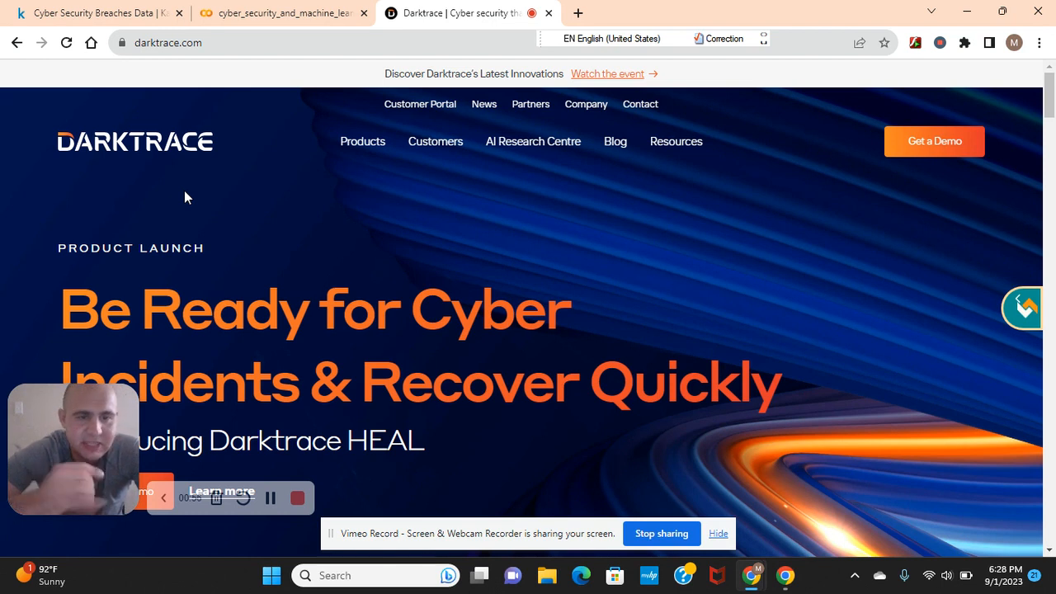
pyautogui.moveTo(333, 291)
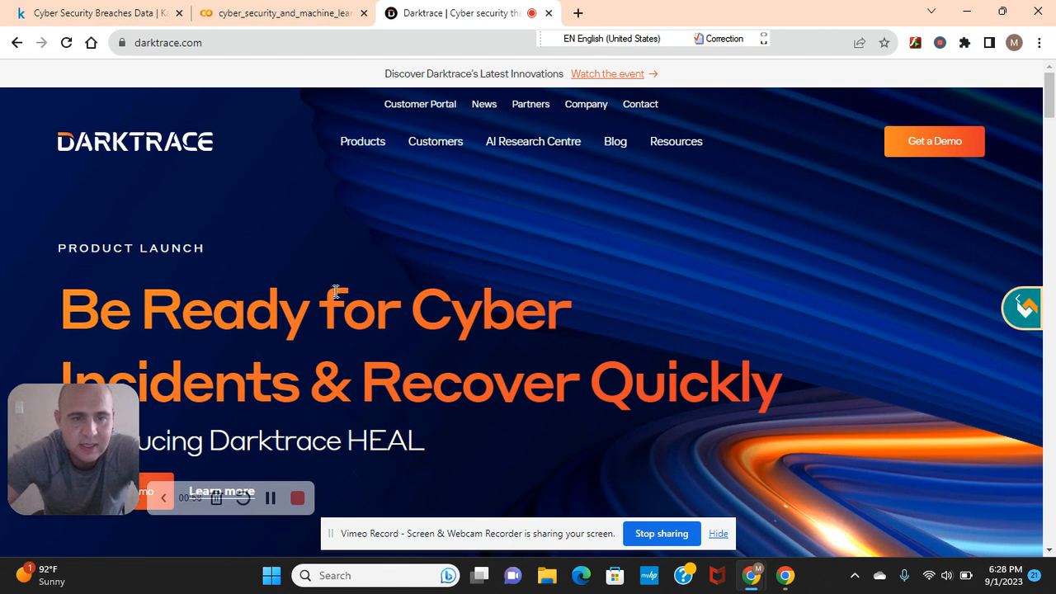
pyautogui.moveTo(317, 305)
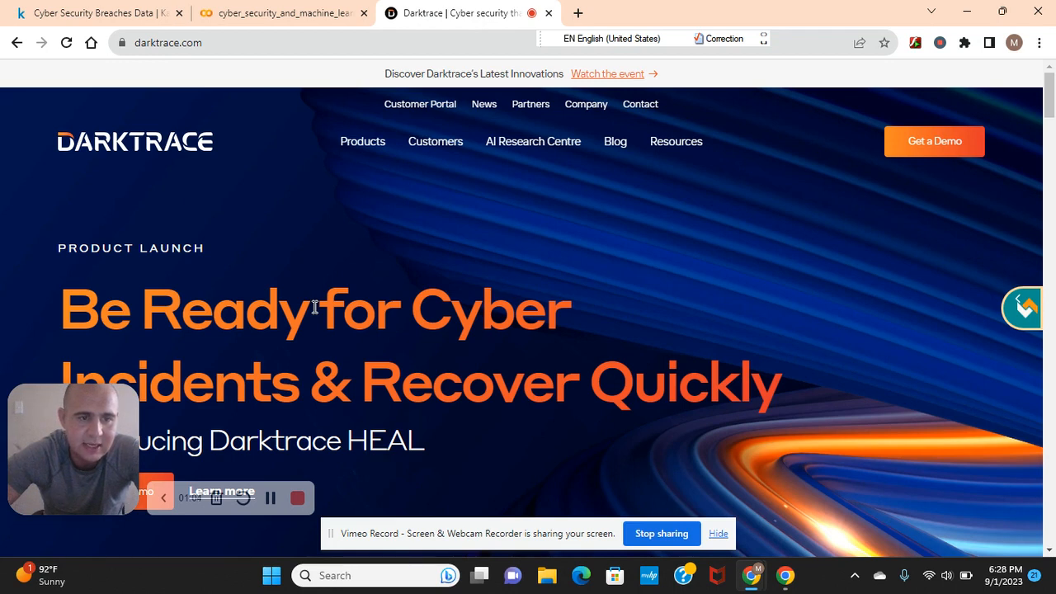
pyautogui.moveTo(320, 310)
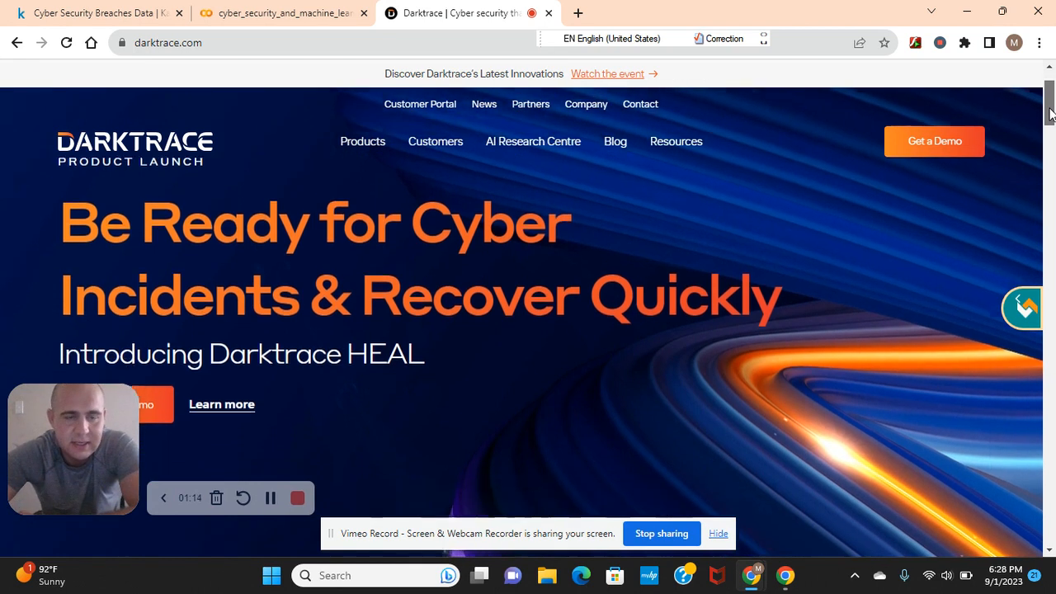
pyautogui.scroll(-3)
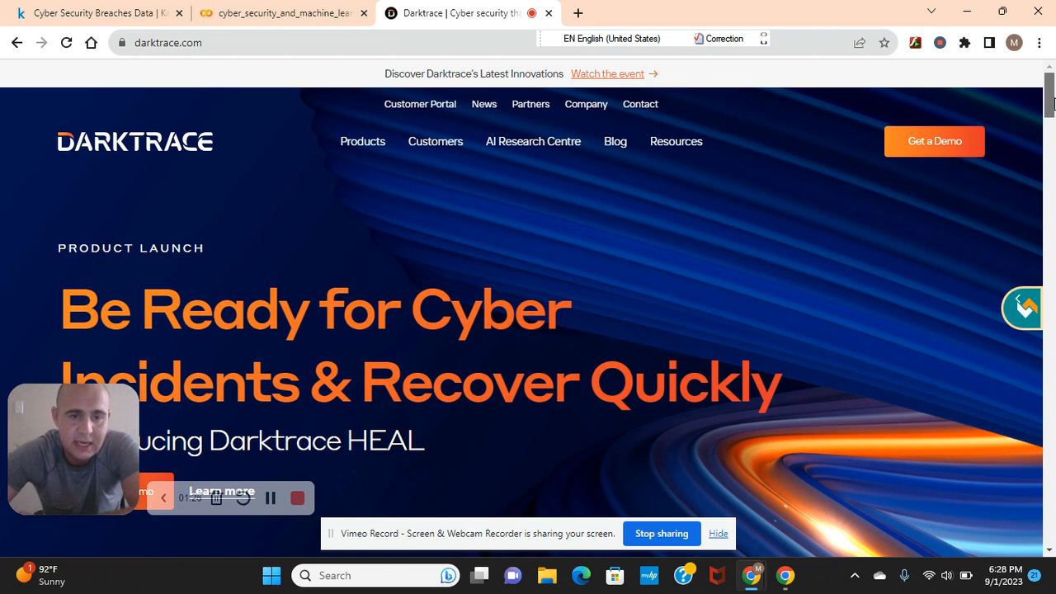
pyautogui.scroll(3)
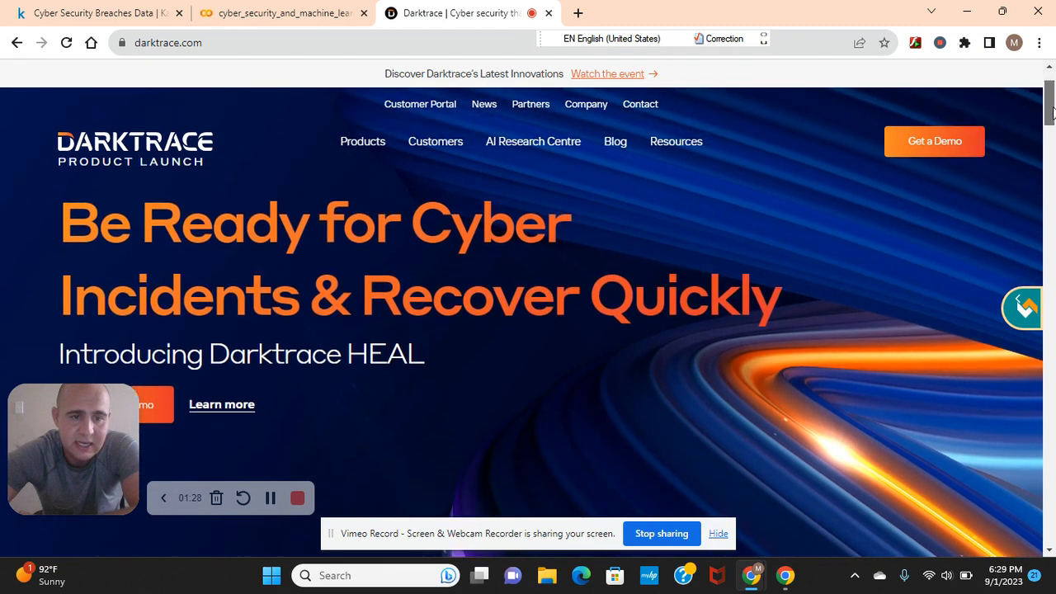
pyautogui.scroll(-3)
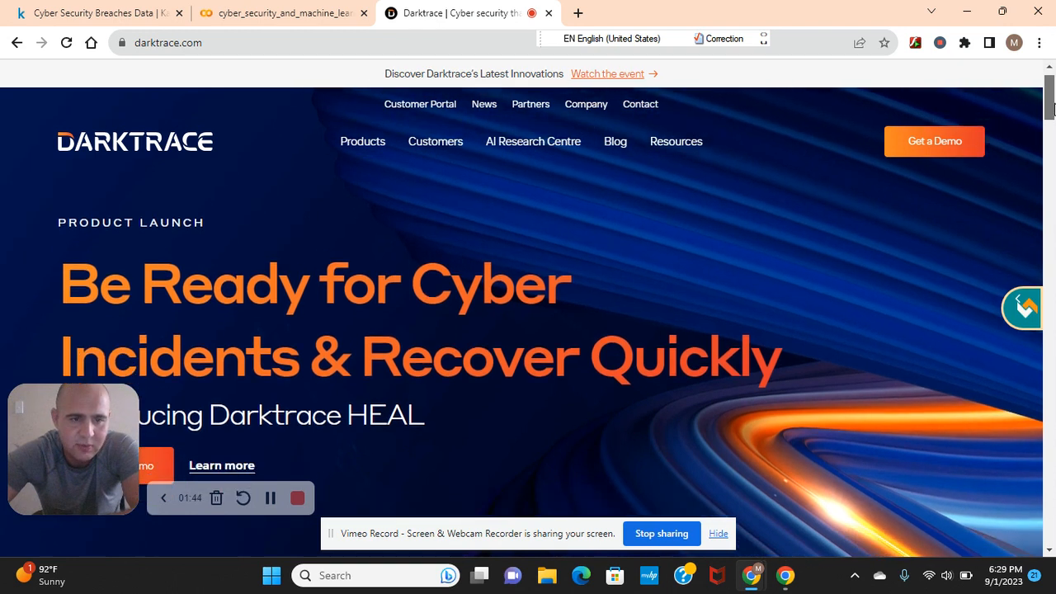
pyautogui.scroll(-3)
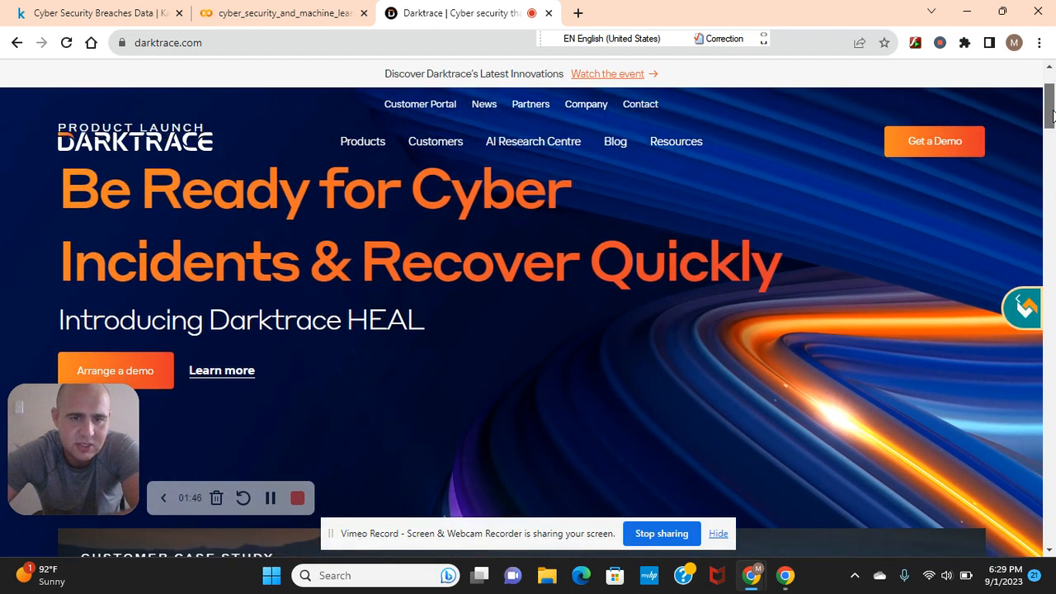
pyautogui.scroll(-3)
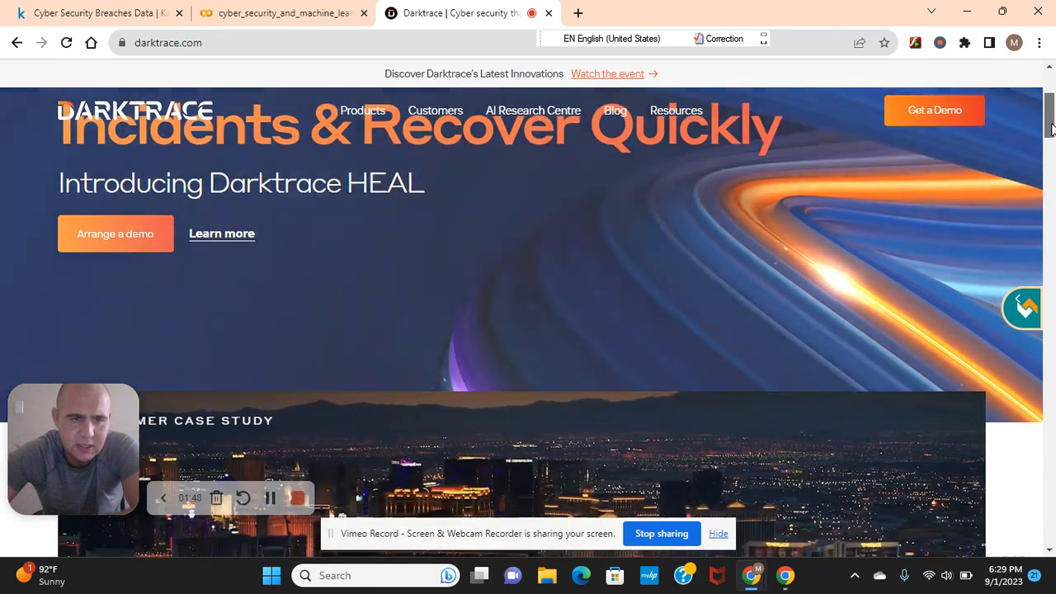
pyautogui.scroll(-3)
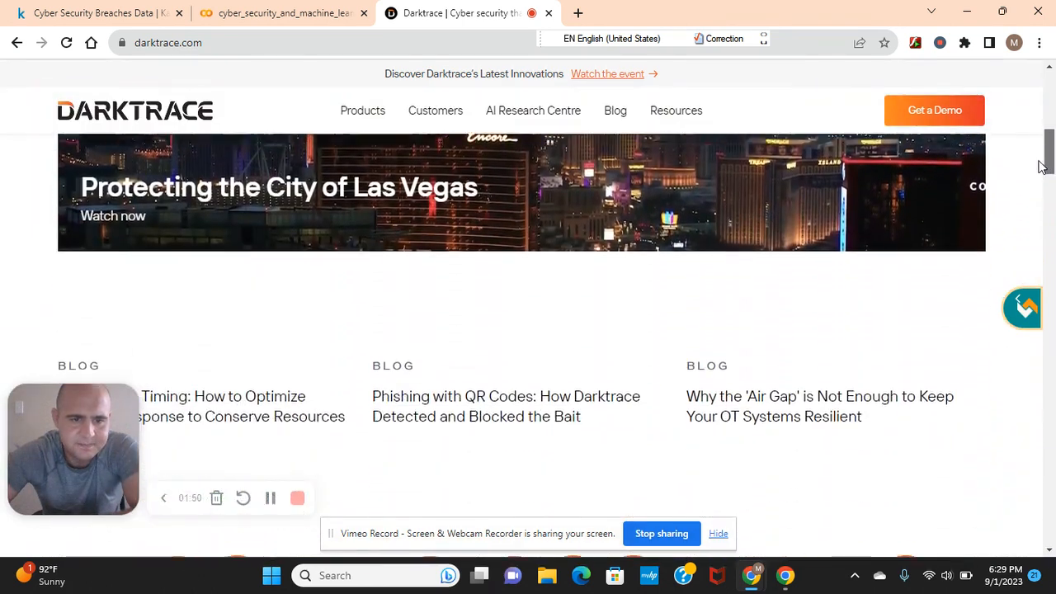
pyautogui.scroll(-3)
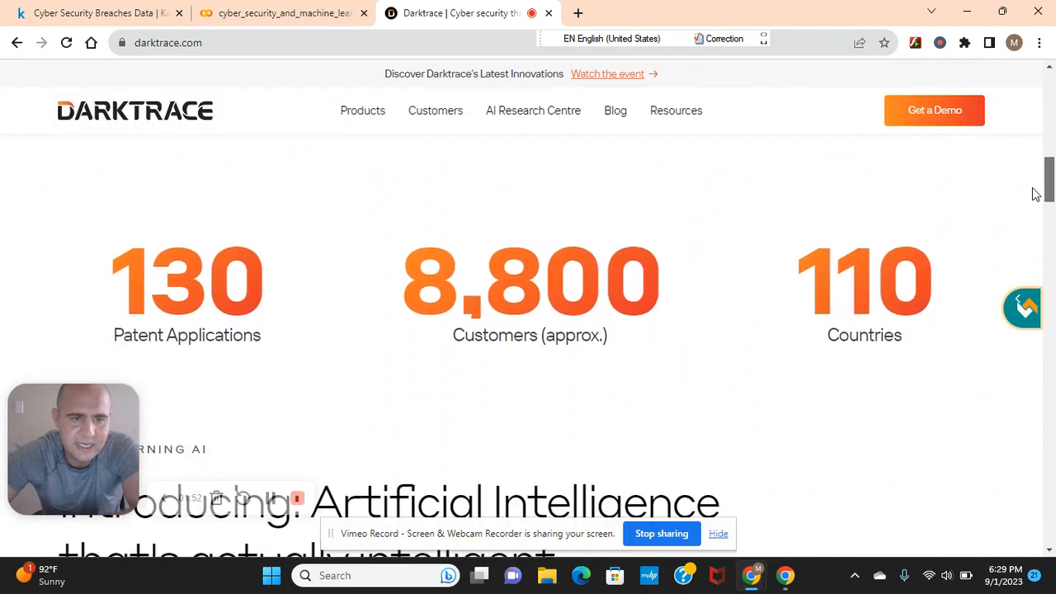
pyautogui.scroll(-3)
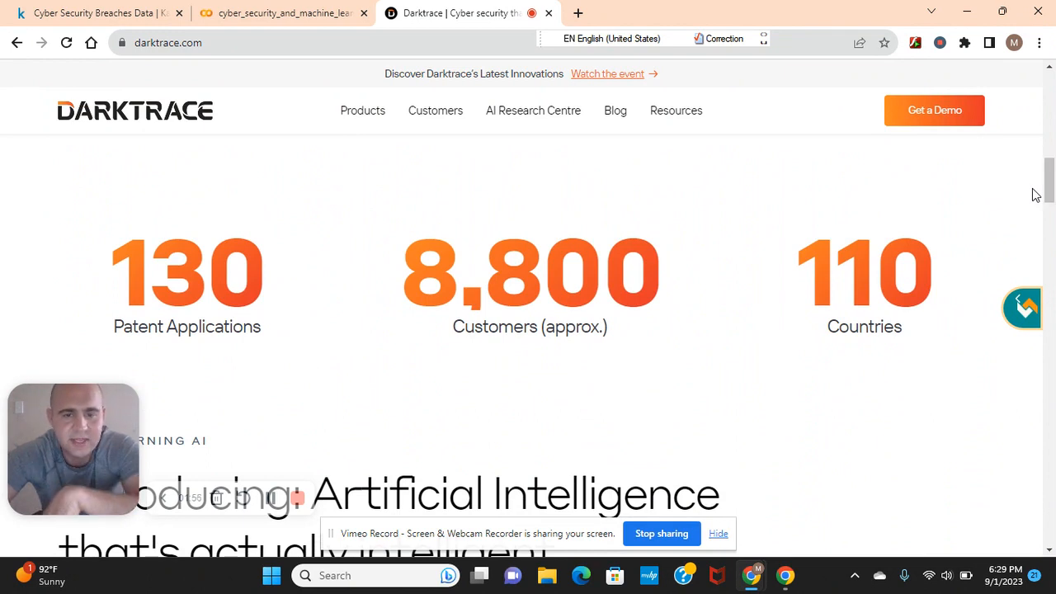
pyautogui.moveTo(631, 274)
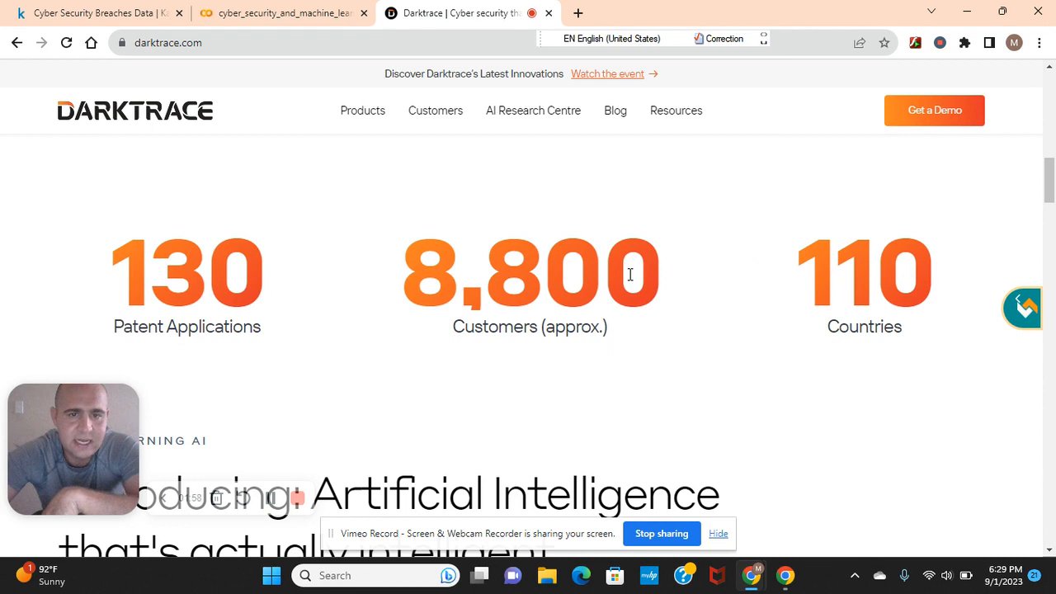
pyautogui.moveTo(644, 282)
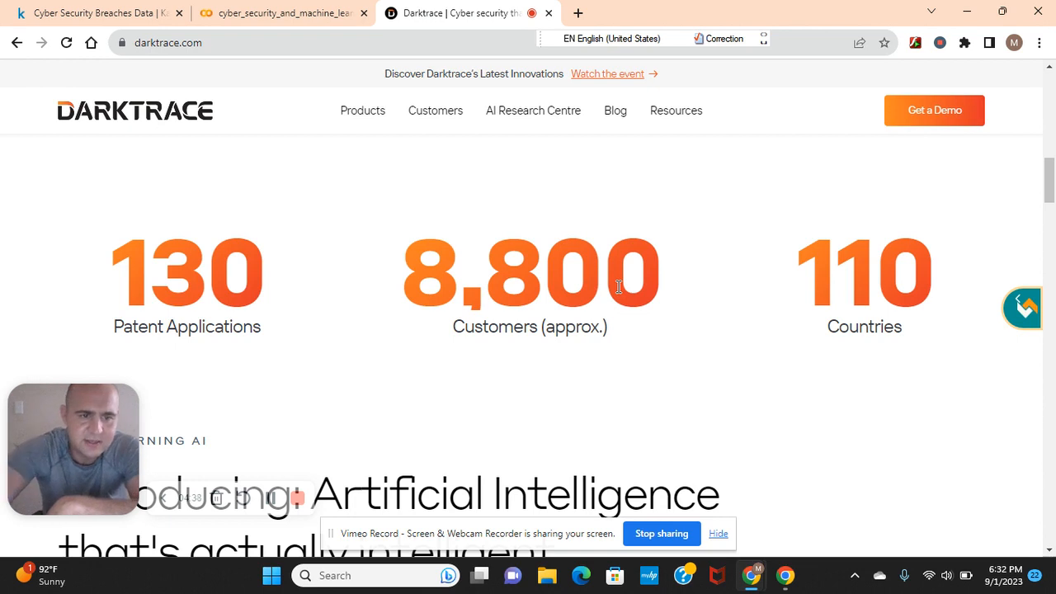
pyautogui.moveTo(753, 172)
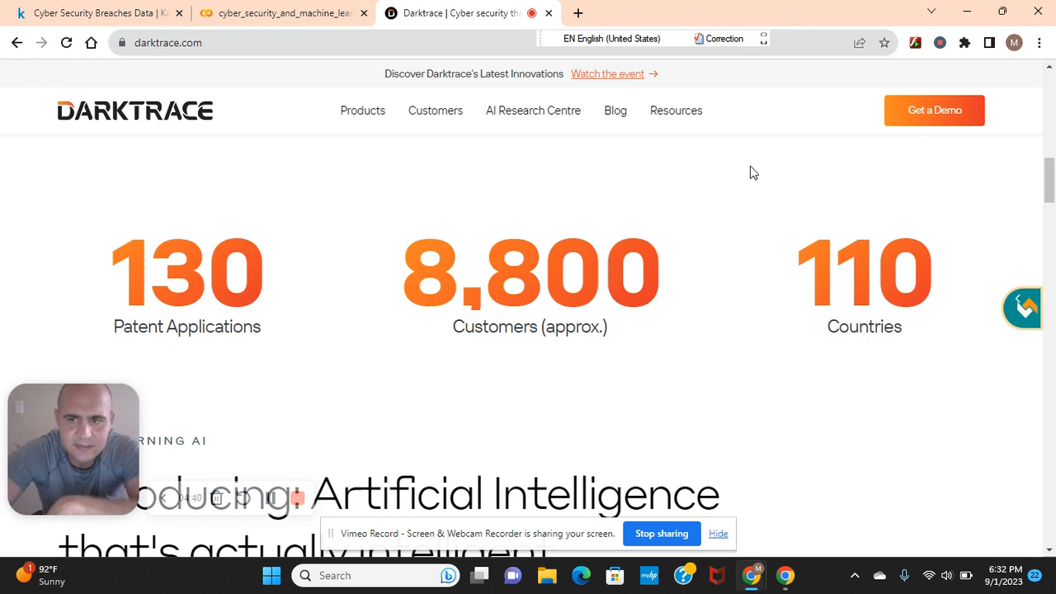
# - Scroll to the 'Self-Learning AI: Introducing Artificial Intelligence that's actually intelligent' section
pyautogui.scroll(-3)
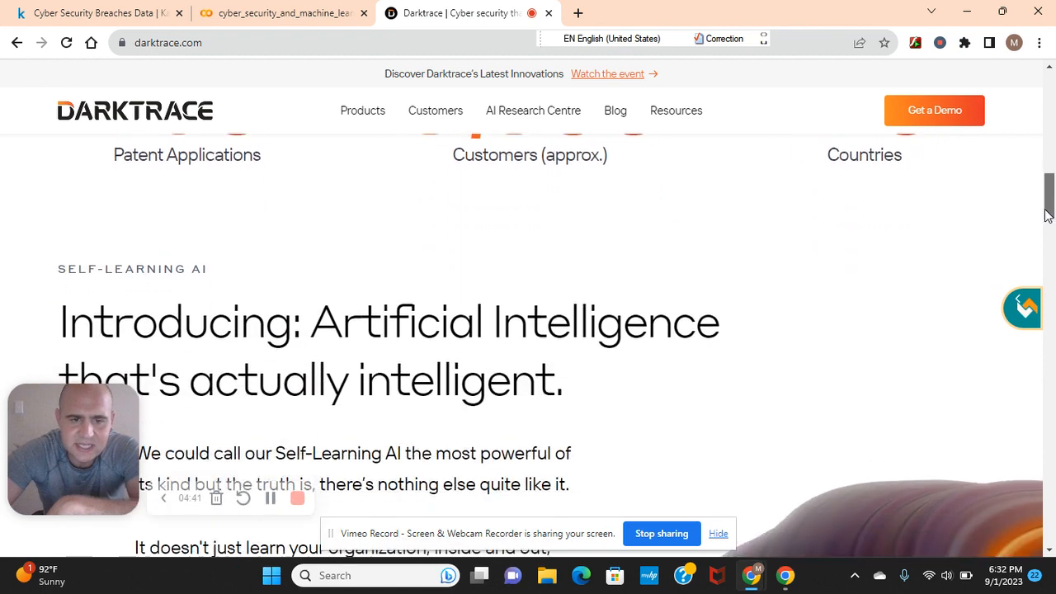
pyautogui.scroll(-3)
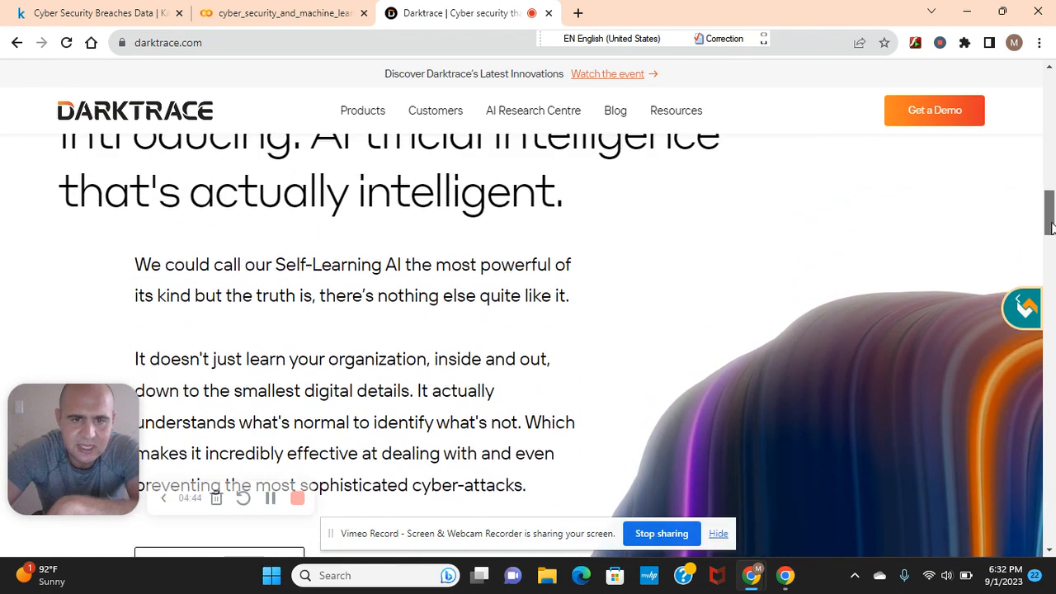
pyautogui.scroll(3)
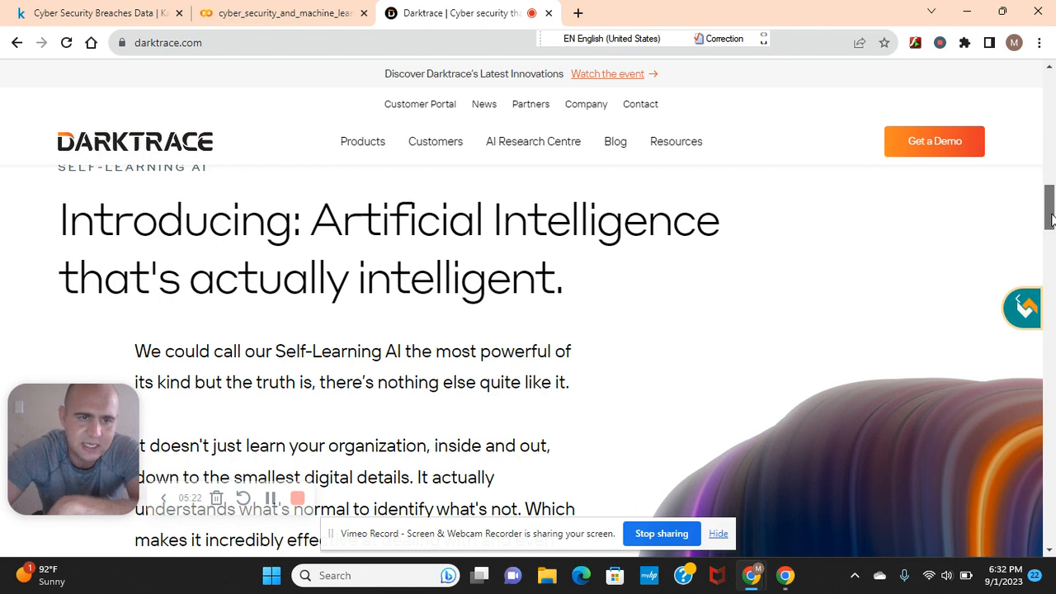
pyautogui.scroll(-3)
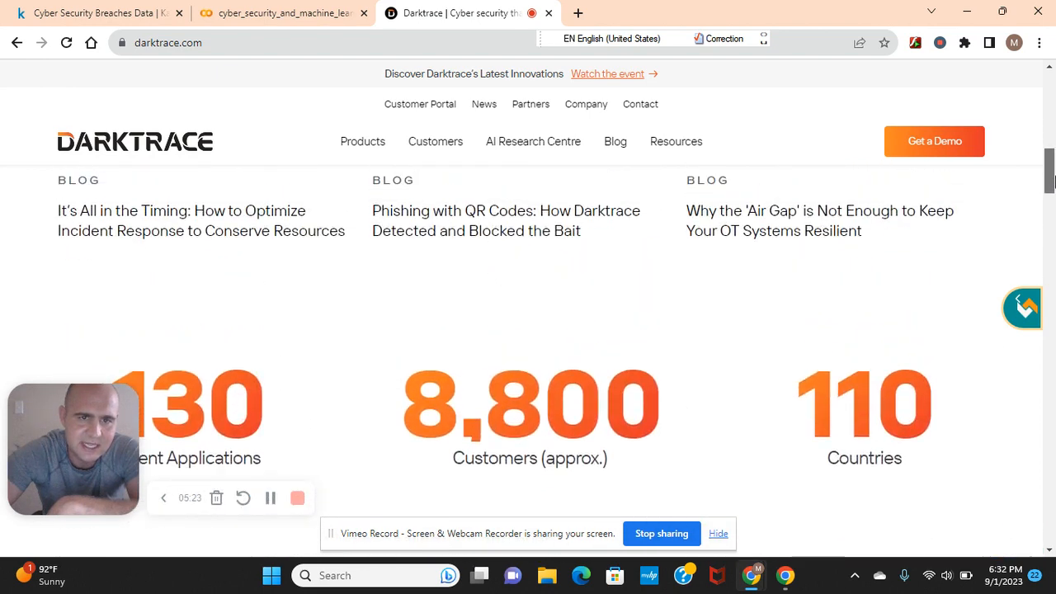
pyautogui.scroll(3)
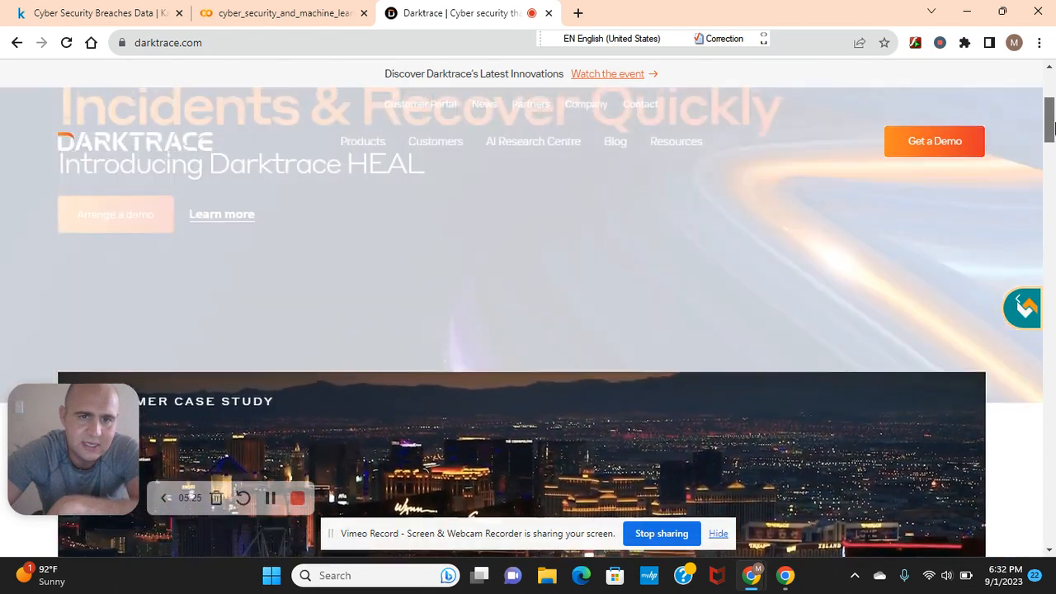
pyautogui.scroll(3)
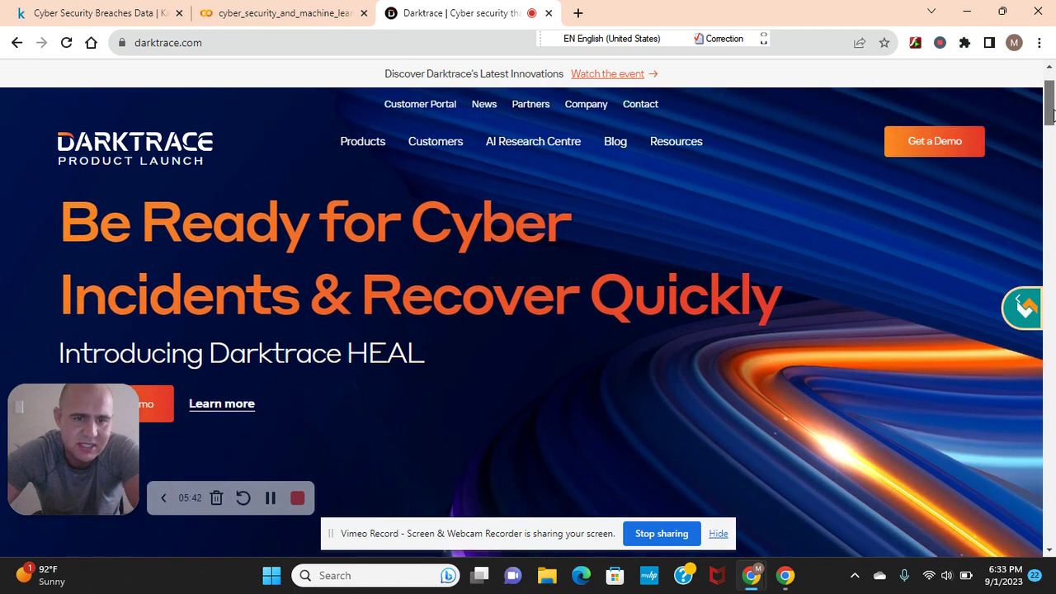
pyautogui.scroll(-3)
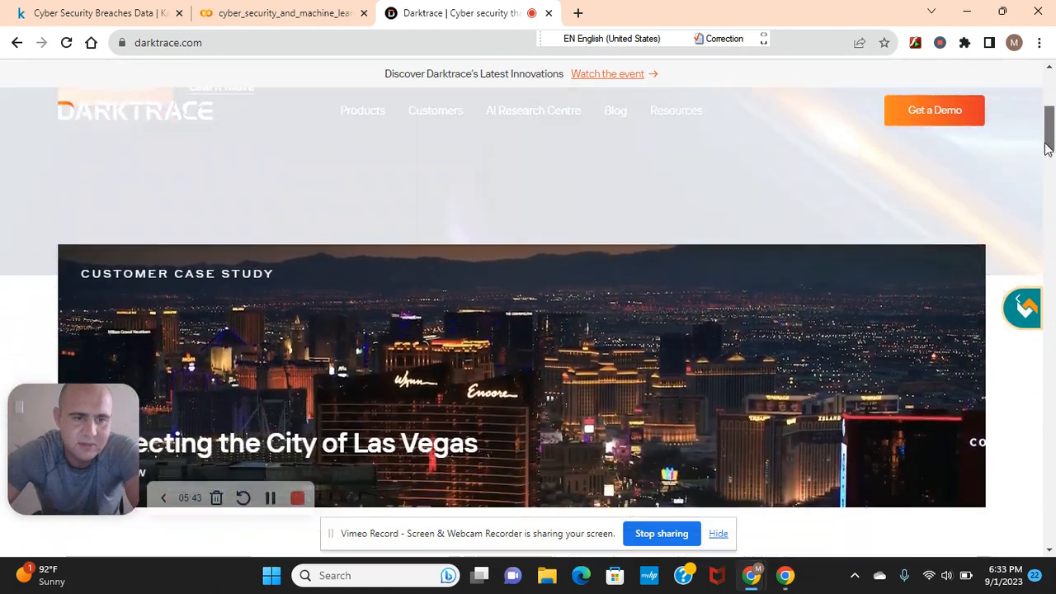
pyautogui.scroll(-3)
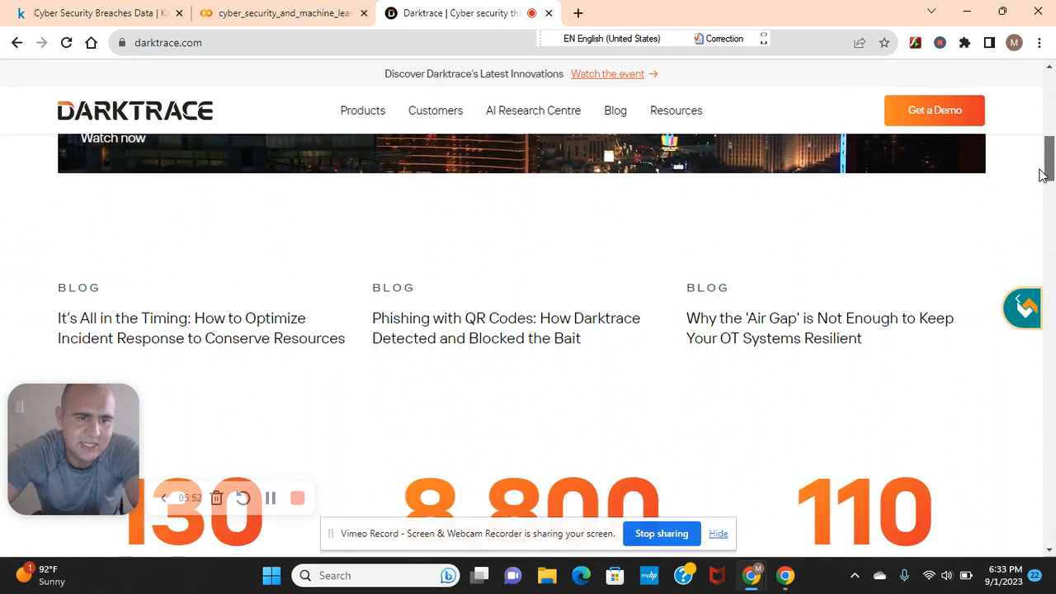
pyautogui.scroll(3)
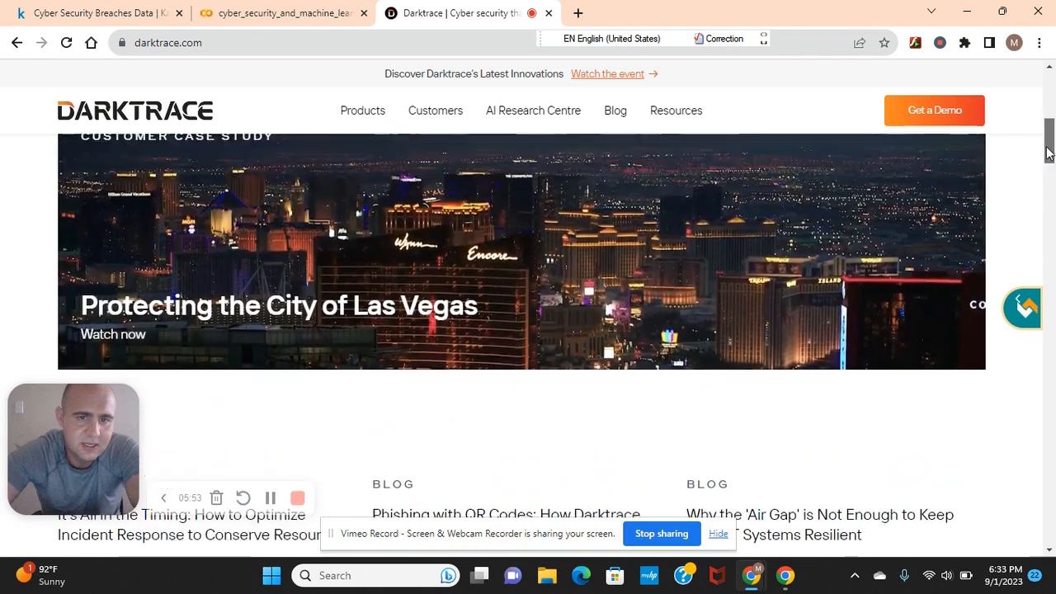
pyautogui.scroll(3)
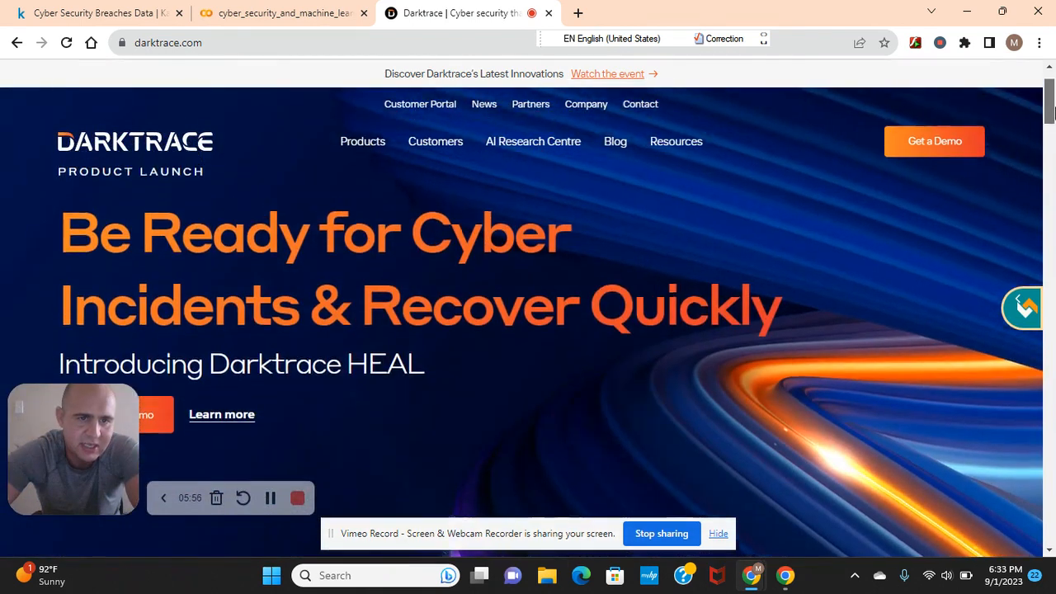
pyautogui.scroll(-3)
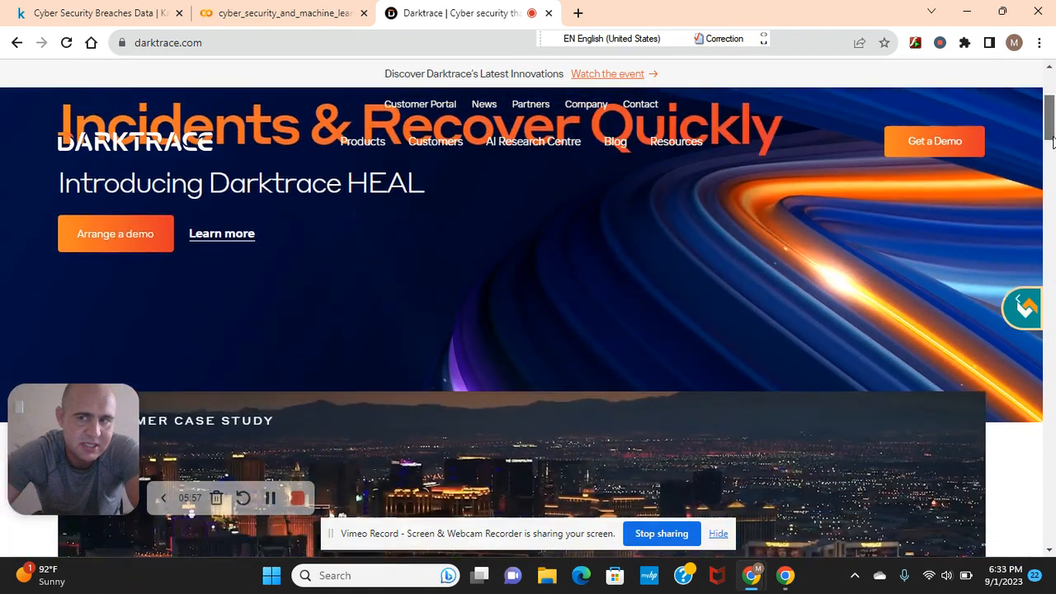
pyautogui.scroll(-3)
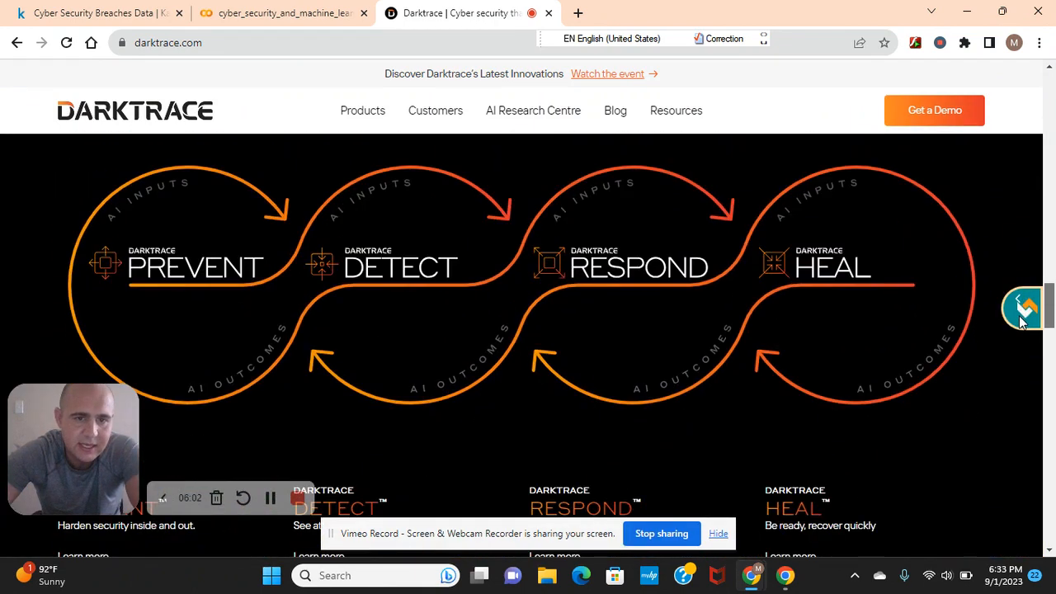
pyautogui.moveTo(387, 312)
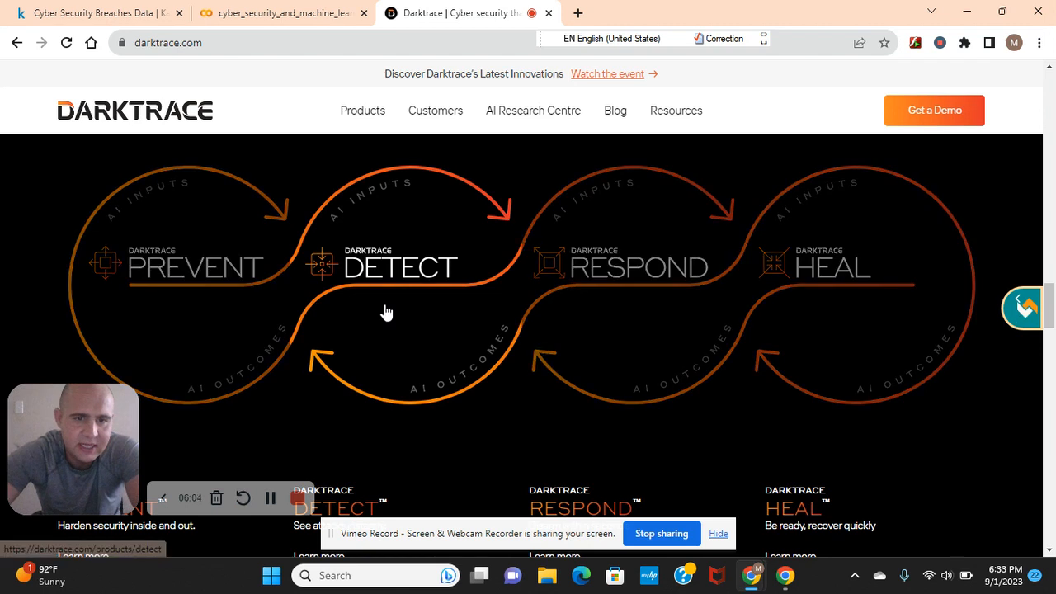
pyautogui.moveTo(868, 301)
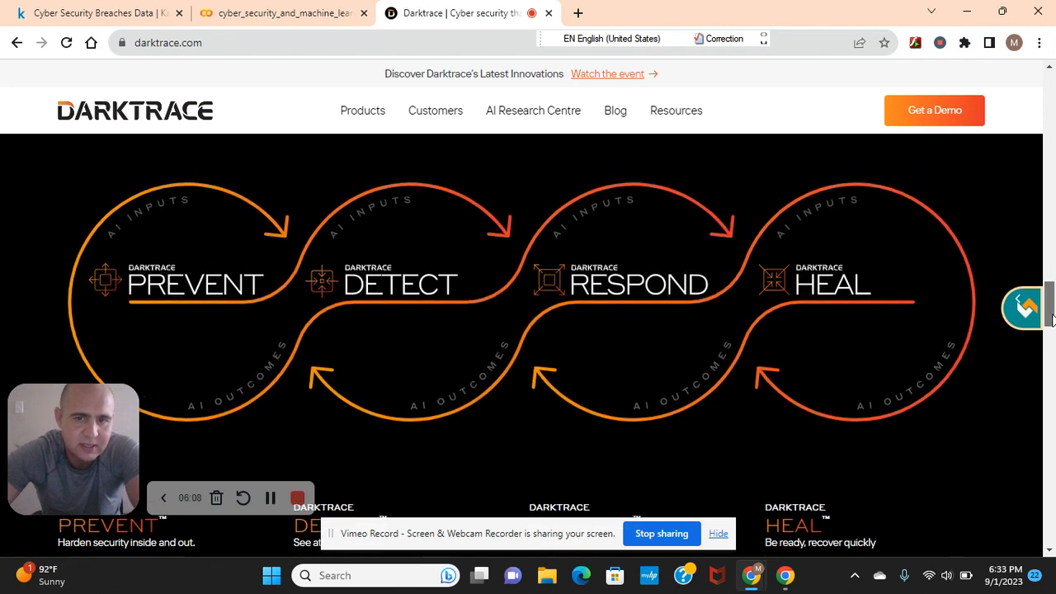
pyautogui.scroll(3)
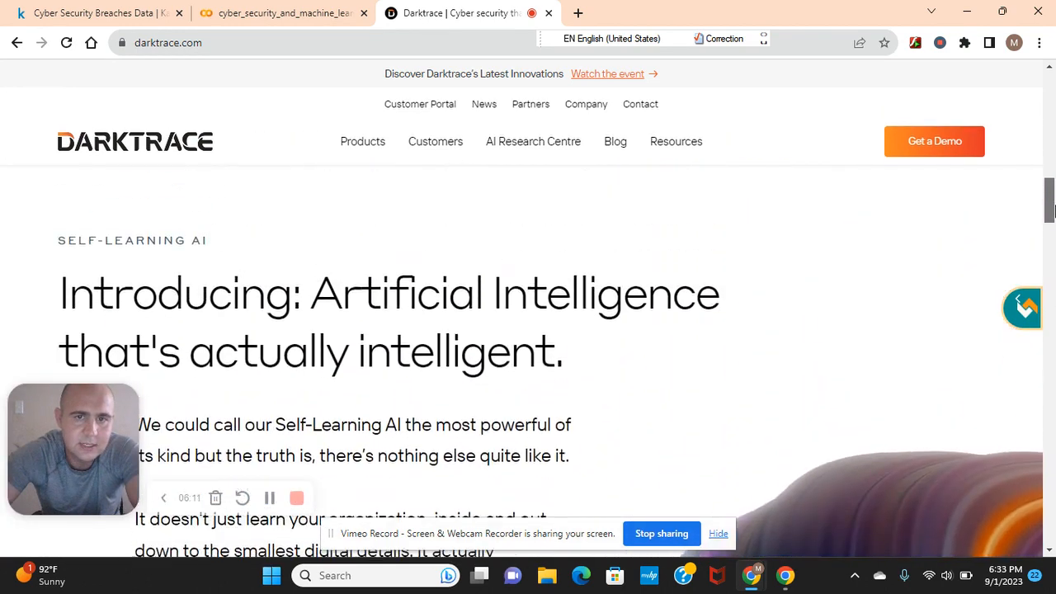
pyautogui.scroll(-3)
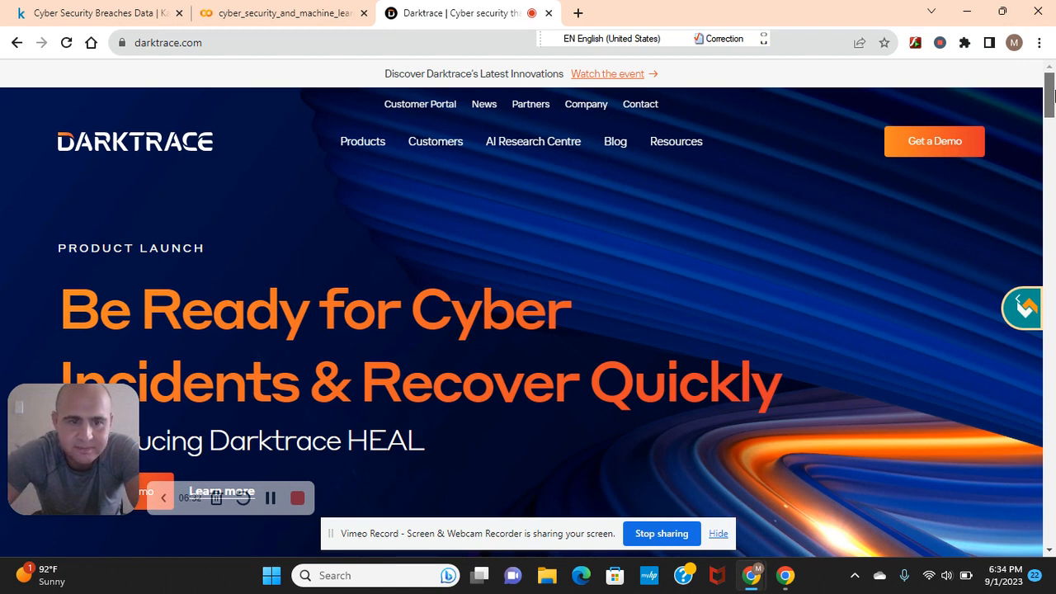
pyautogui.scroll(-3)
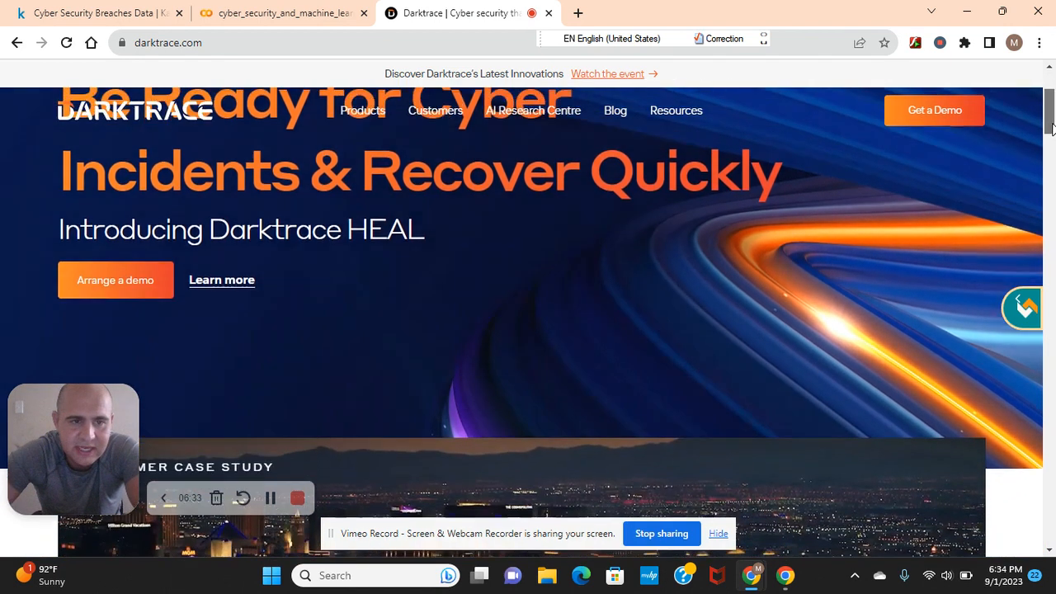
pyautogui.scroll(-3)
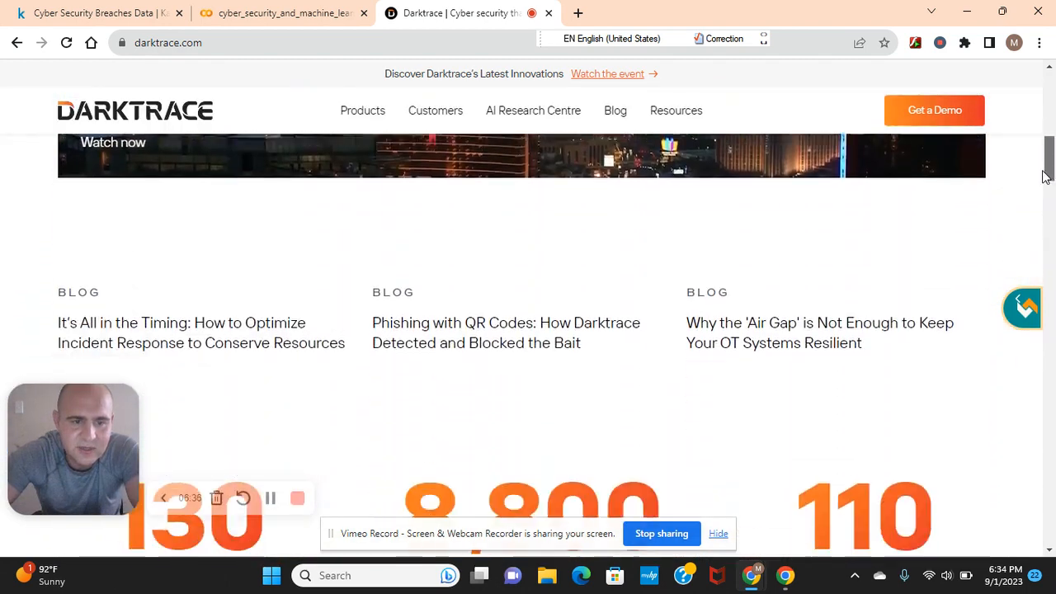
pyautogui.scroll(-3)
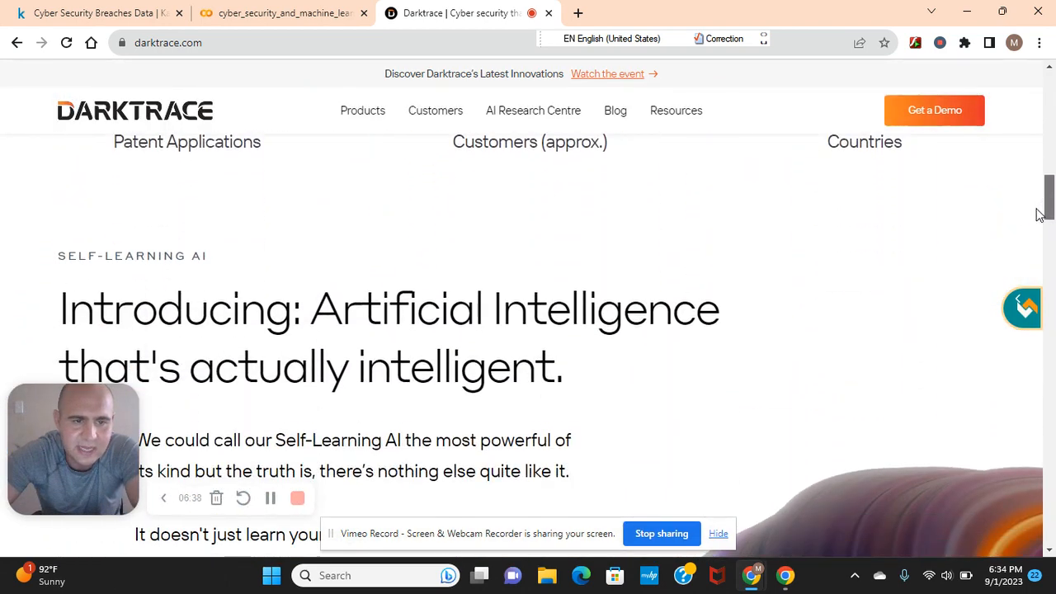
pyautogui.scroll(-3)
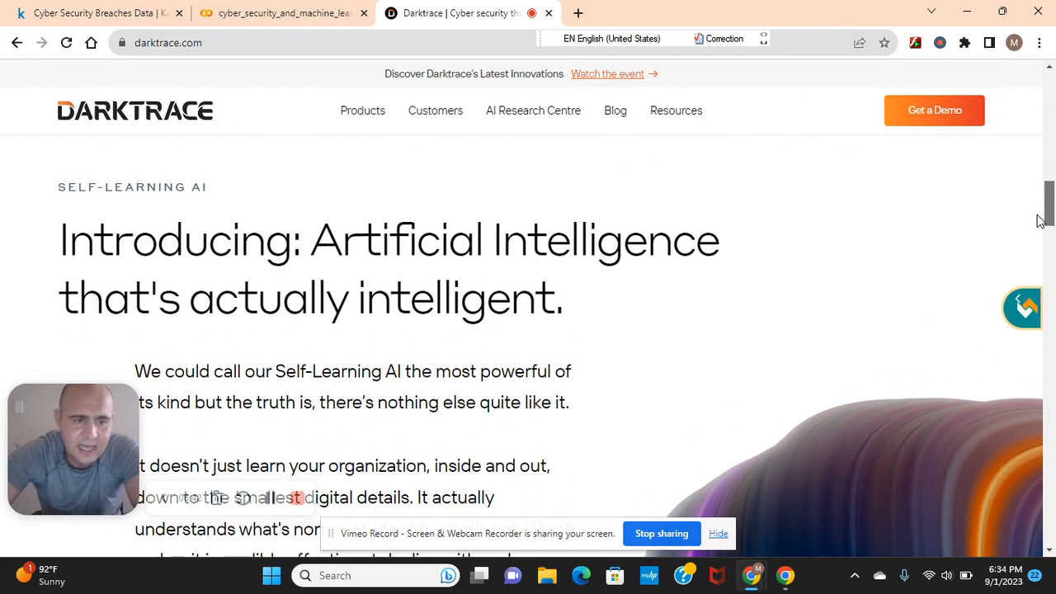
pyautogui.scroll(3)
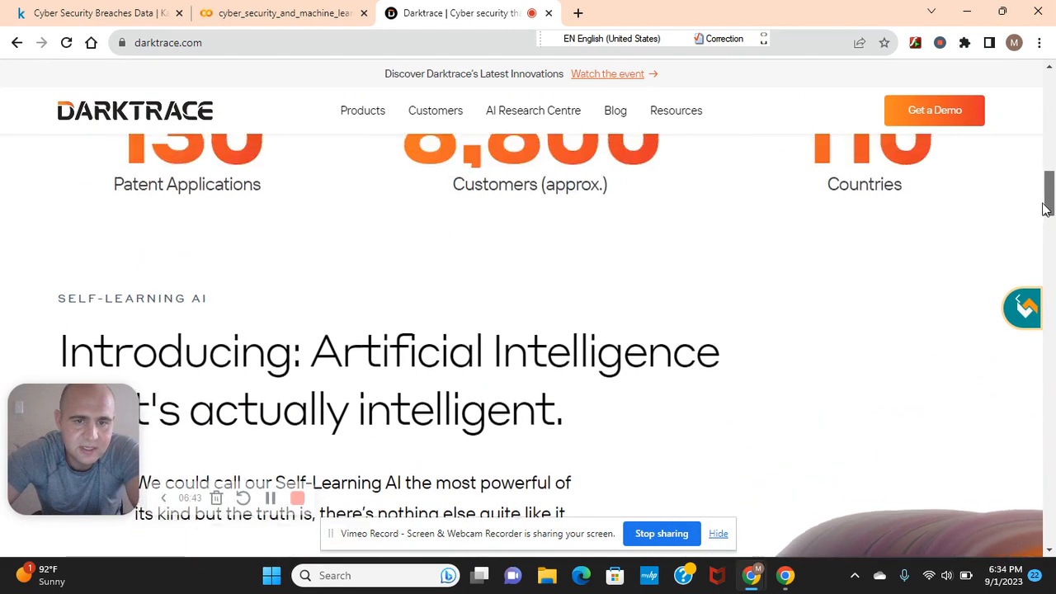
pyautogui.scroll(3)
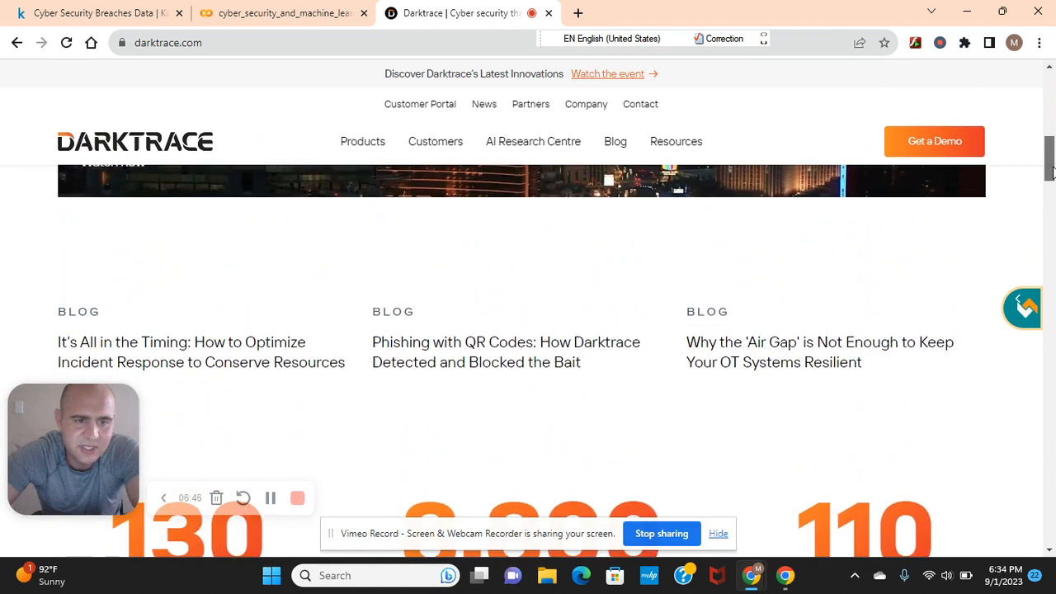
pyautogui.scroll(-3)
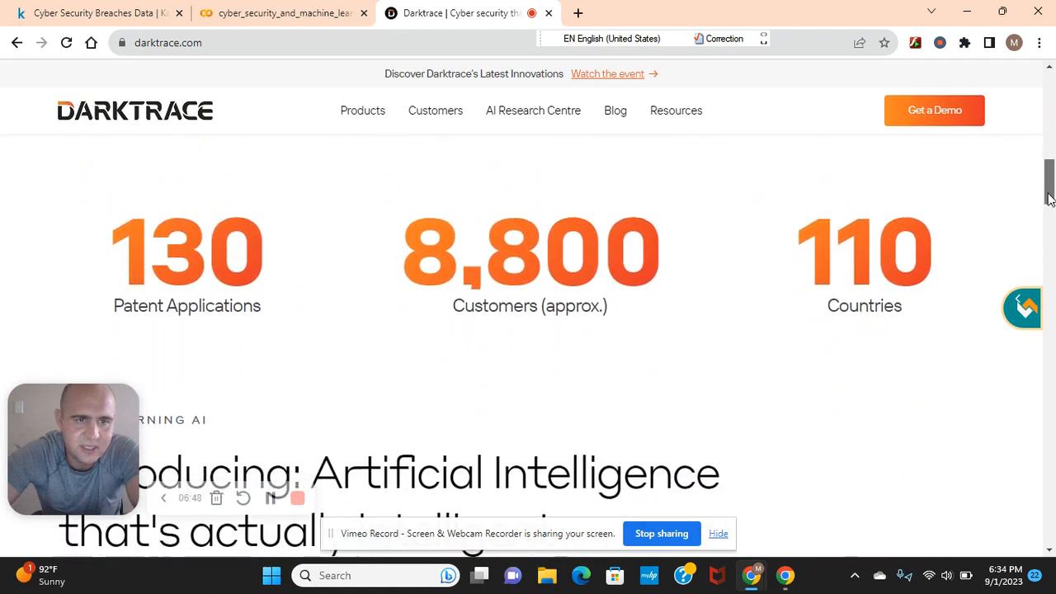
pyautogui.scroll(-3)
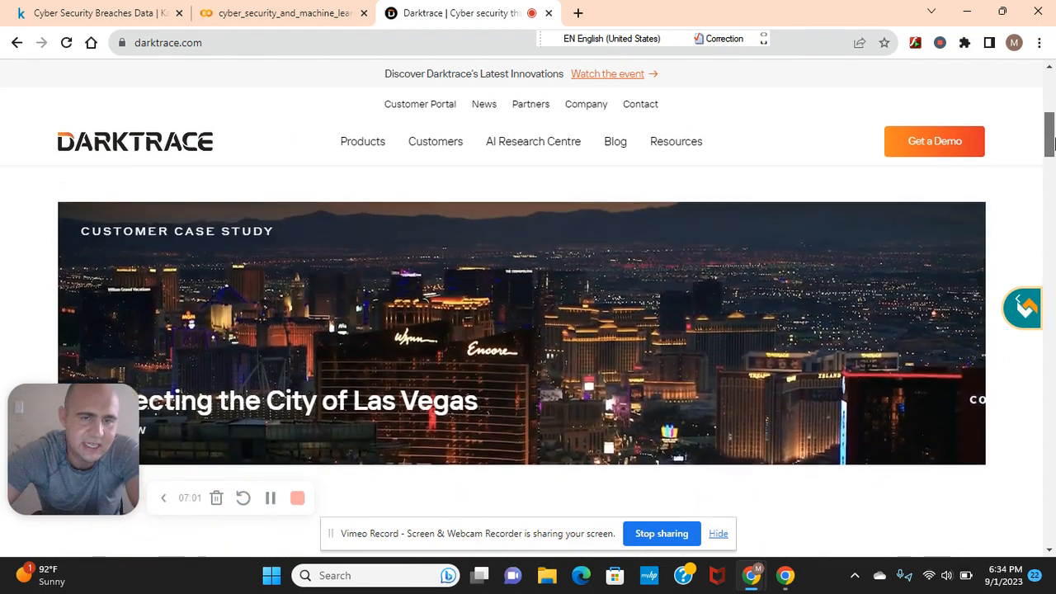
pyautogui.scroll(3)
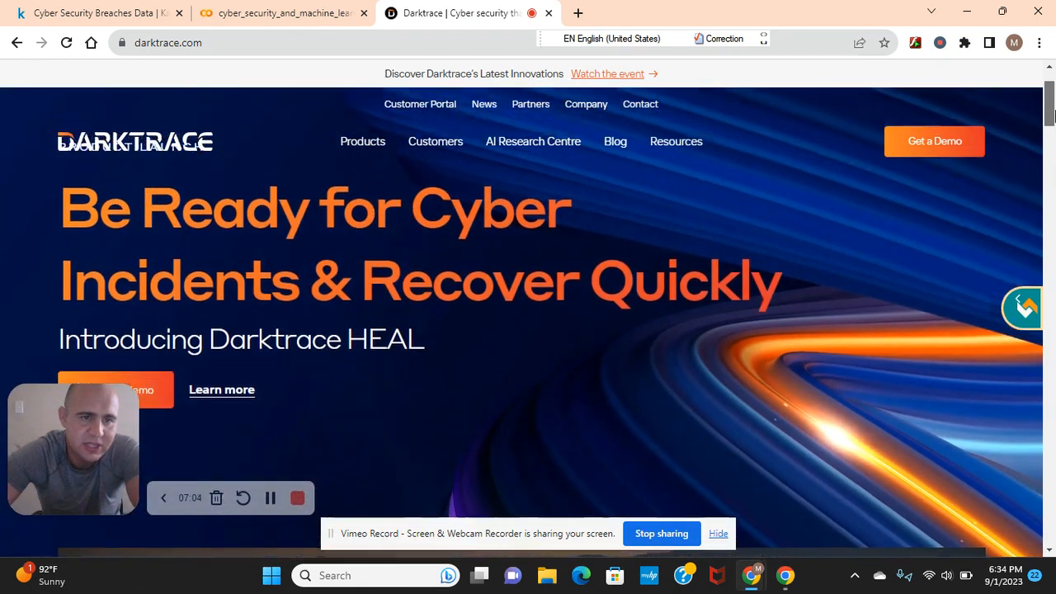
pyautogui.scroll(-3)
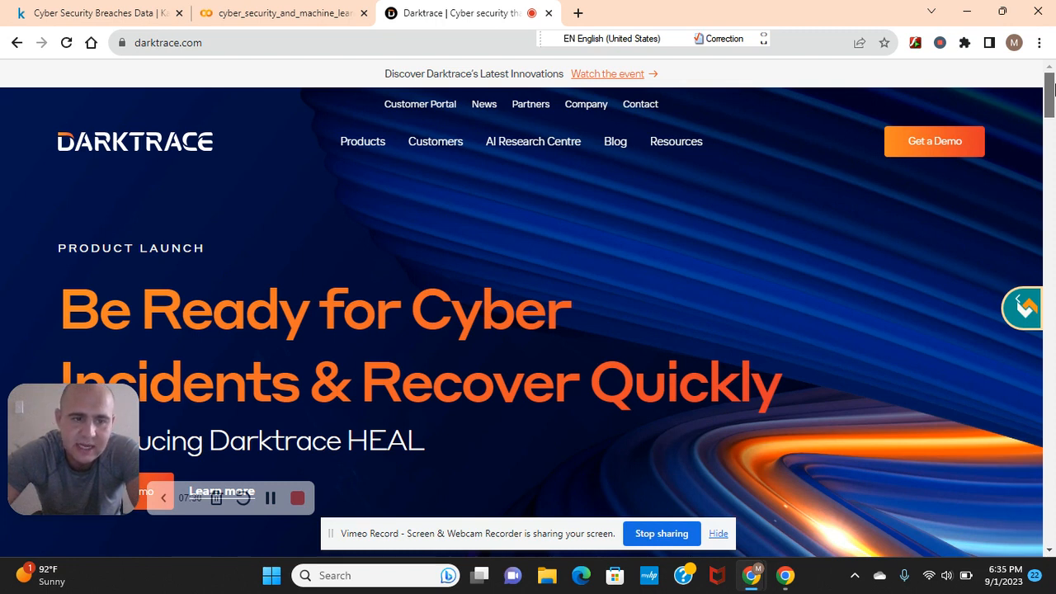
pyautogui.scroll(-3)
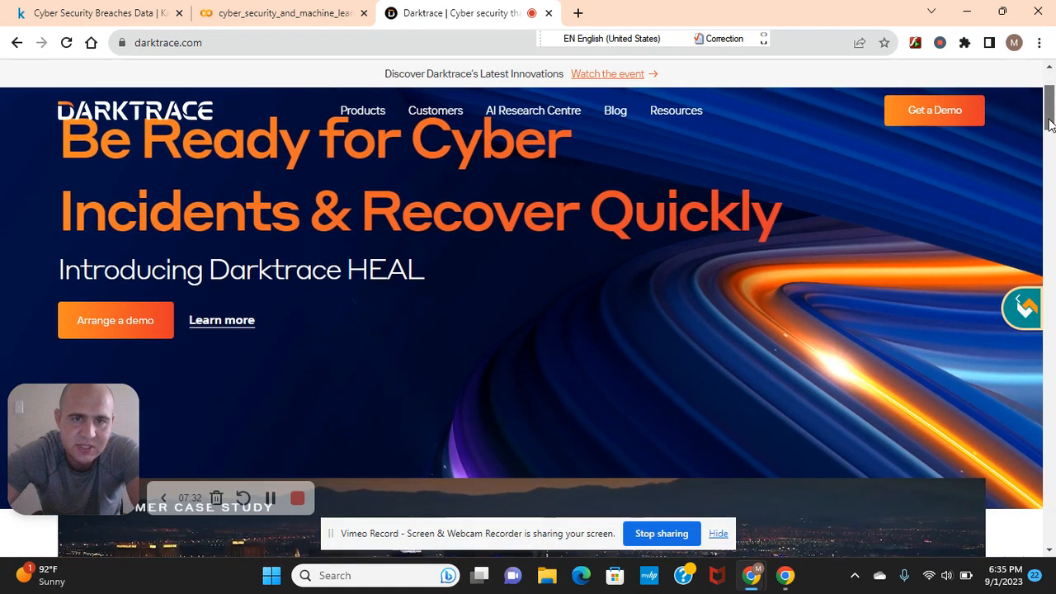
pyautogui.scroll(-3)
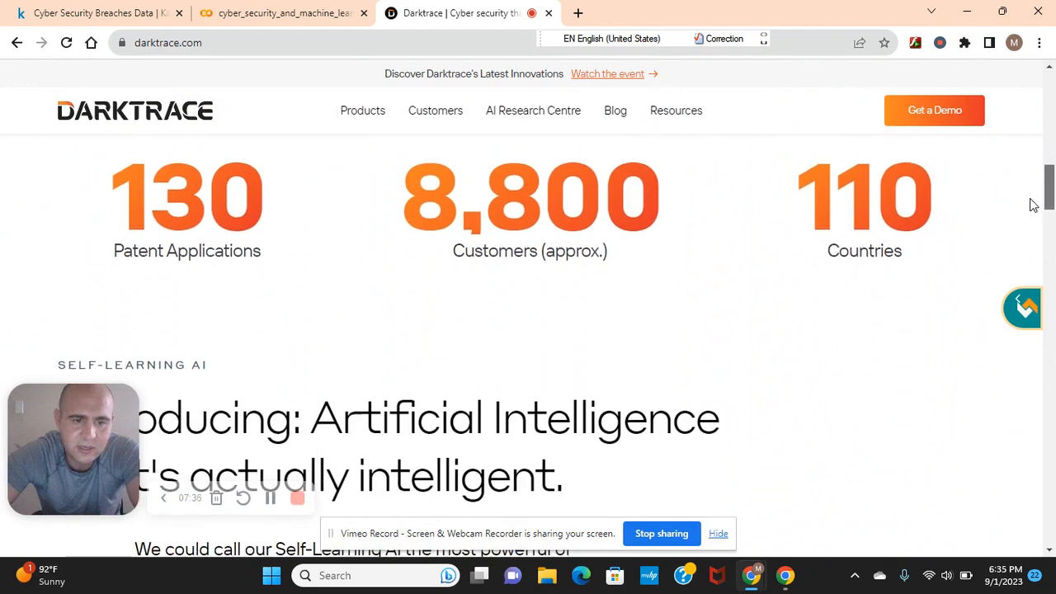
pyautogui.scroll(3)
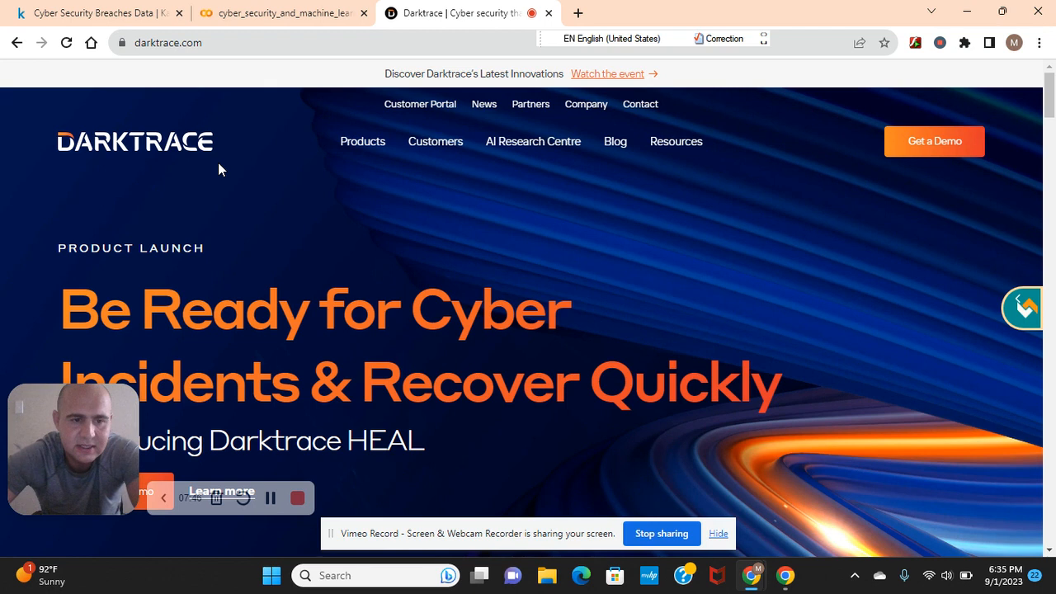
pyautogui.moveTo(224, 143)
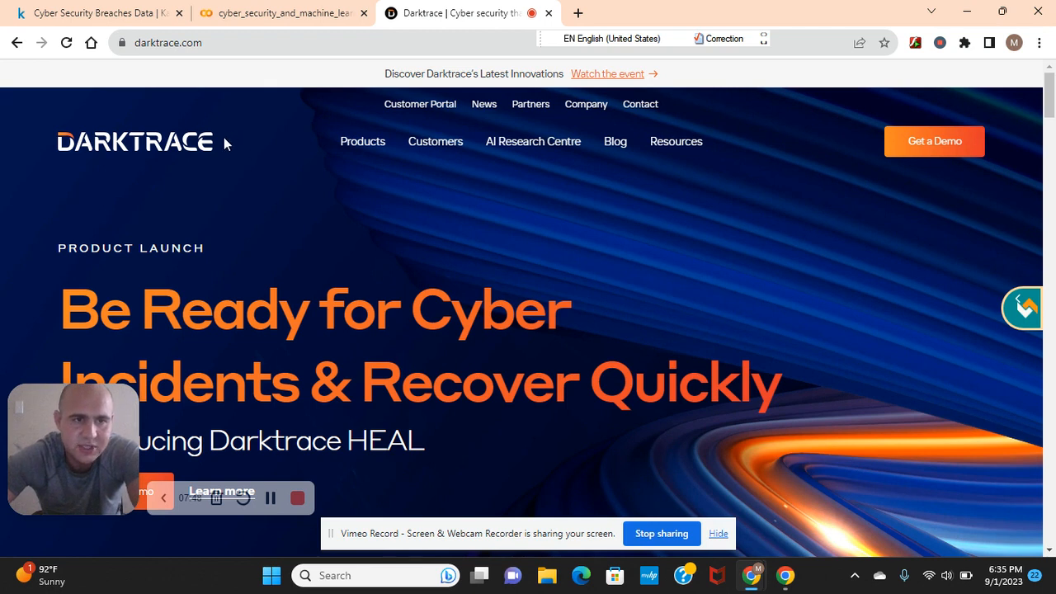
pyautogui.moveTo(175, 140)
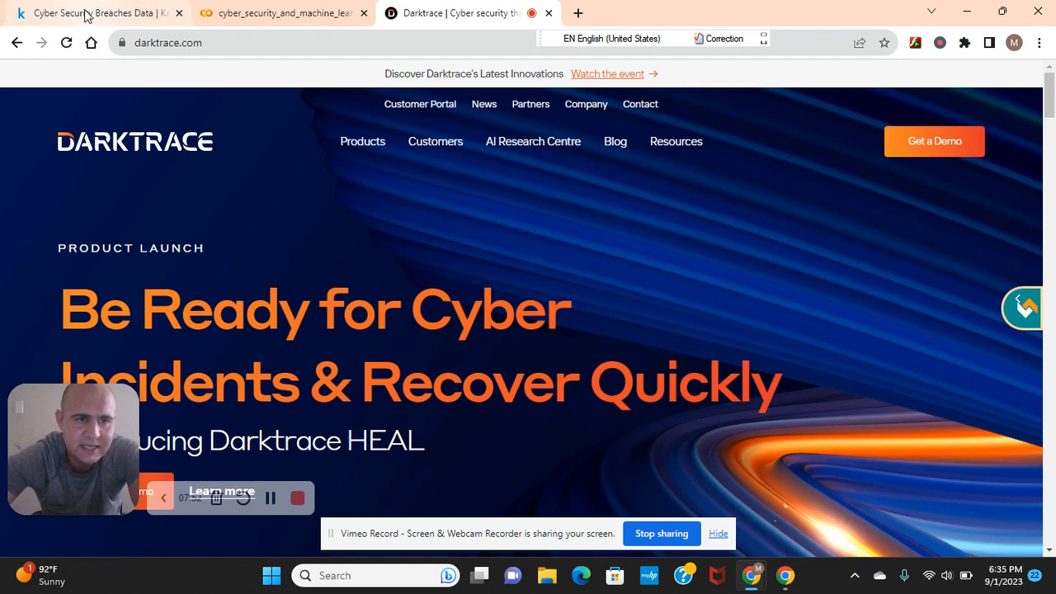
# - Switch to the Kaggle dataset tab, view the Cyber Security Breaches.csv preview rows, then return to the top
pyautogui.click(91, 14)
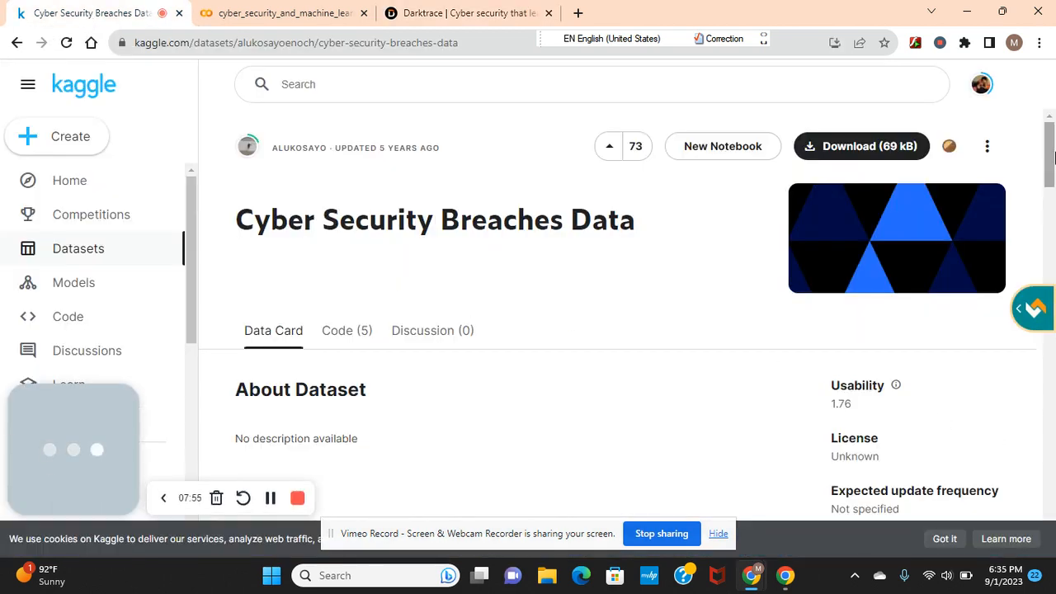
pyautogui.scroll(-3)
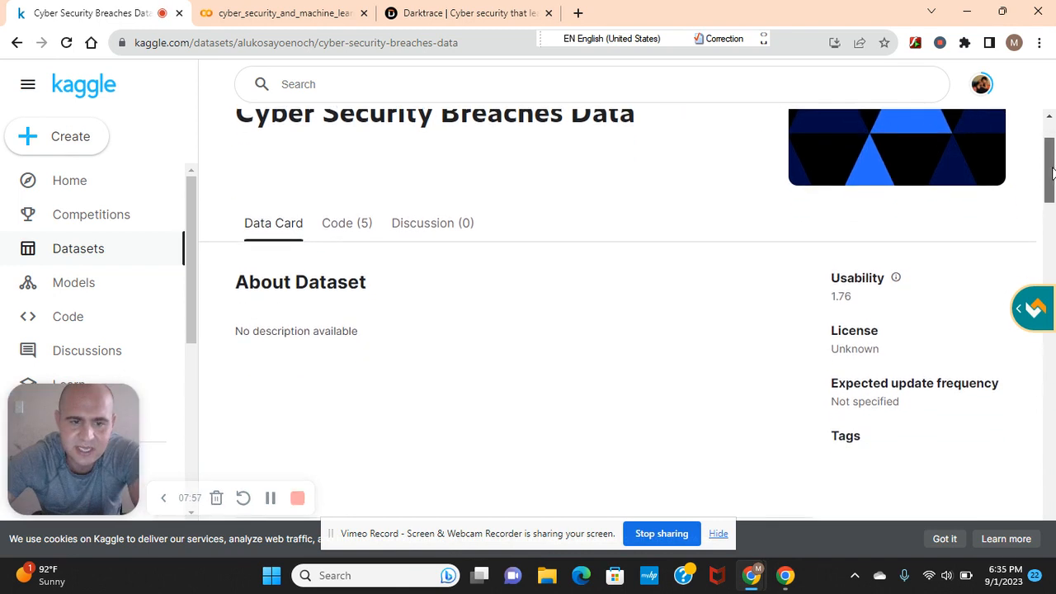
pyautogui.scroll(-3)
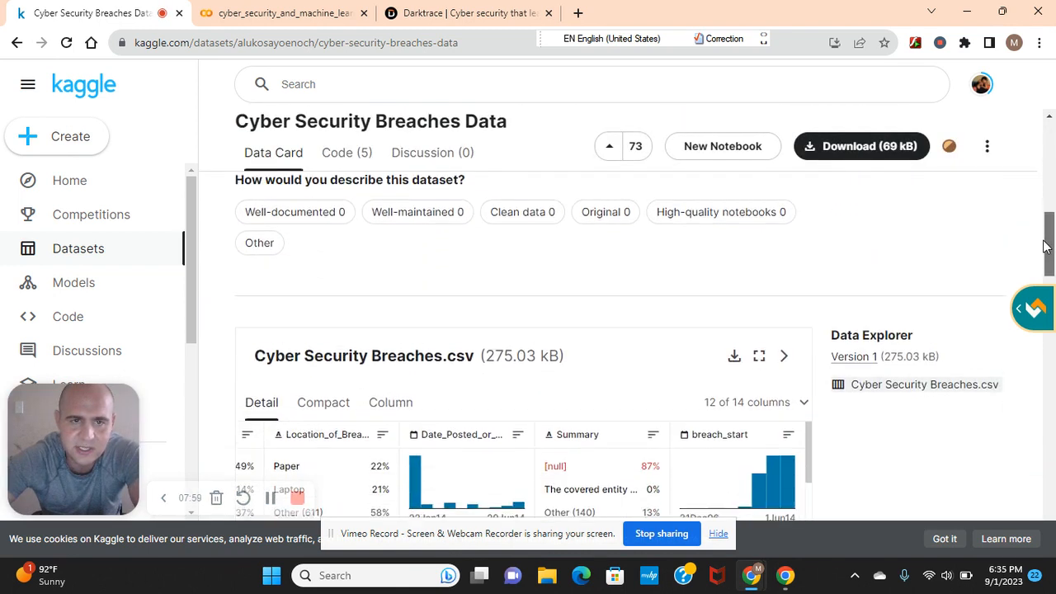
pyautogui.scroll(-3)
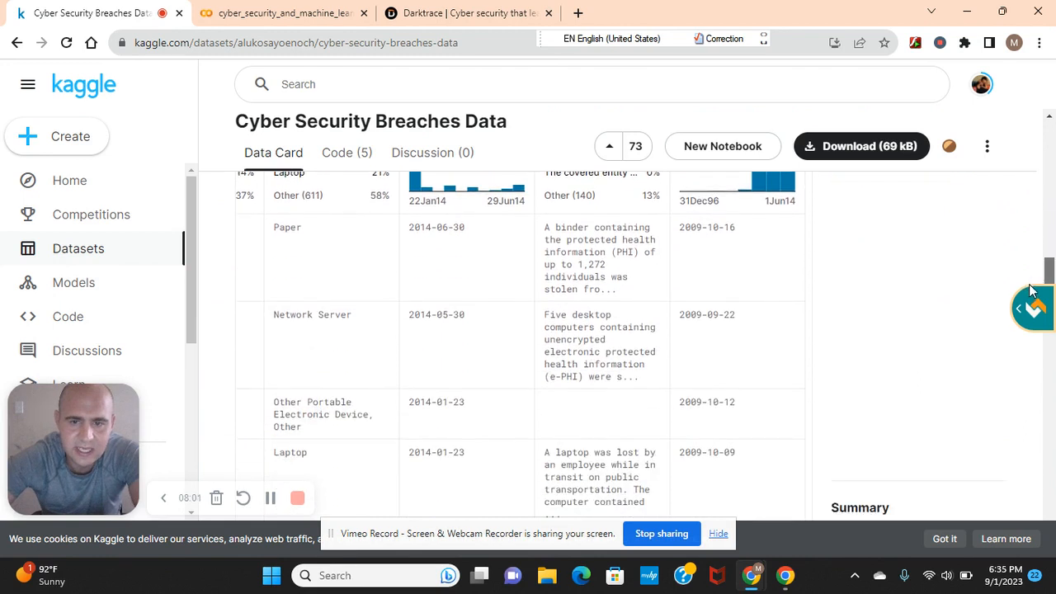
pyautogui.scroll(3)
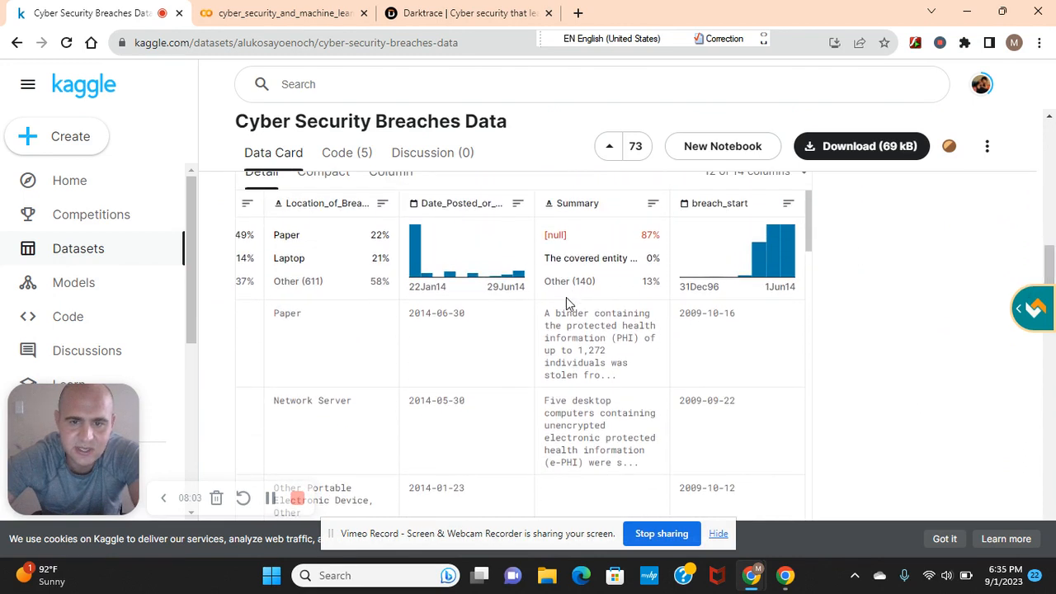
pyautogui.moveTo(581, 334)
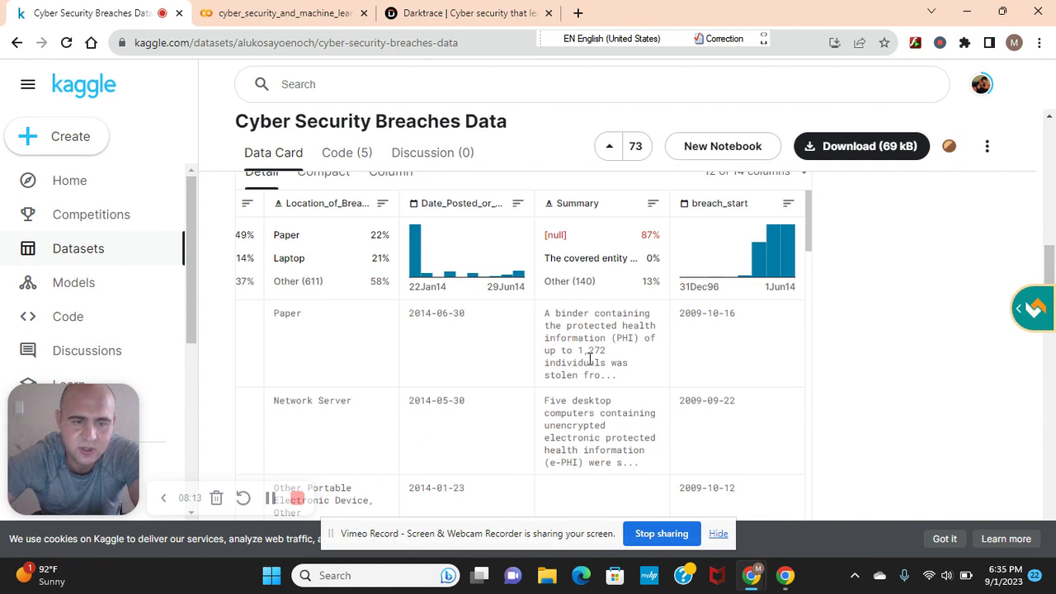
pyautogui.moveTo(630, 330)
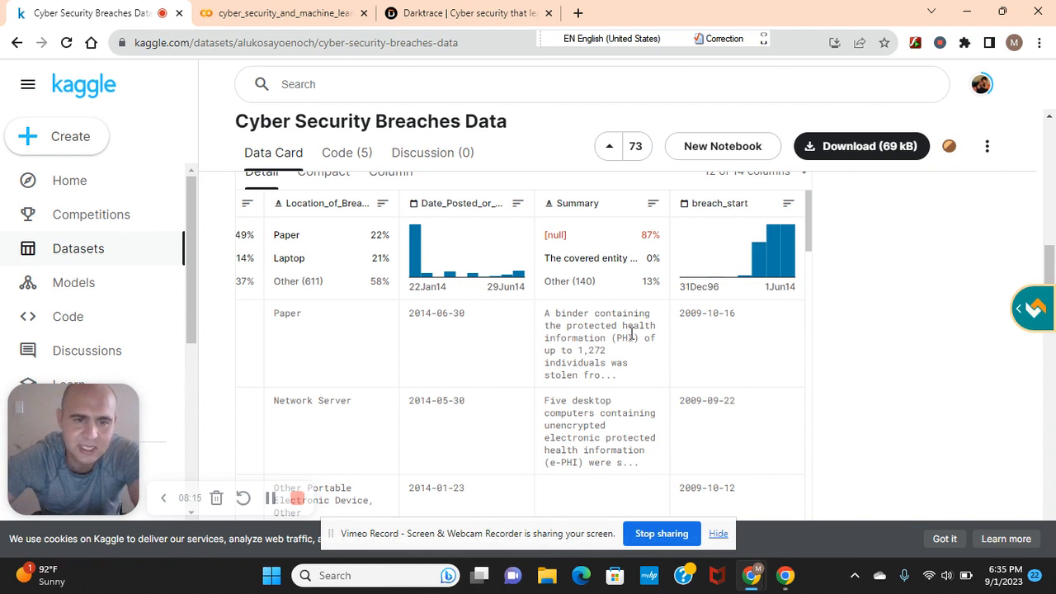
pyautogui.moveTo(609, 366)
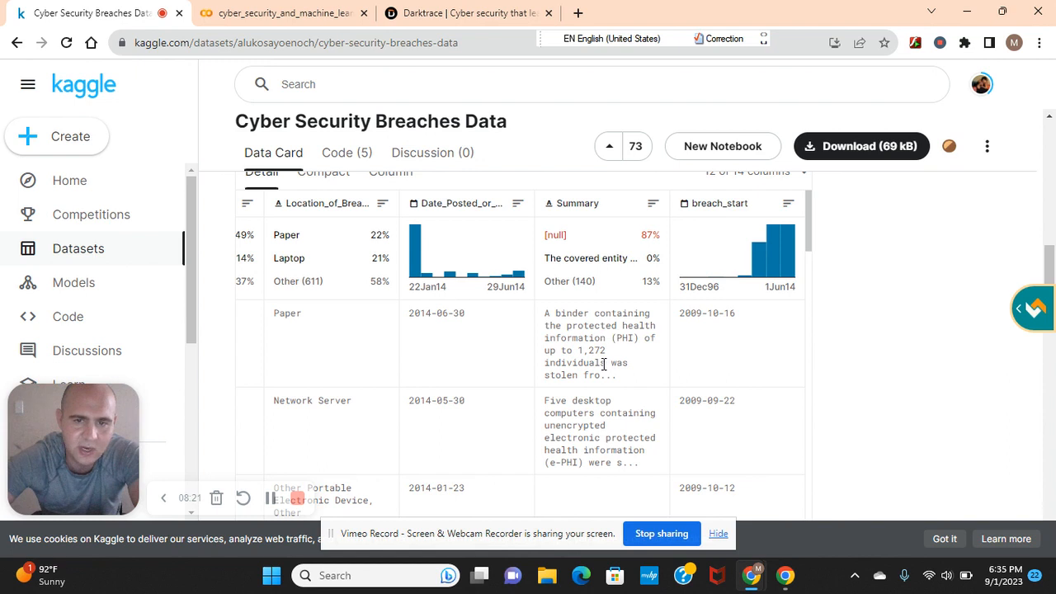
pyautogui.moveTo(475, 360)
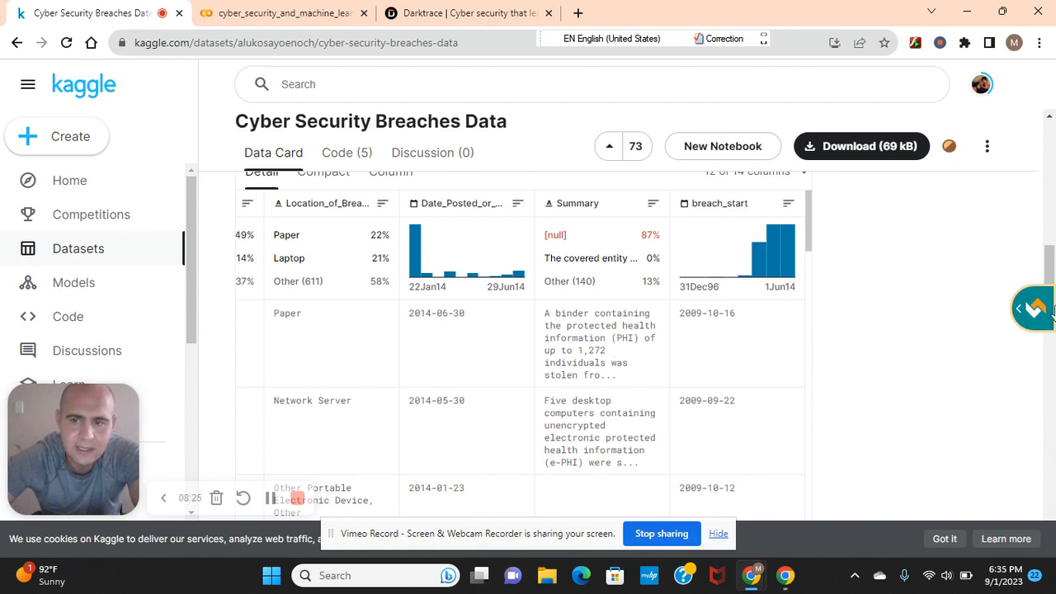
pyautogui.scroll(3)
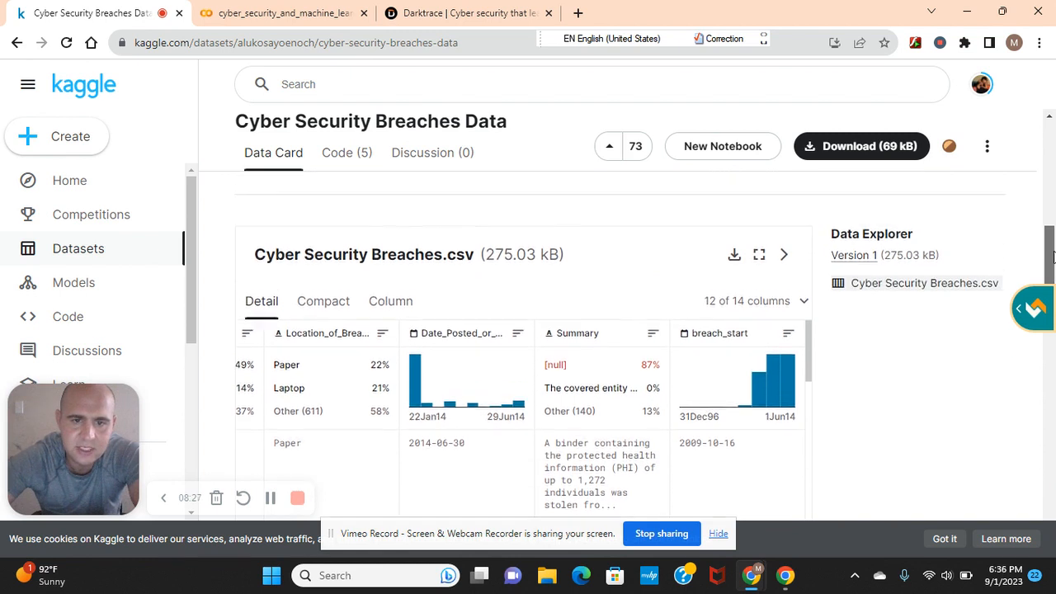
pyautogui.scroll(3)
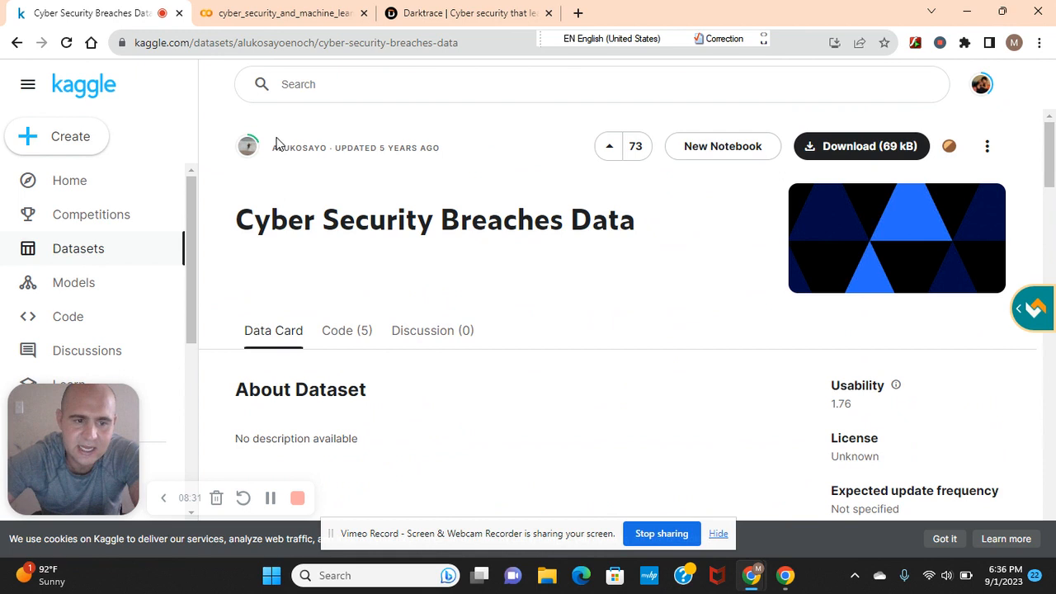
pyautogui.click(280, 13)
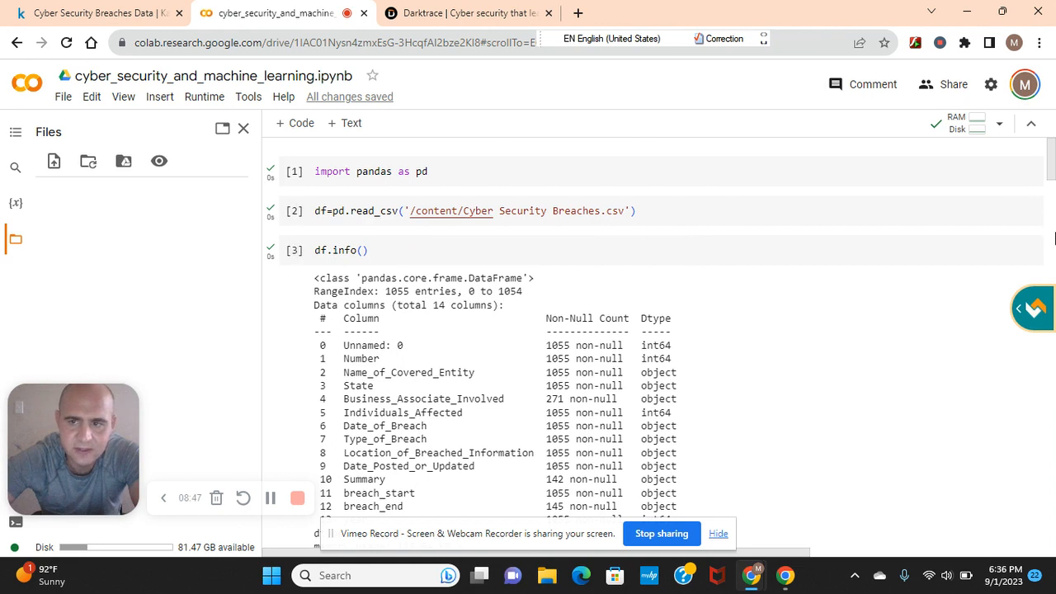
pyautogui.scroll(-3)
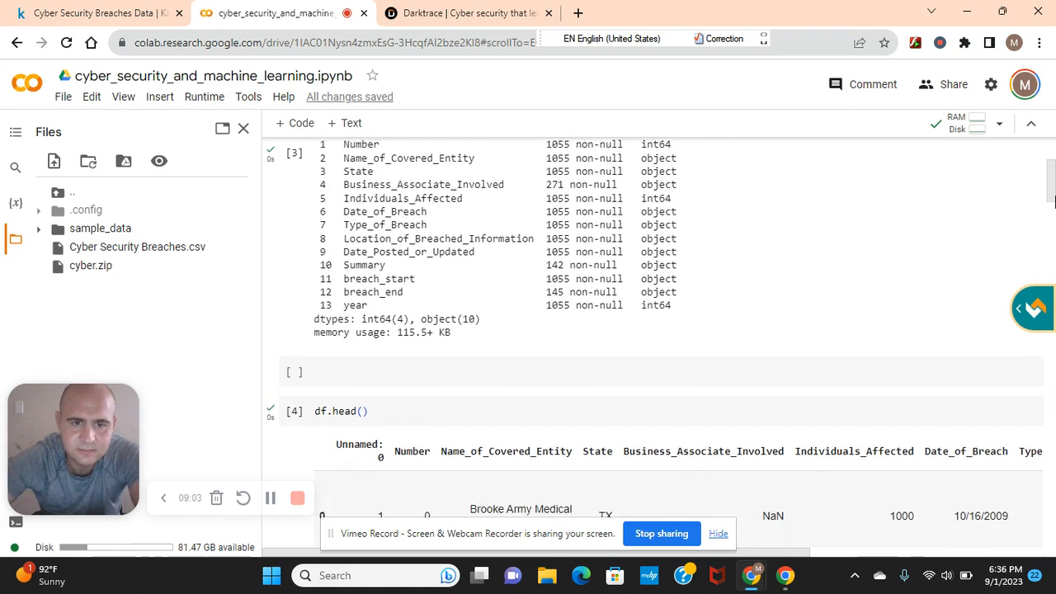
pyautogui.scroll(-3)
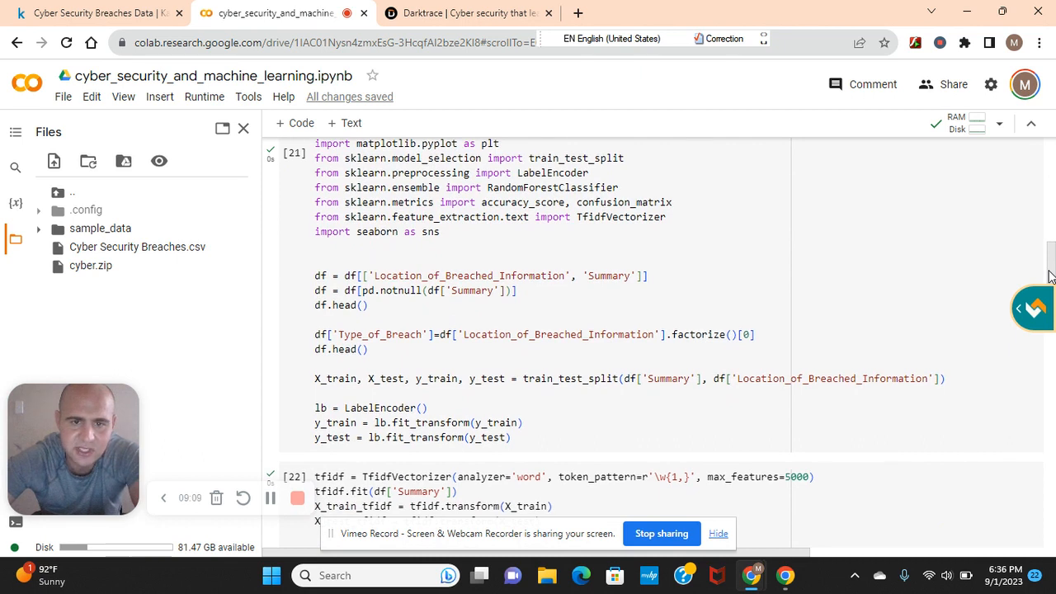
pyautogui.scroll(3)
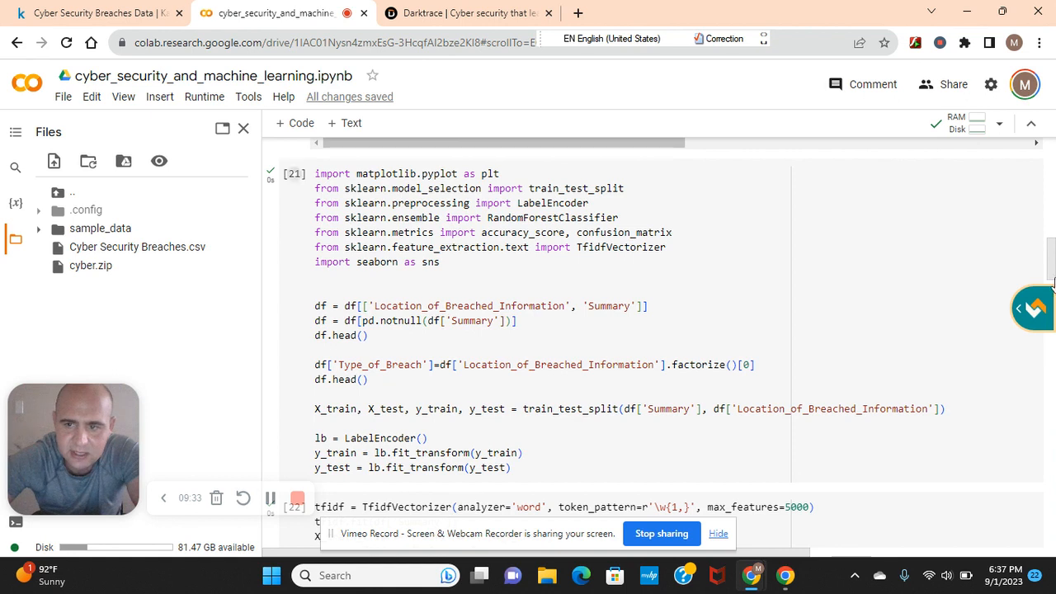
pyautogui.scroll(-3)
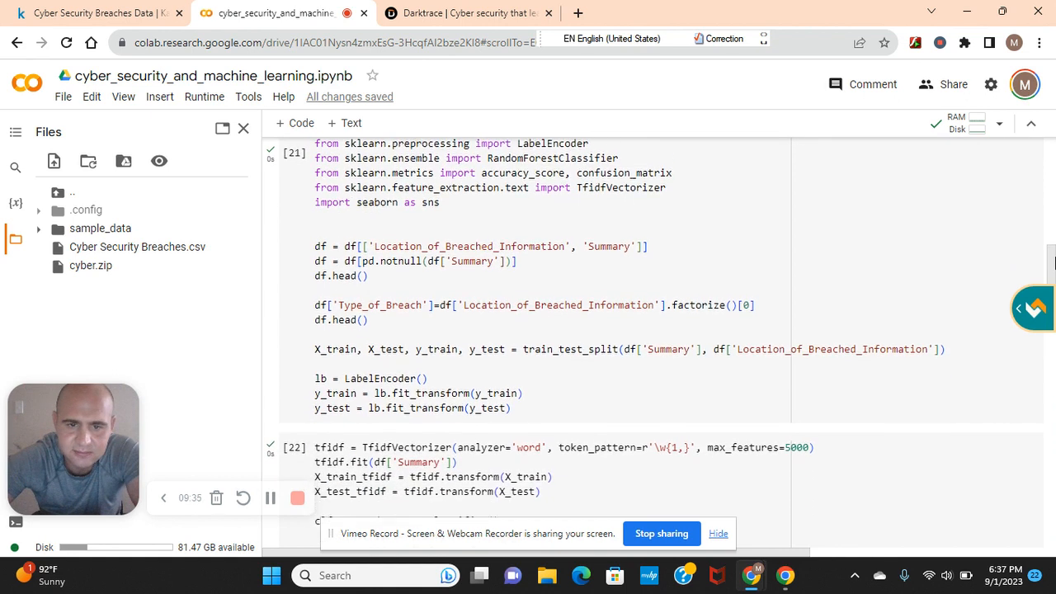
pyautogui.scroll(-3)
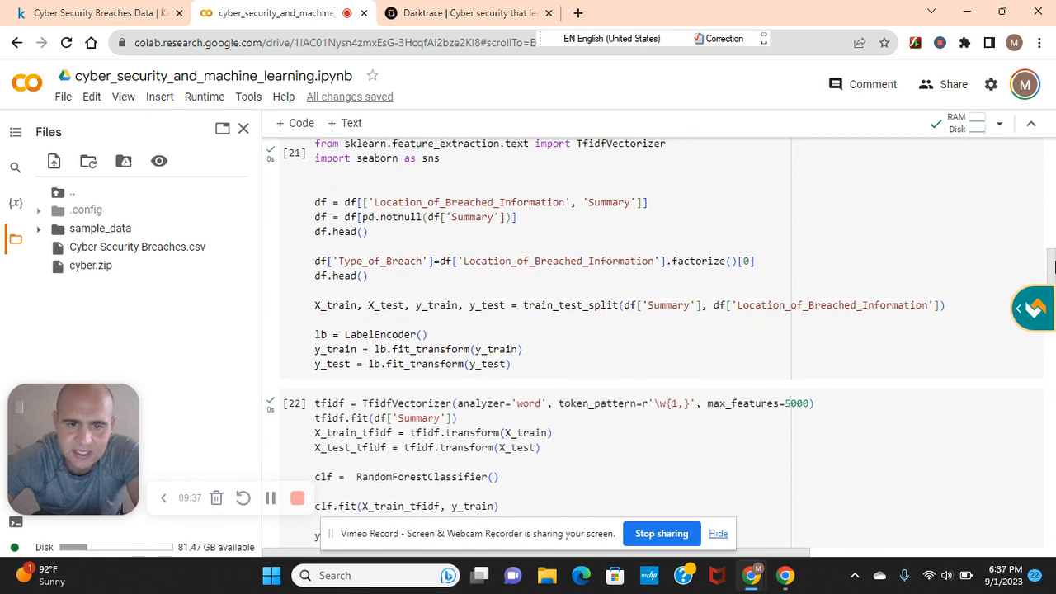
pyautogui.scroll(-3)
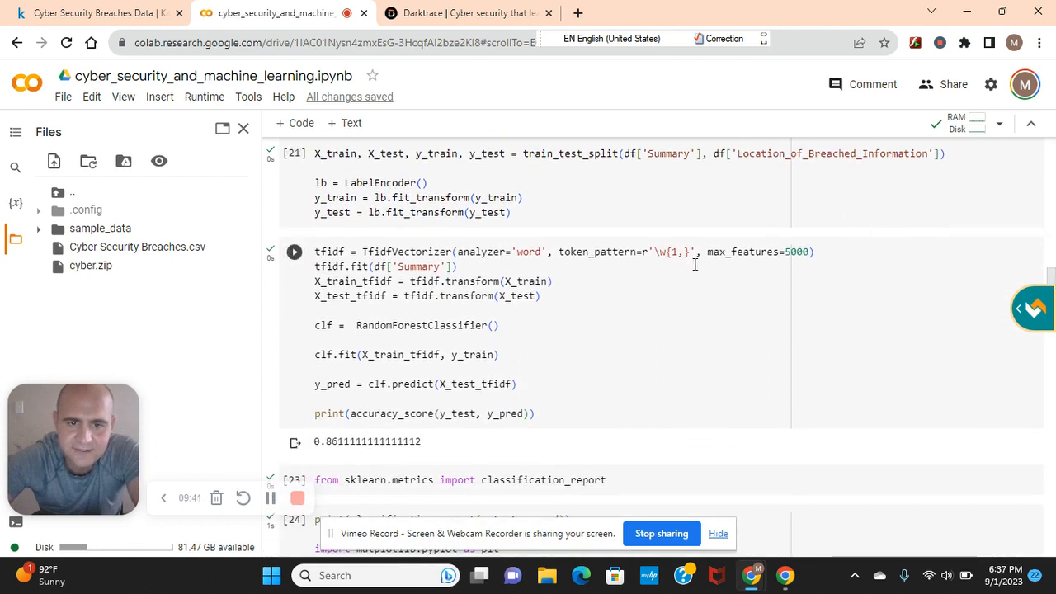
pyautogui.moveTo(426, 279)
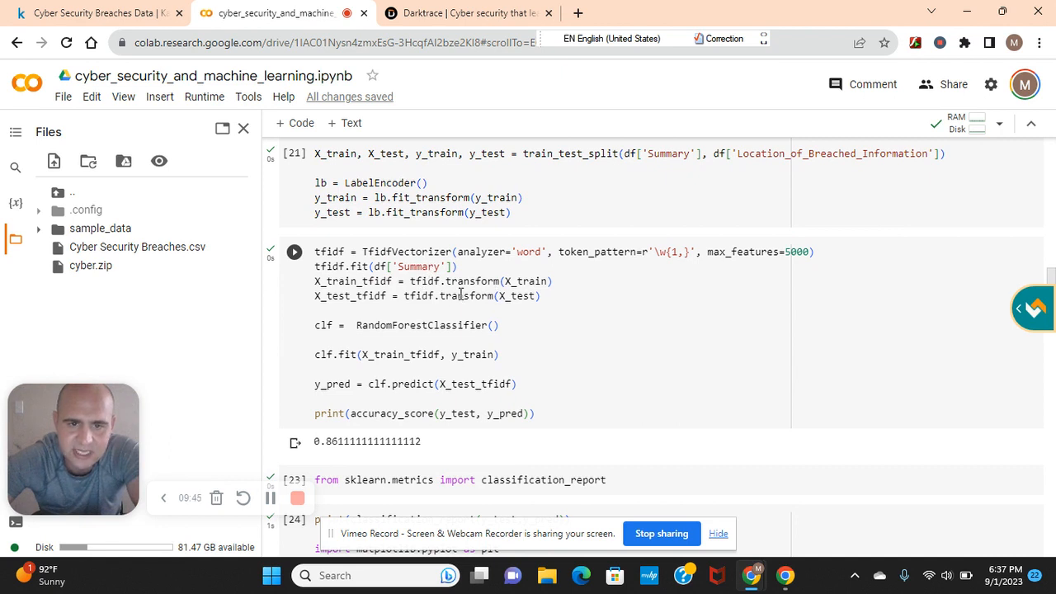
pyautogui.moveTo(357, 280)
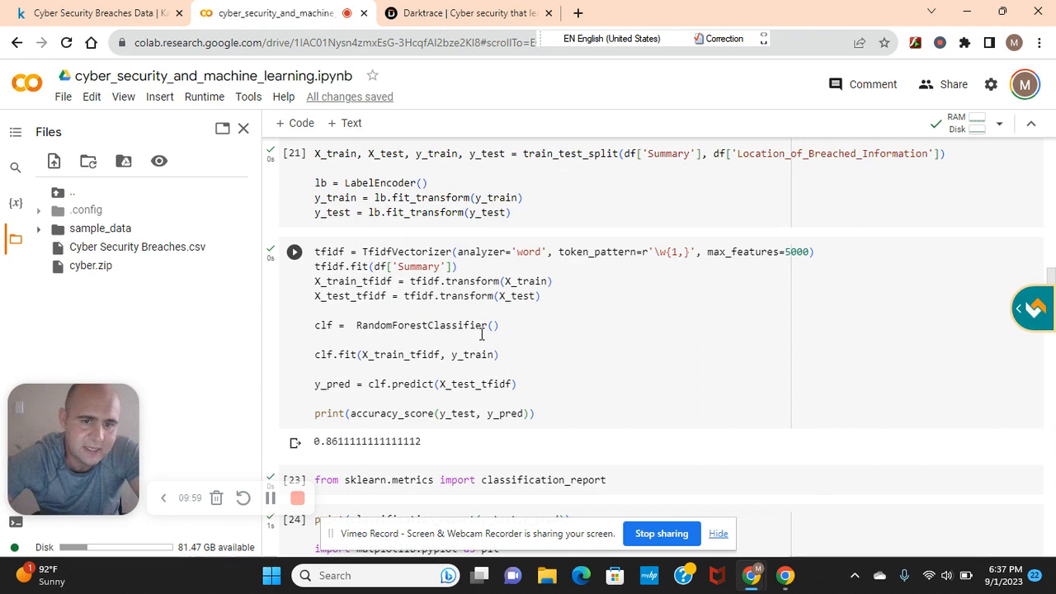
pyautogui.moveTo(362, 332)
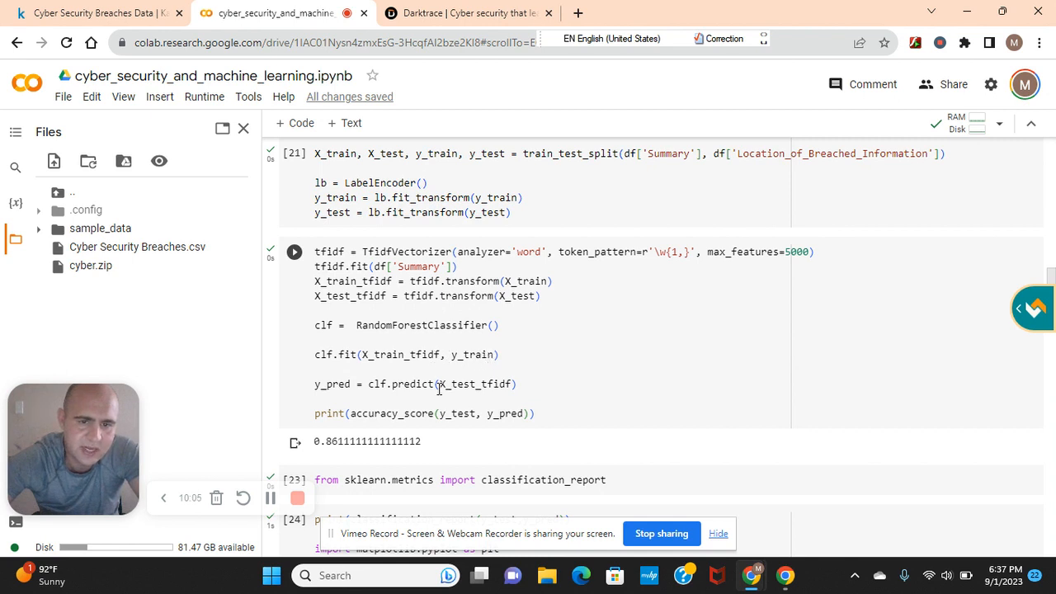
pyautogui.moveTo(492, 416)
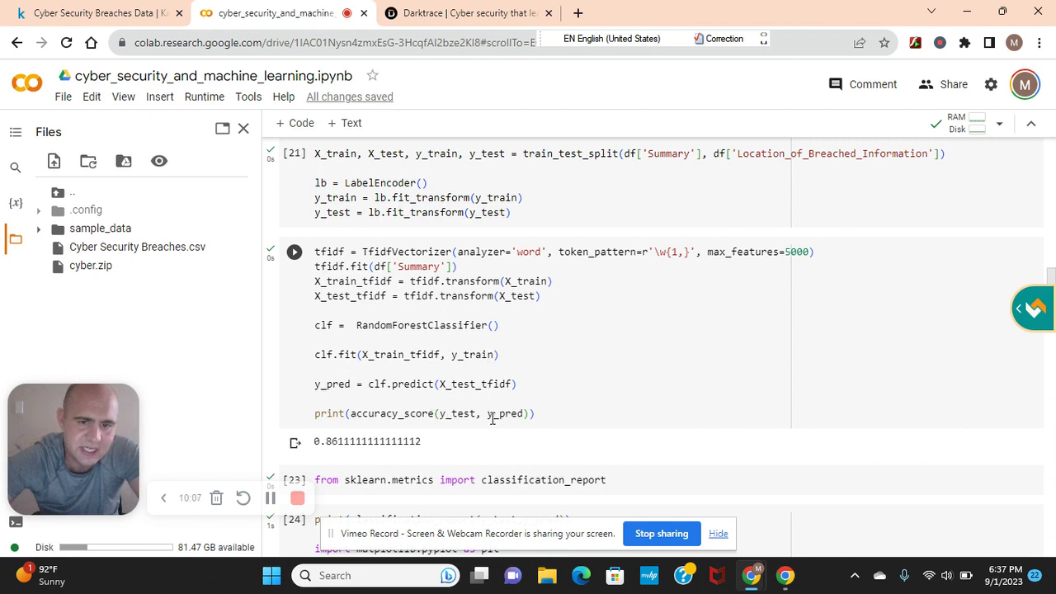
pyautogui.moveTo(874, 328)
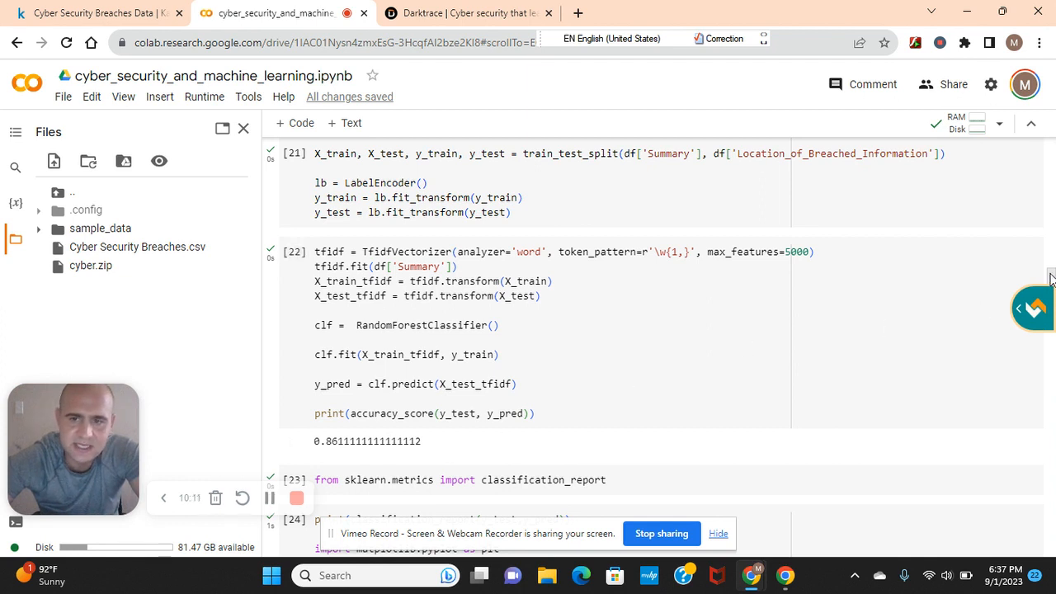
pyautogui.scroll(3)
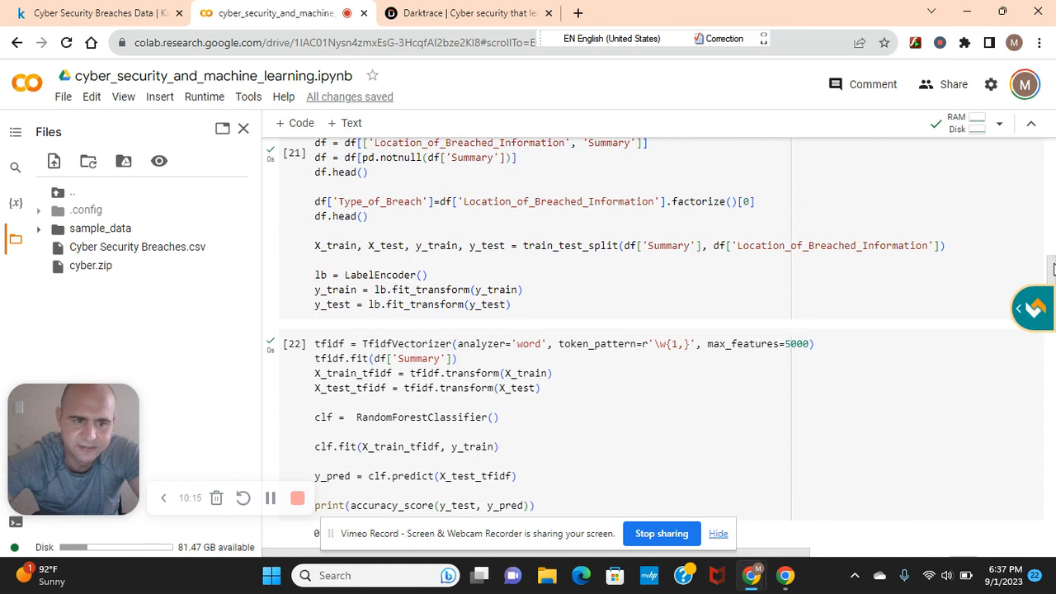
pyautogui.scroll(-3)
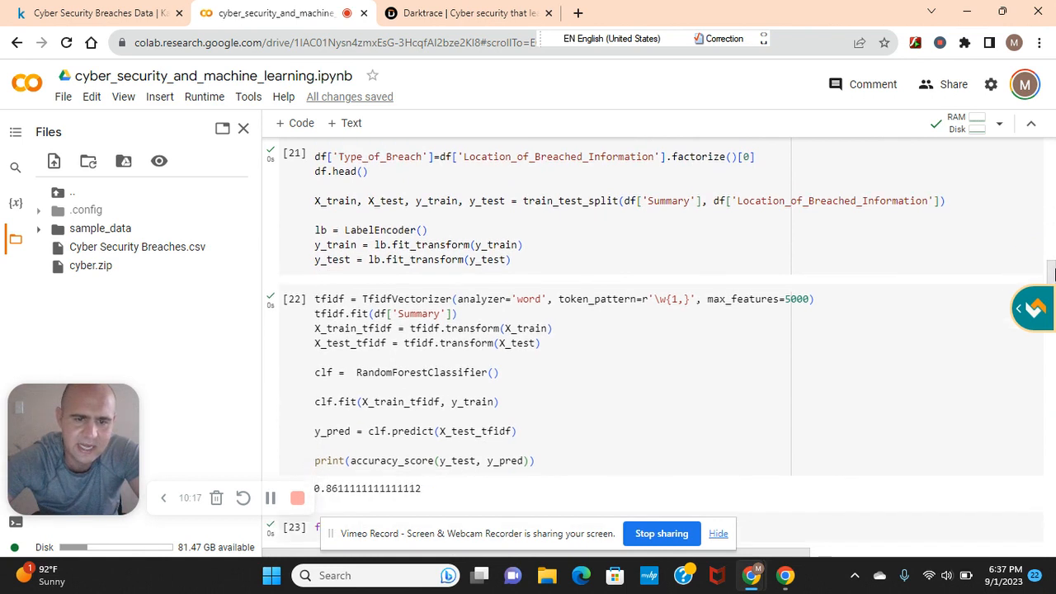
pyautogui.scroll(-3)
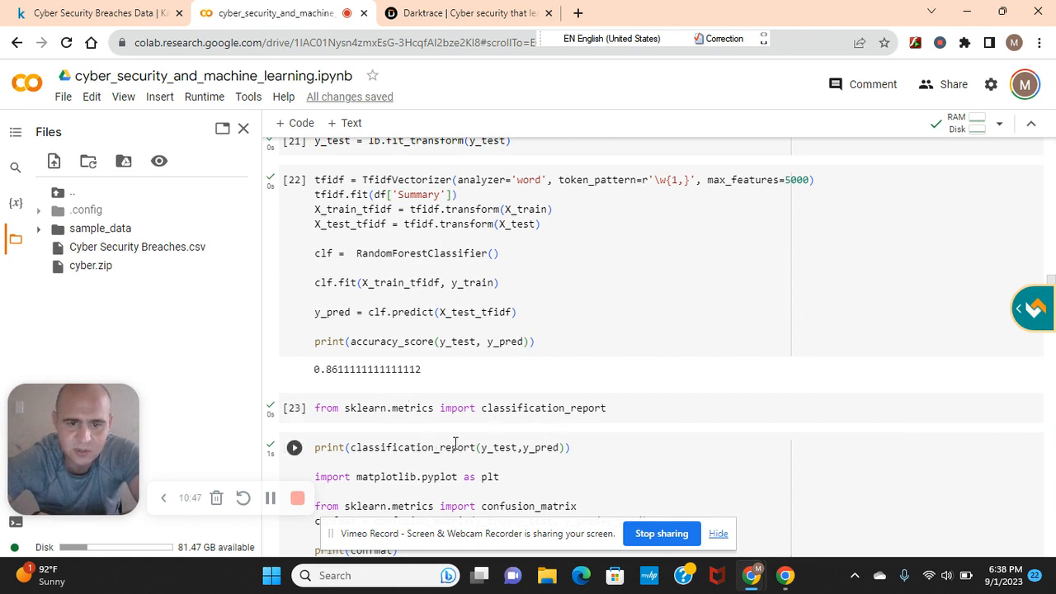
pyautogui.click(294, 447)
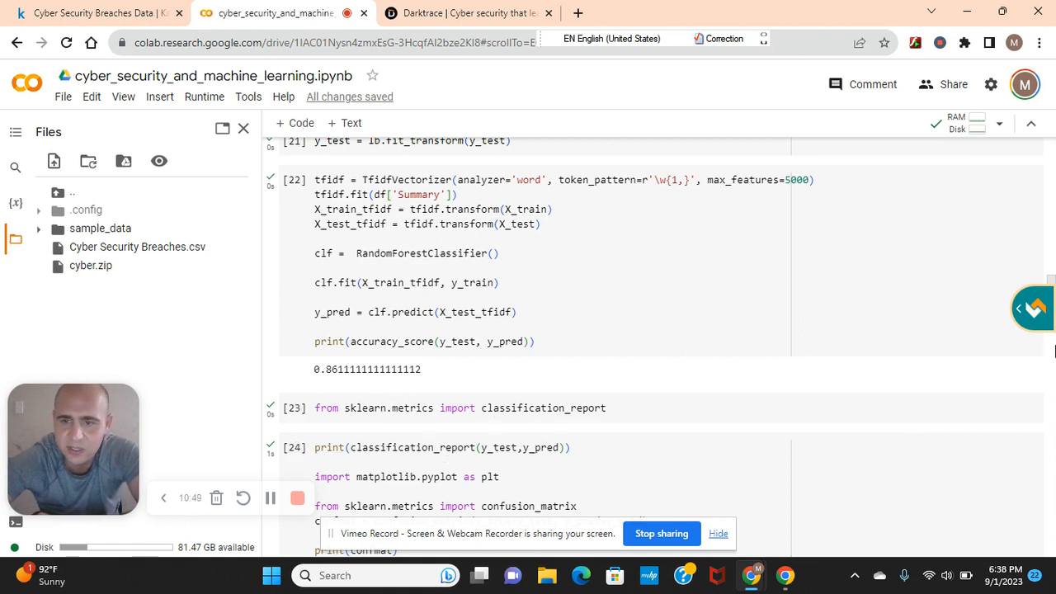
pyautogui.moveTo(1049, 289)
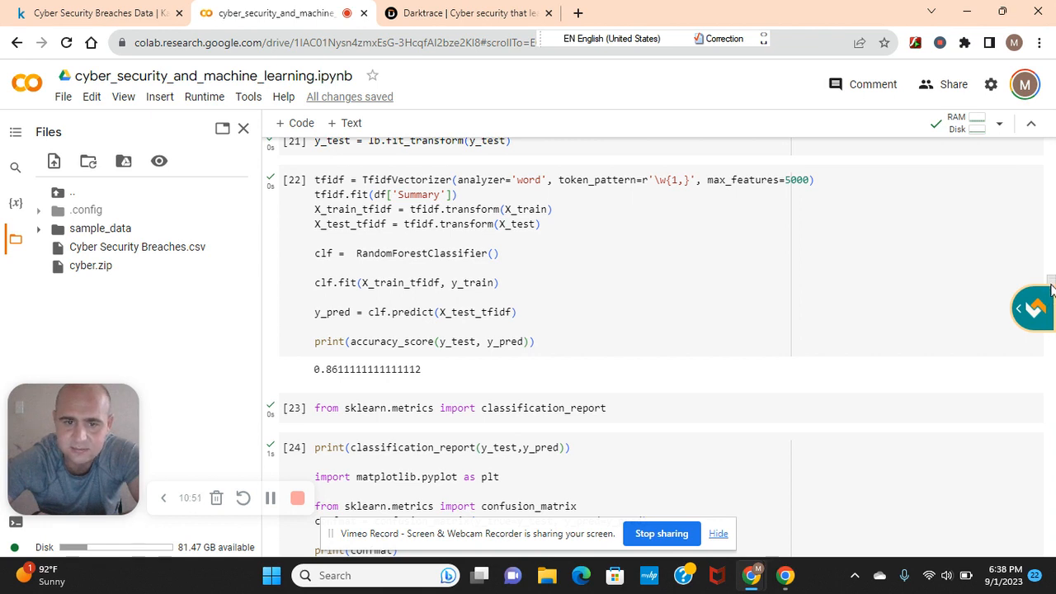
pyautogui.scroll(-3)
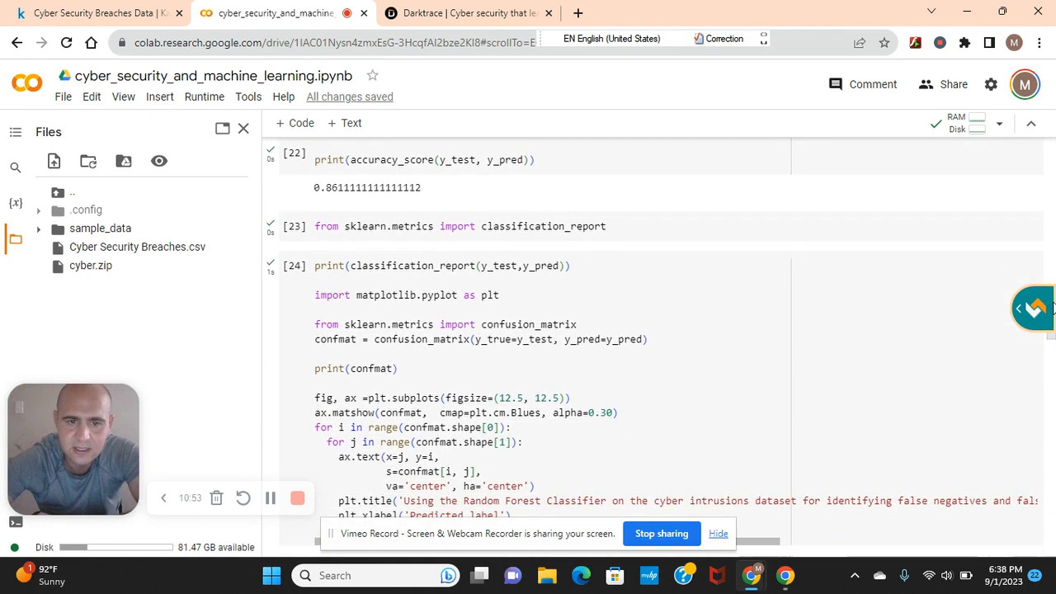
pyautogui.scroll(-3)
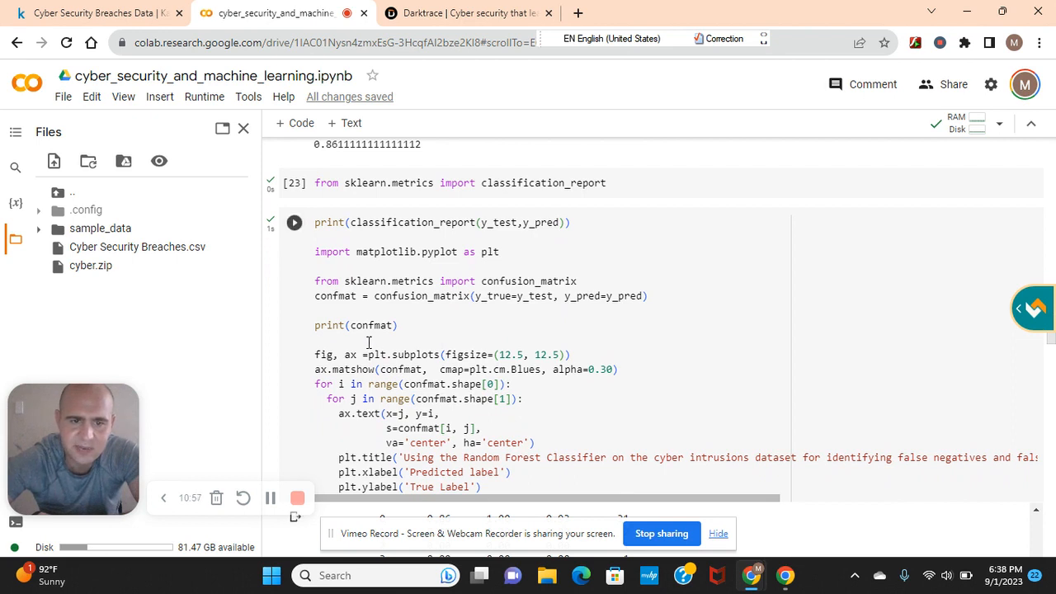
pyautogui.moveTo(369, 325)
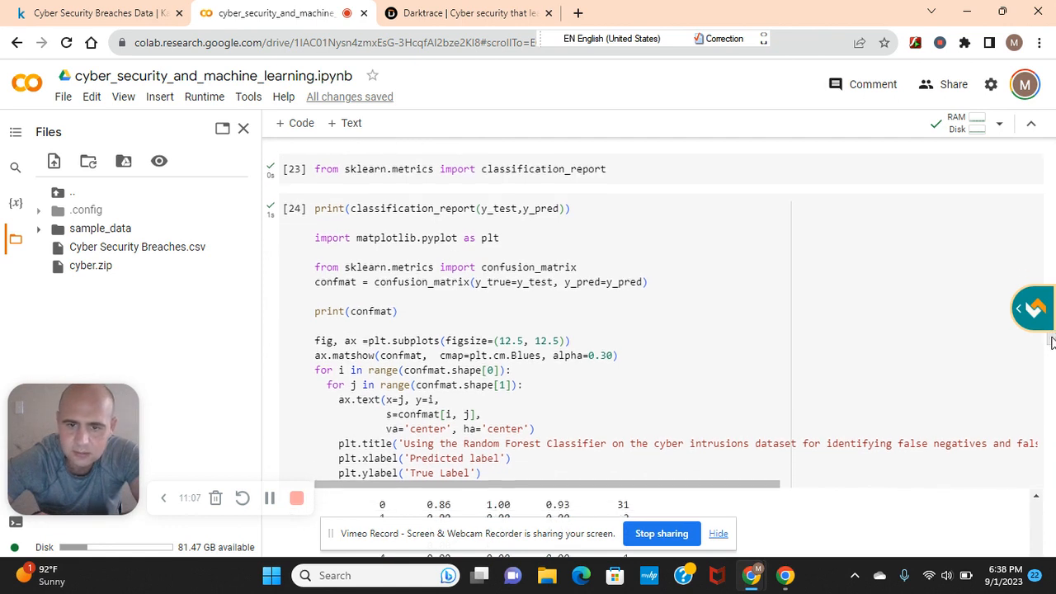
pyautogui.scroll(-3)
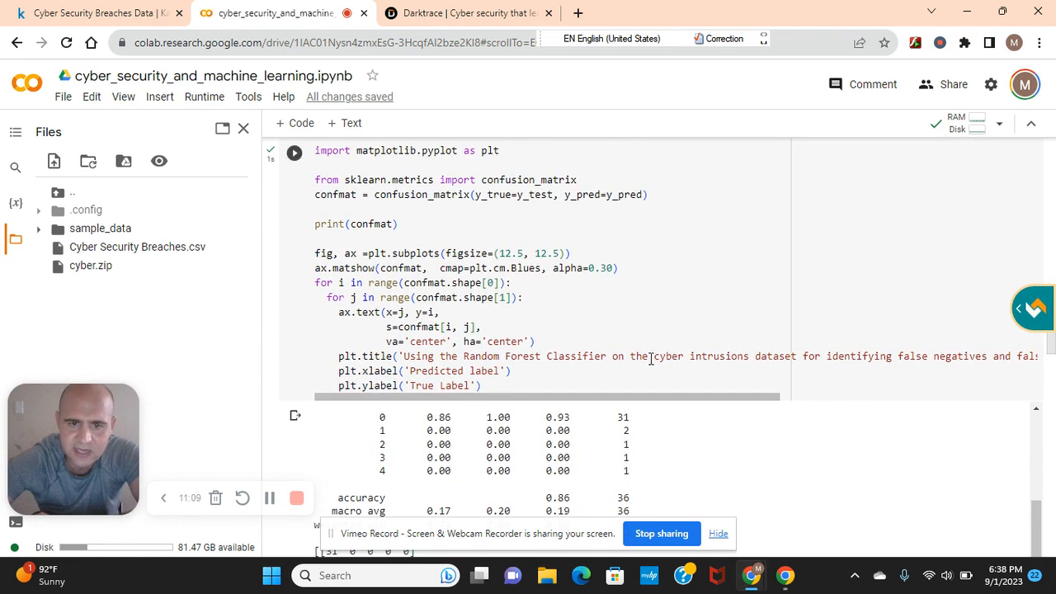
pyautogui.click(294, 152)
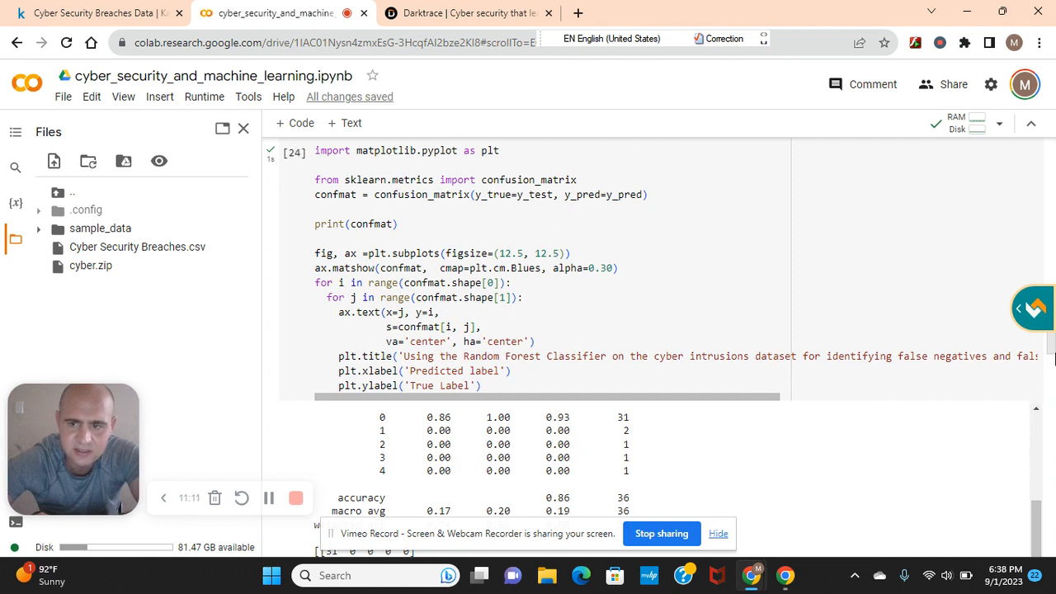
pyautogui.scroll(-3)
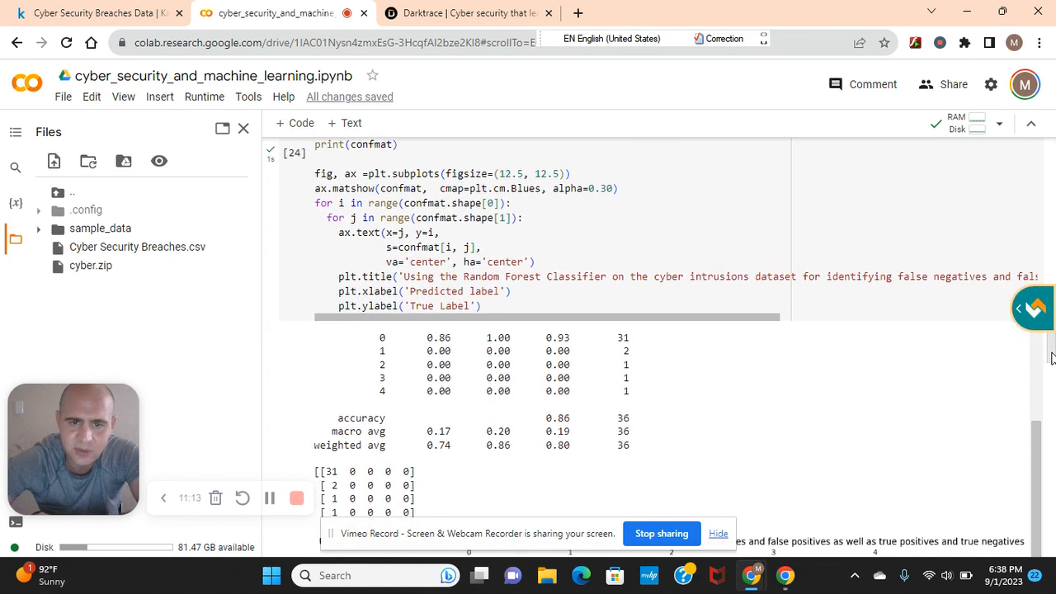
pyautogui.scroll(-3)
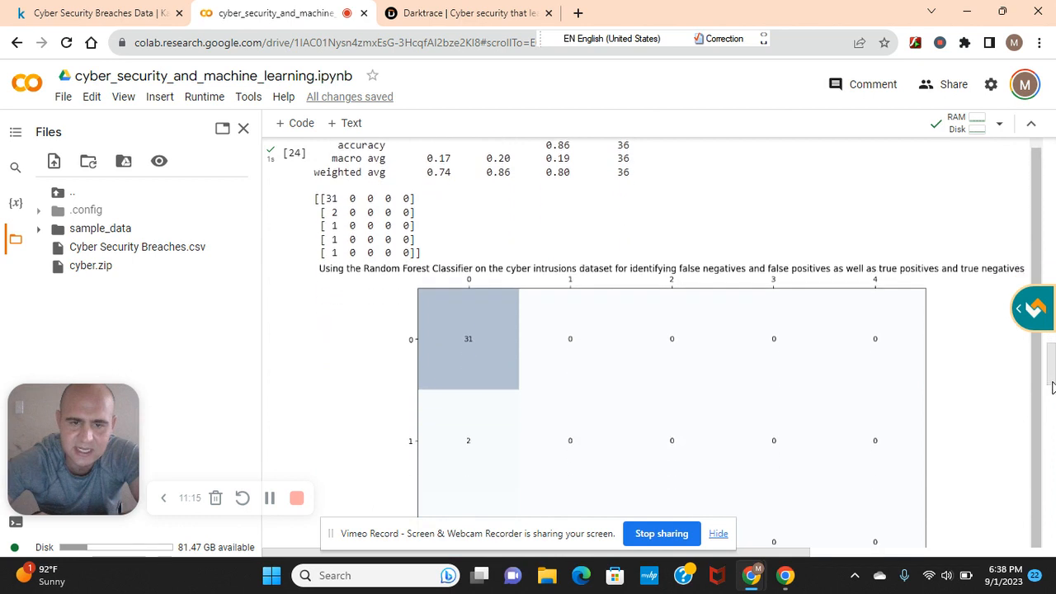
pyautogui.scroll(-3)
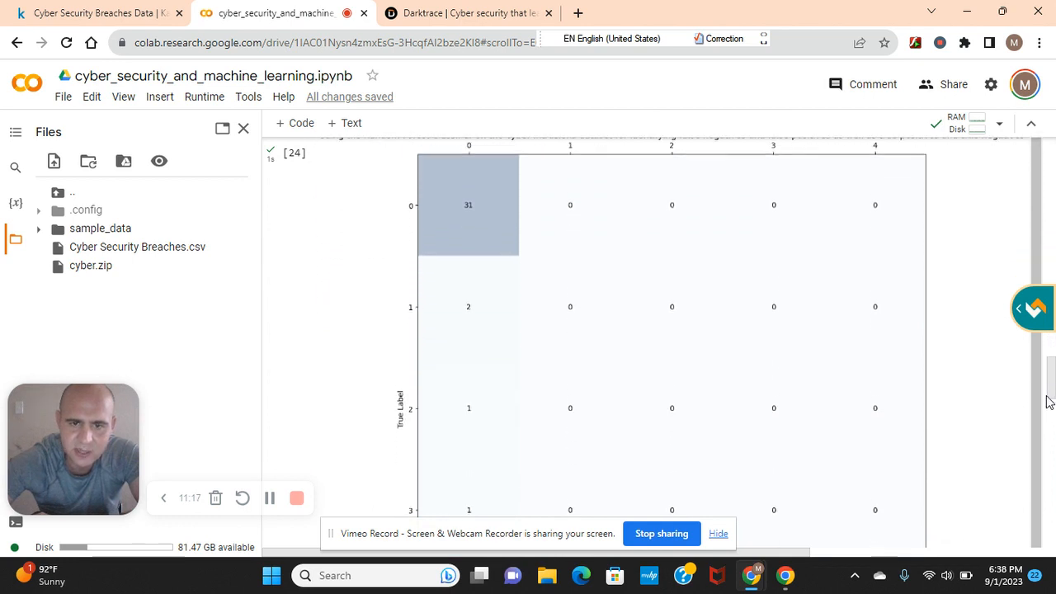
pyautogui.scroll(-3)
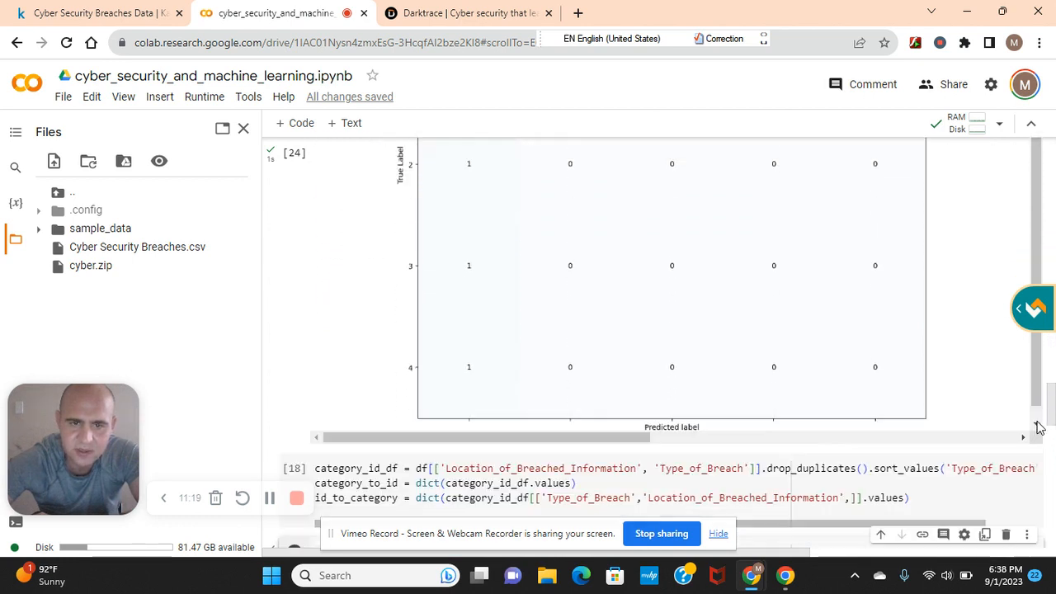
pyautogui.scroll(-3)
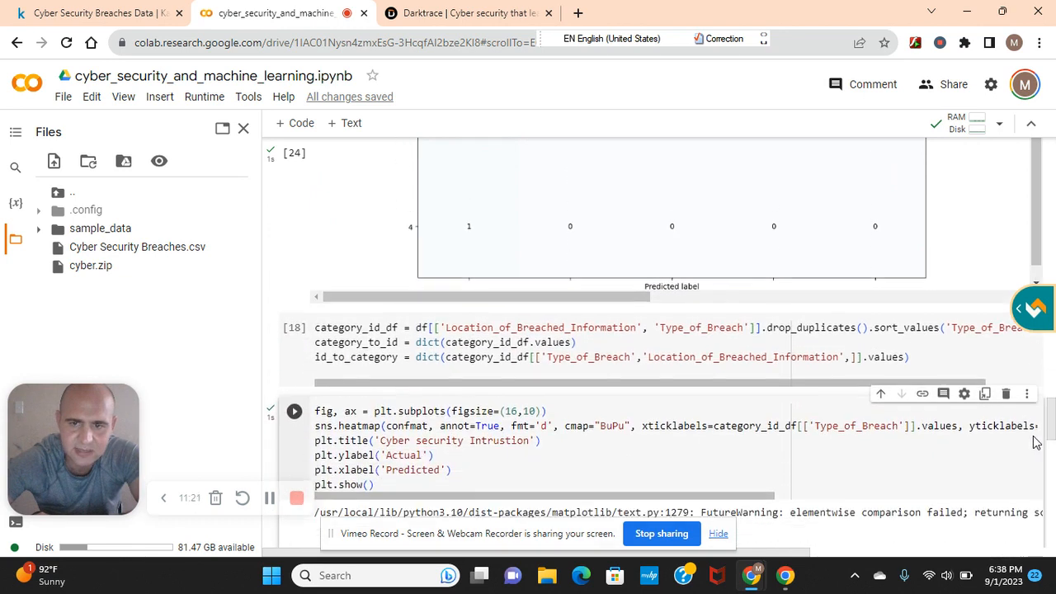
pyautogui.scroll(-3)
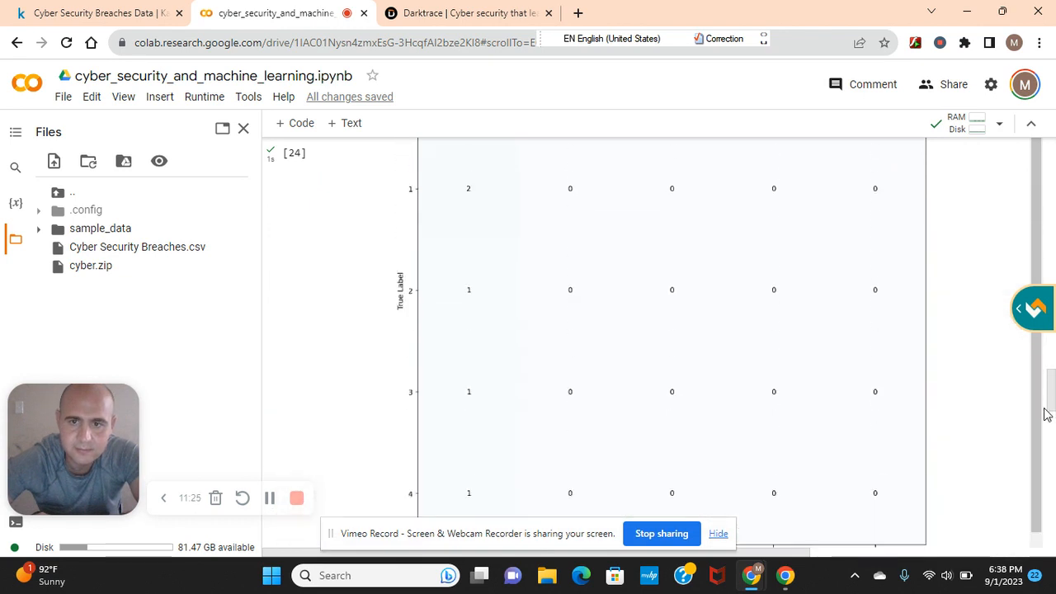
pyautogui.scroll(3)
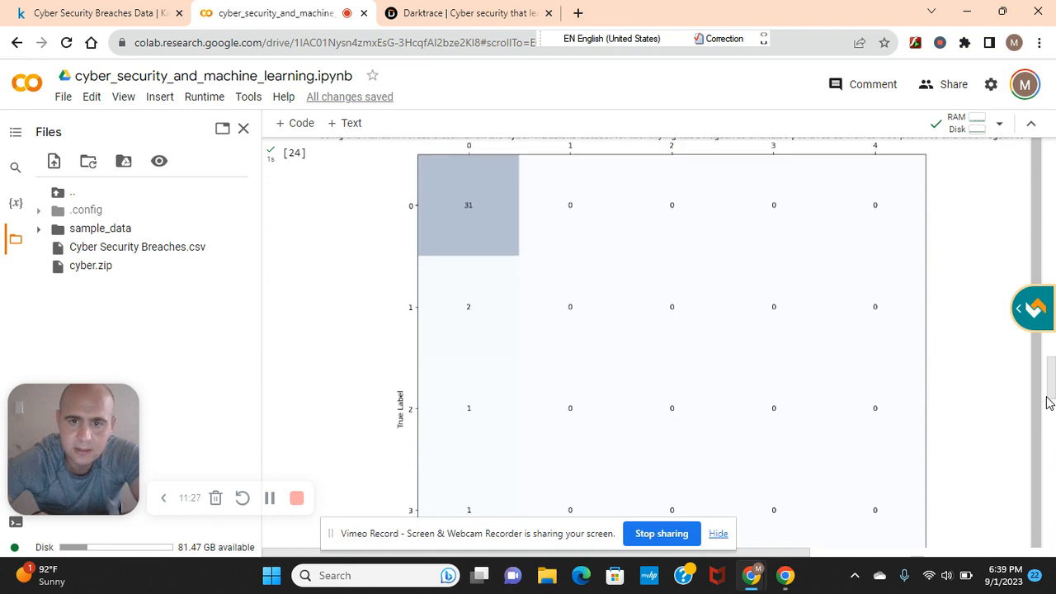
pyautogui.scroll(-3)
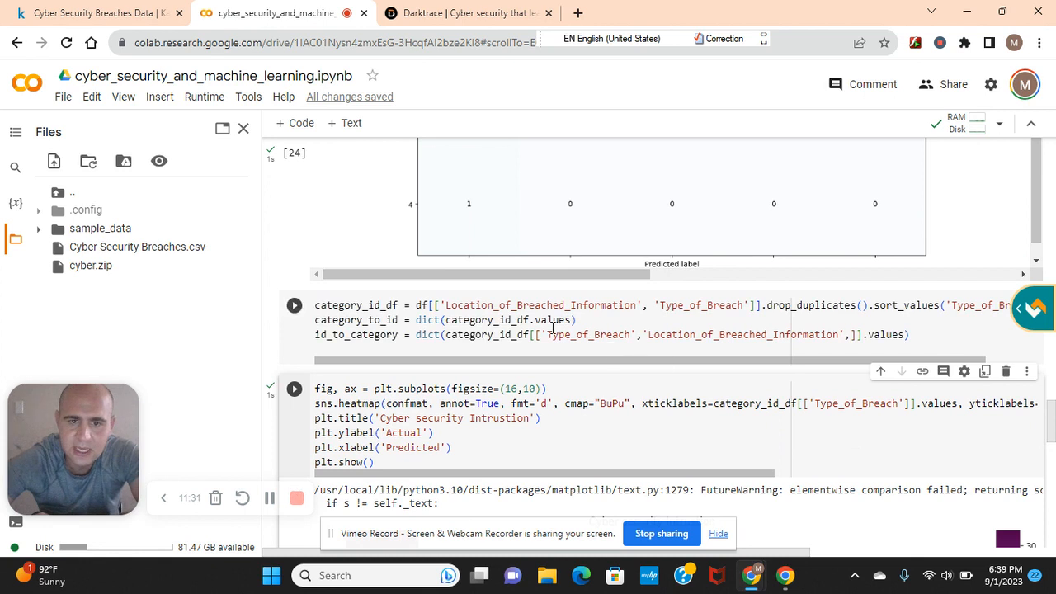
# - Run the sns.heatmap cell and scroll to its FutureWarning and 'Cyber security Intrustion' heatmap output
pyautogui.click(294, 305)
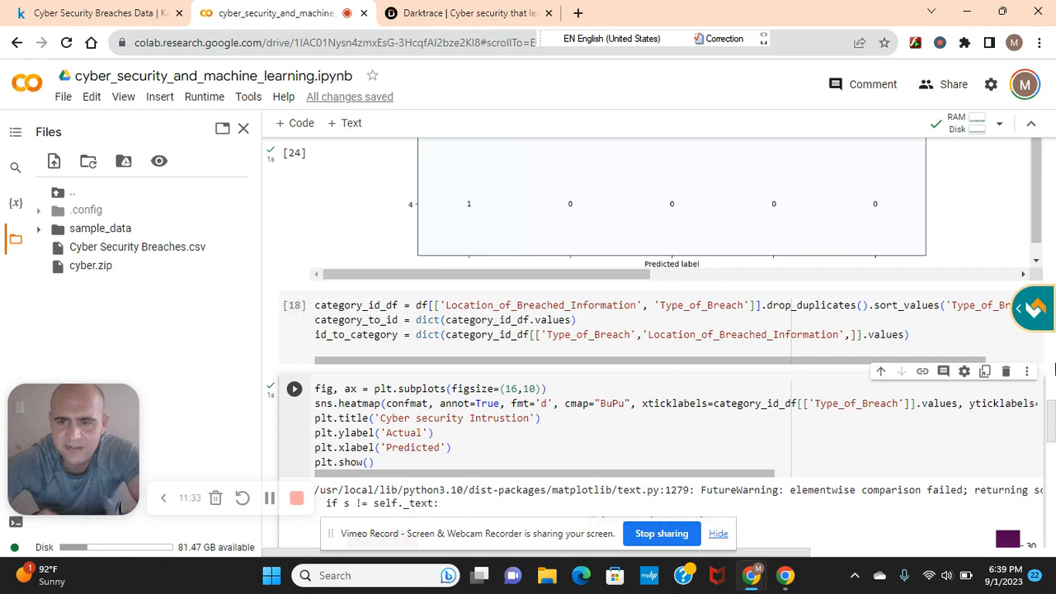
pyautogui.scroll(-3)
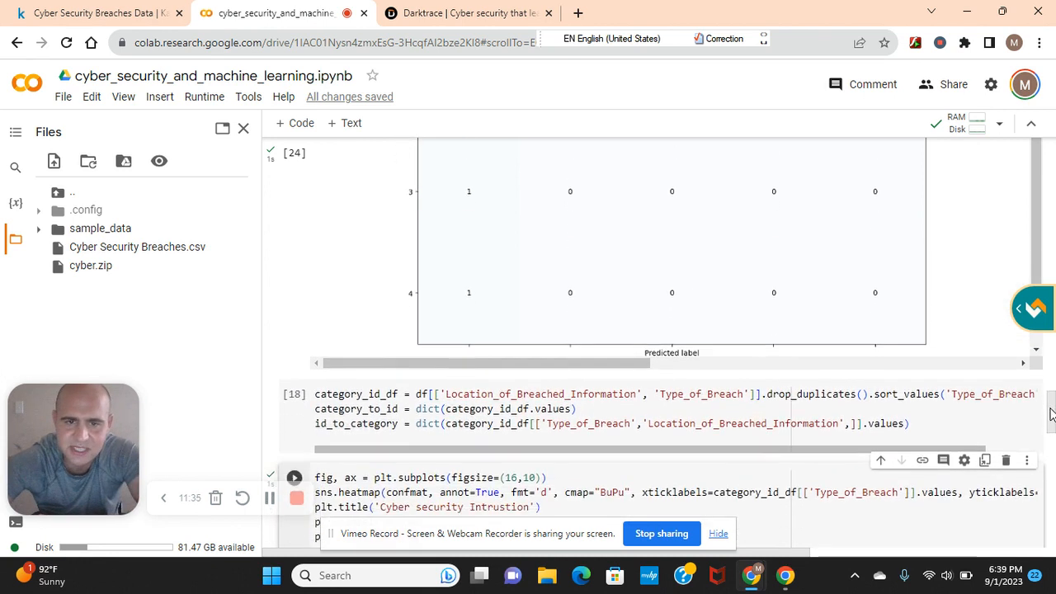
pyautogui.scroll(-3)
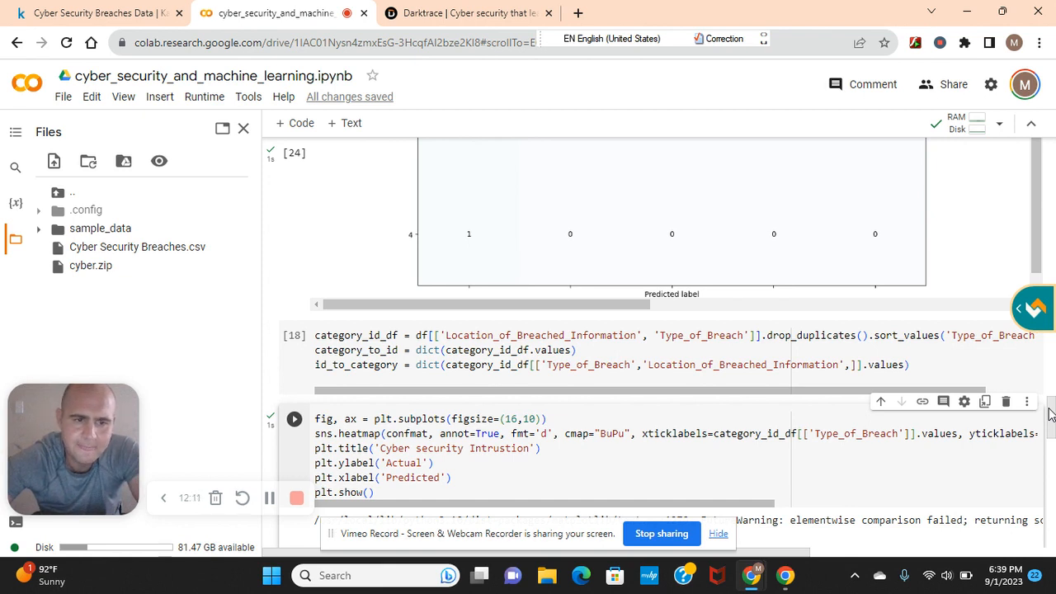
pyautogui.scroll(-3)
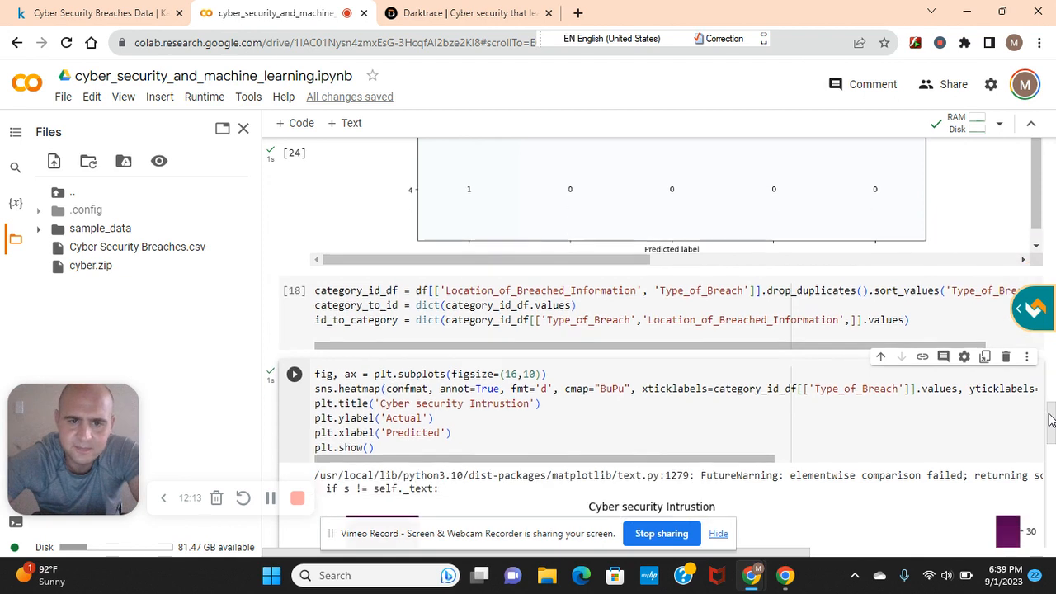
pyautogui.scroll(3)
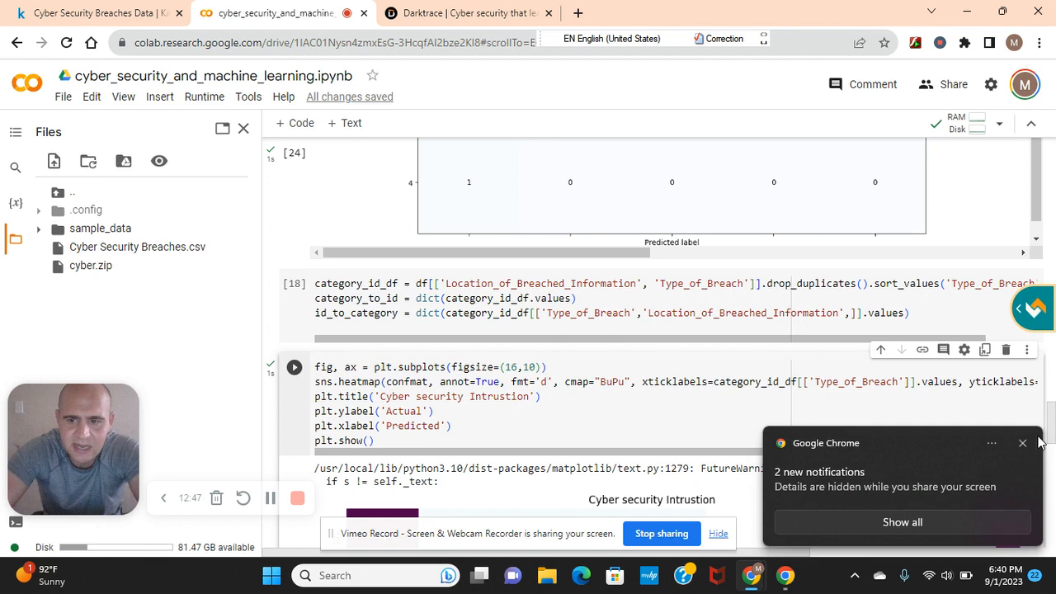
# - Dismiss the notifications popup and move down to the category-to-id mapping code cell
pyautogui.click(1023, 442)
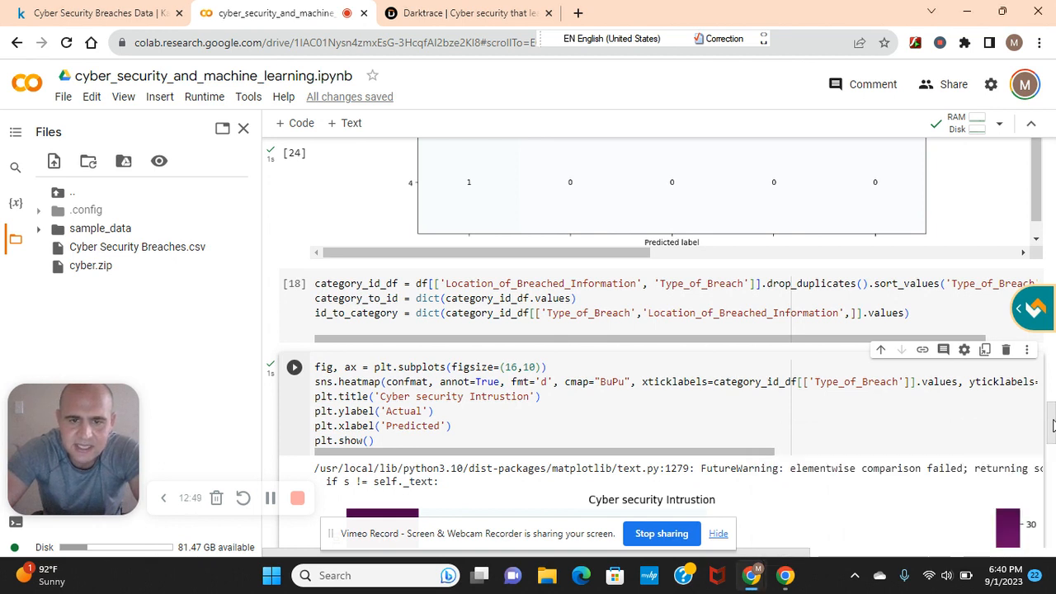
pyautogui.scroll(-3)
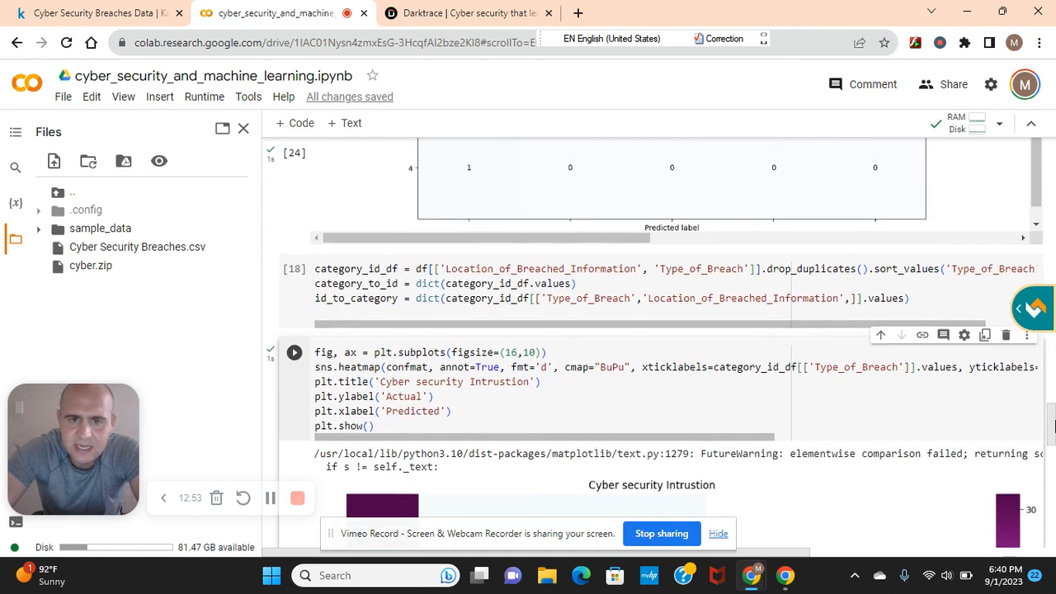
pyautogui.scroll(-3)
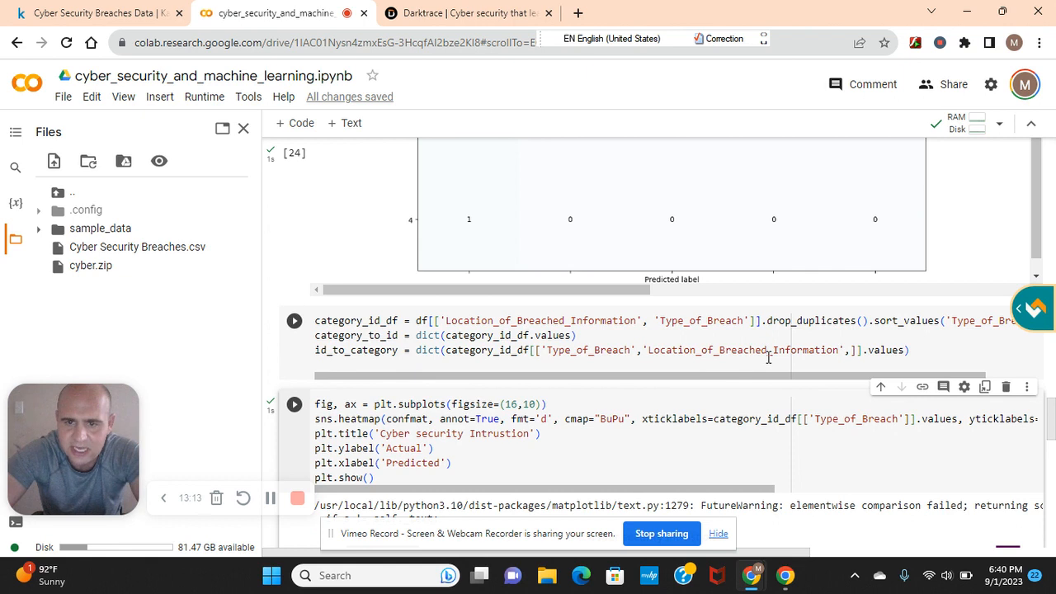
pyautogui.click(294, 320)
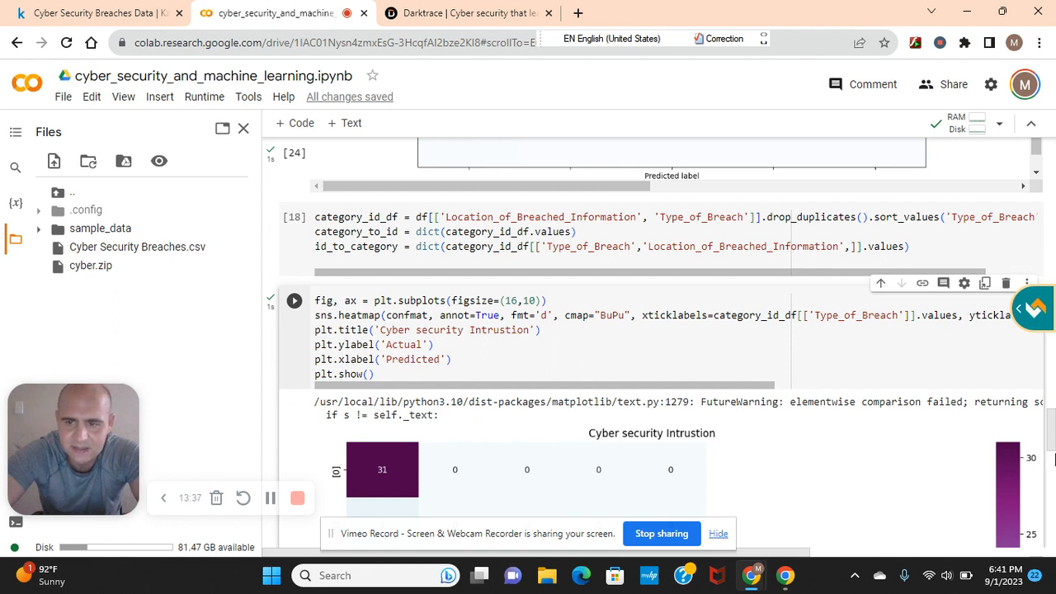
pyautogui.scroll(-3)
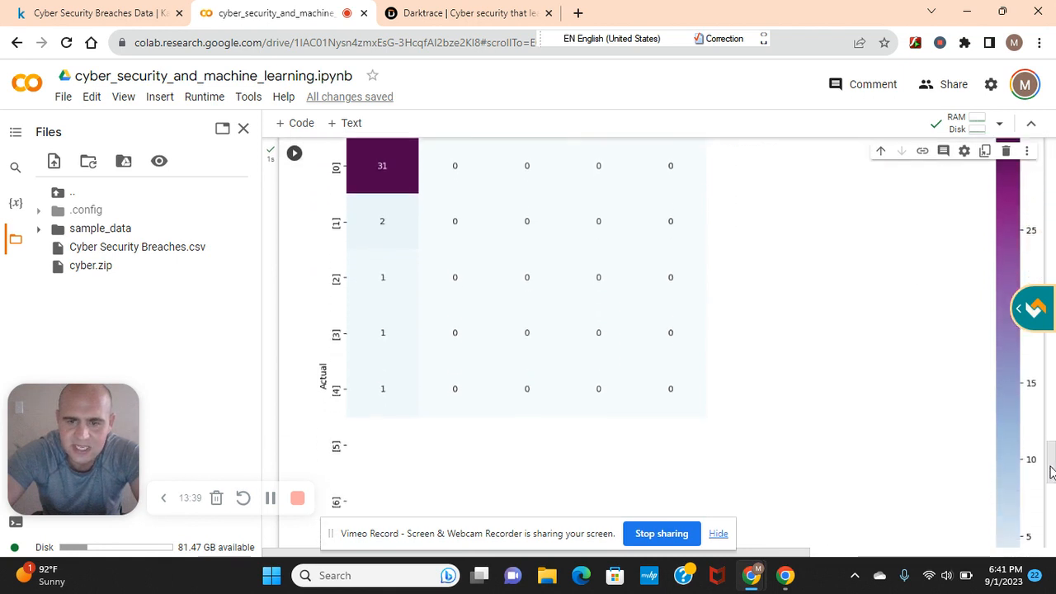
pyautogui.scroll(-3)
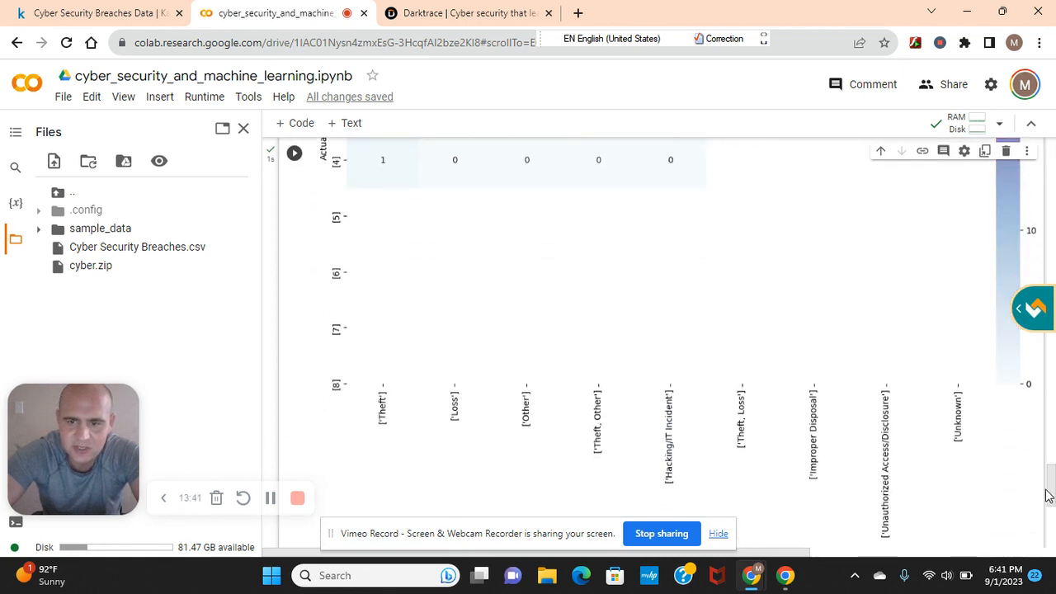
pyautogui.scroll(3)
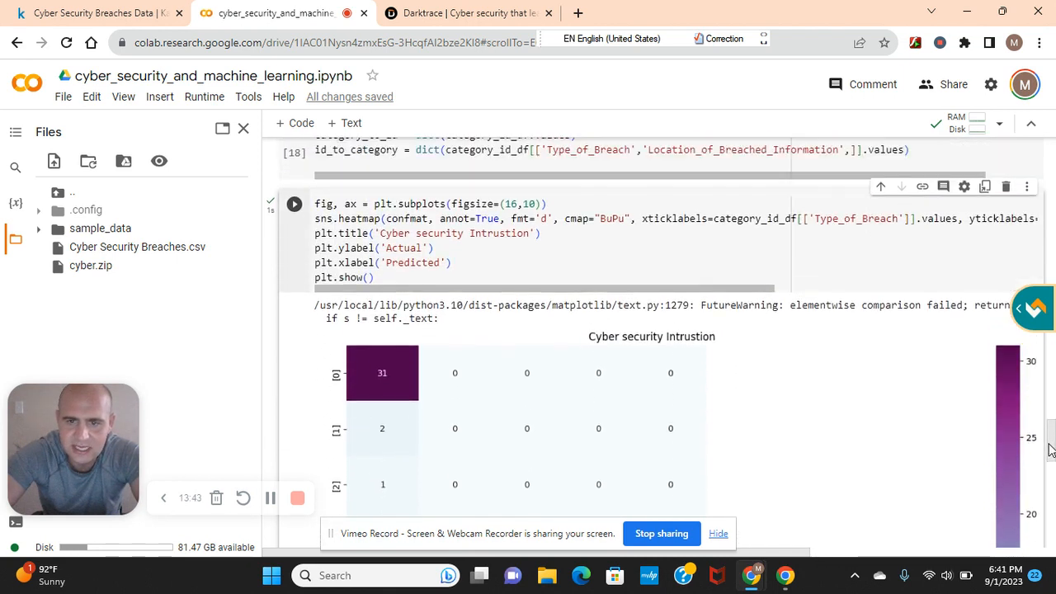
pyautogui.scroll(-3)
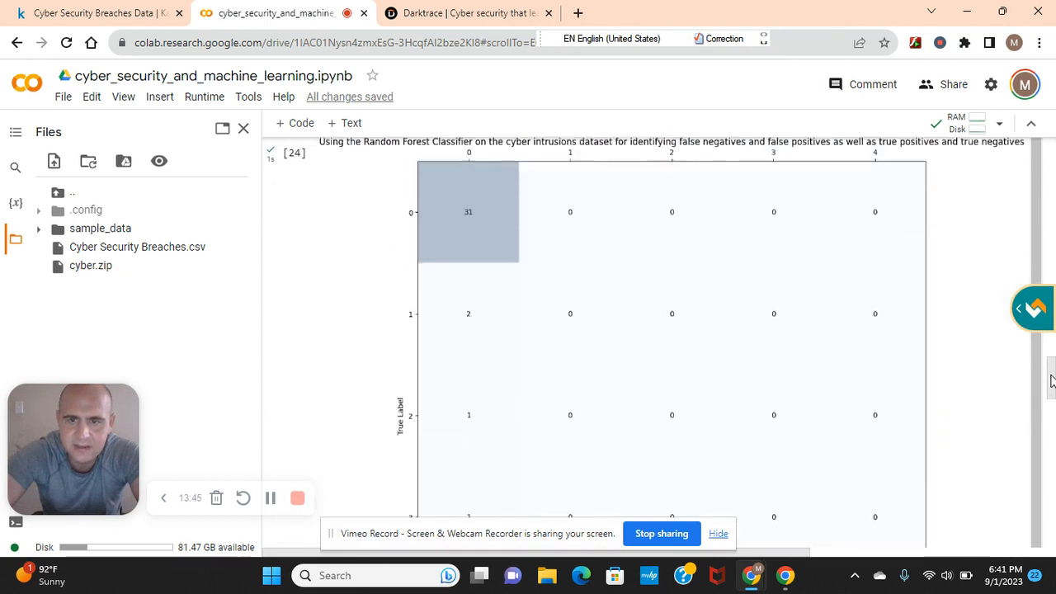
pyautogui.scroll(3)
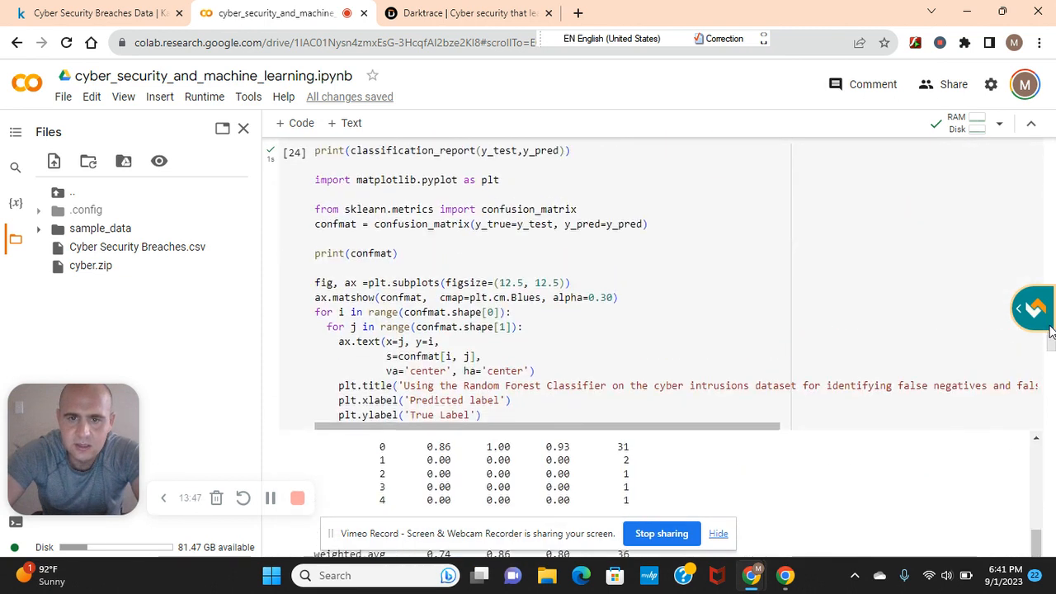
pyautogui.scroll(3)
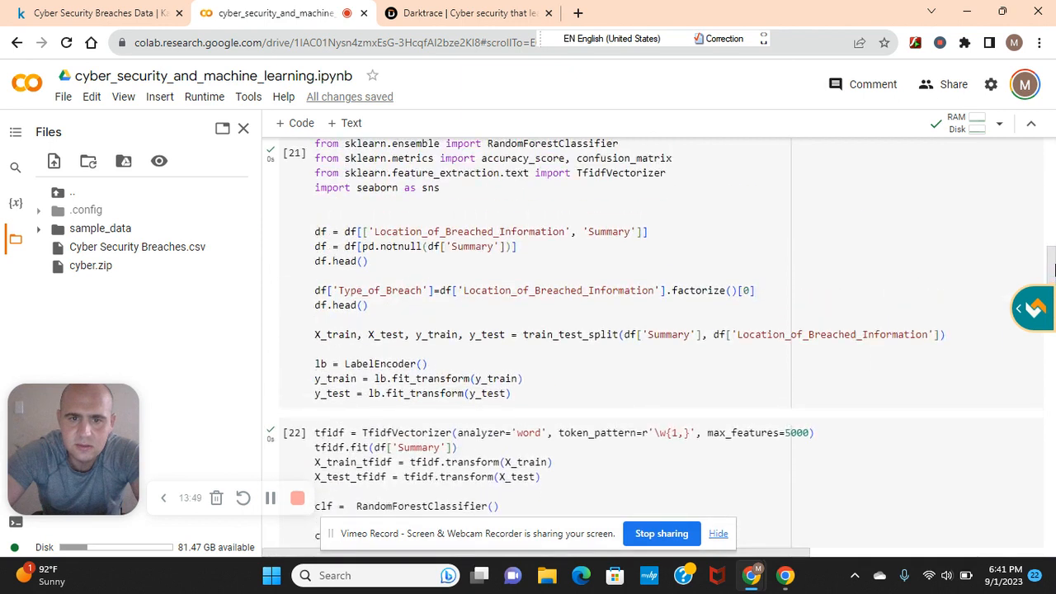
pyautogui.scroll(3)
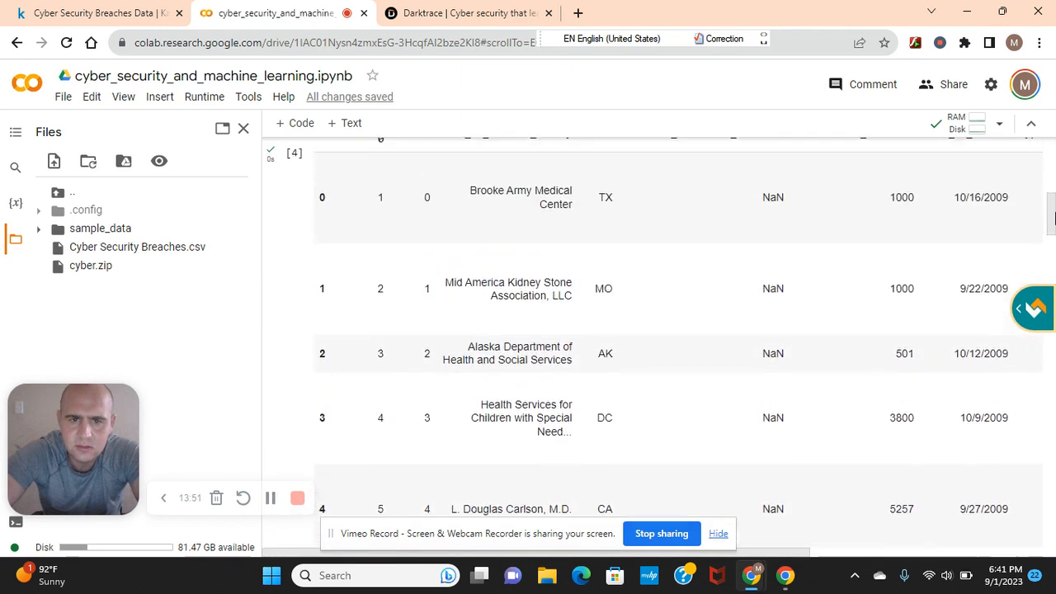
pyautogui.scroll(3)
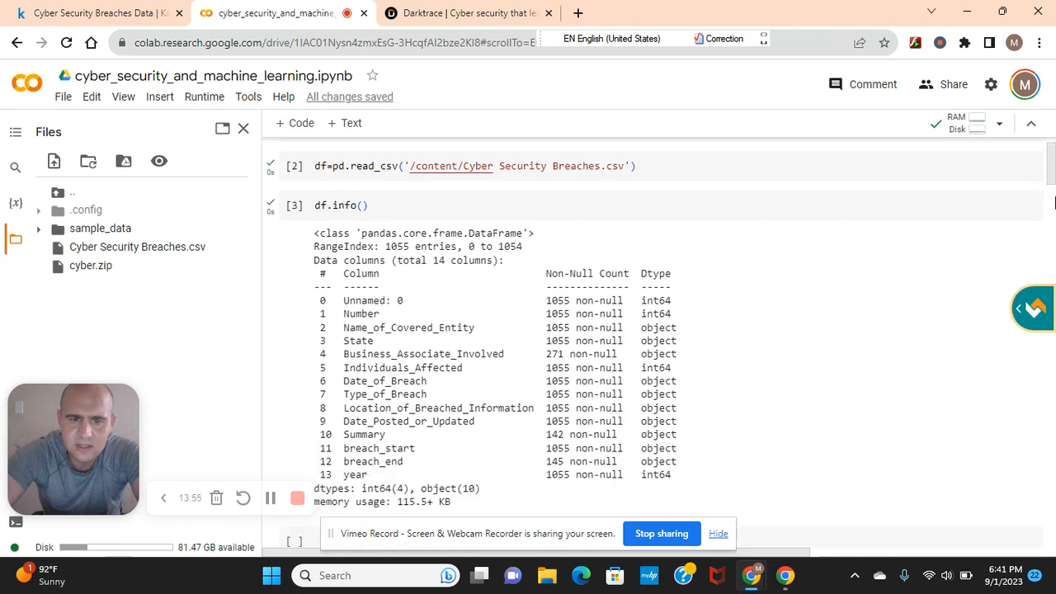
pyautogui.scroll(-3)
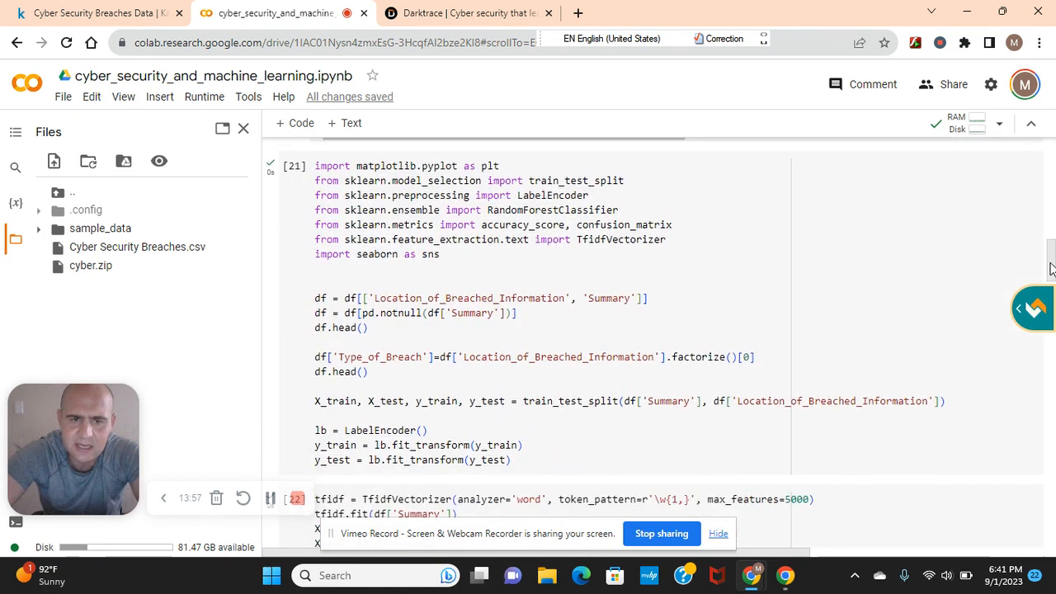
pyautogui.scroll(-3)
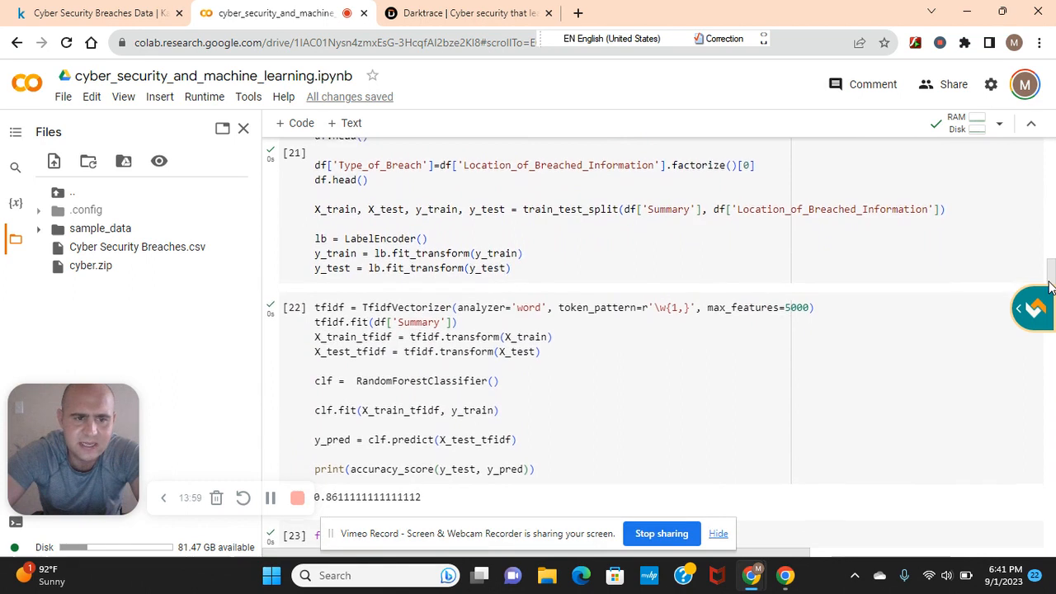
pyautogui.scroll(3)
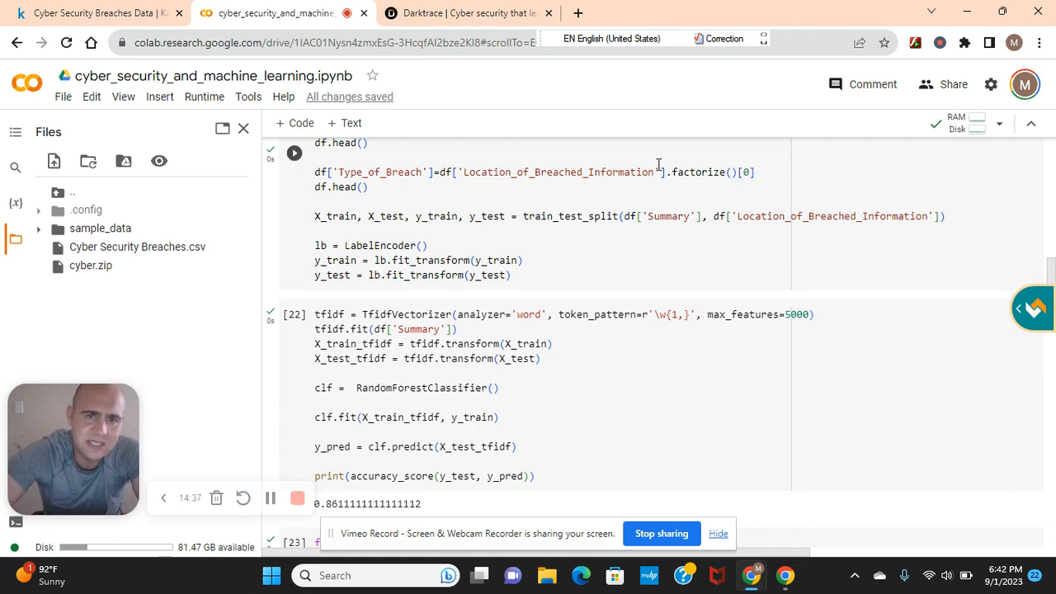
pyautogui.click(462, 13)
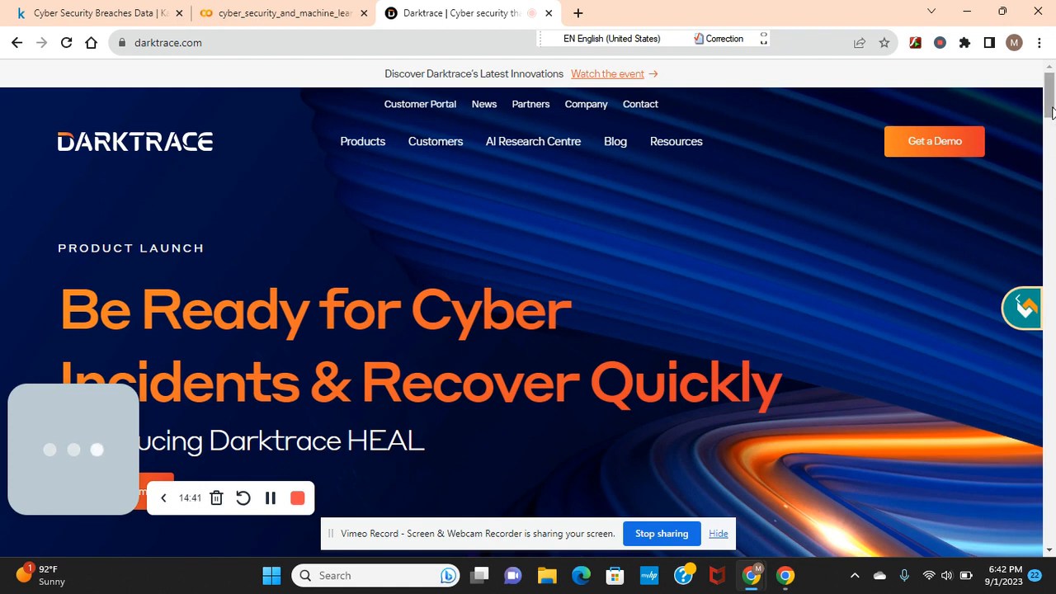
# - Scroll down the Darktrace homepage through its product launch and blog post sections
pyautogui.scroll(-3)
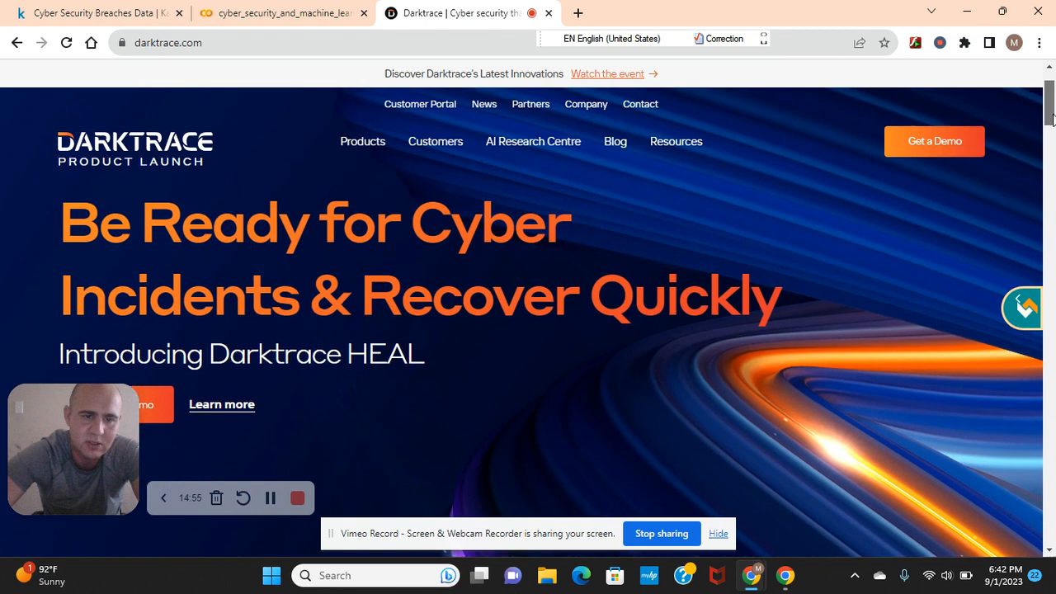
pyautogui.scroll(-3)
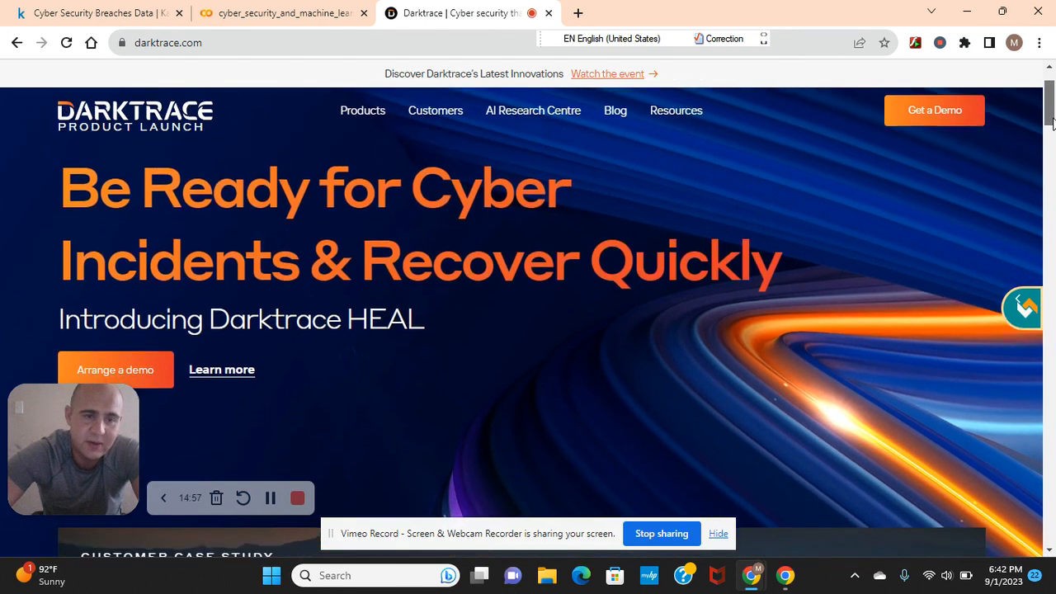
pyautogui.scroll(-3)
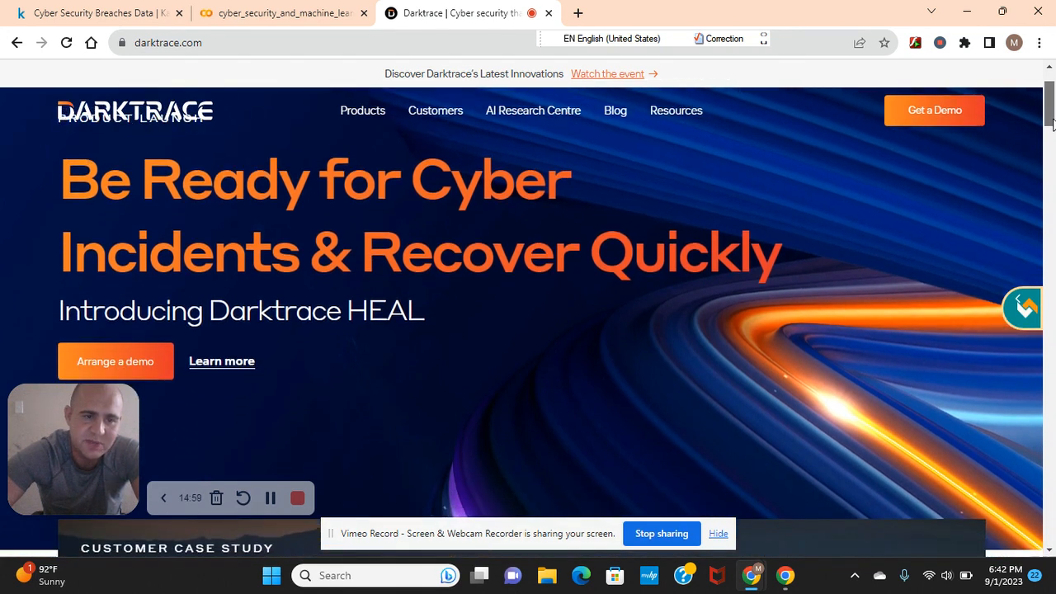
pyautogui.scroll(-3)
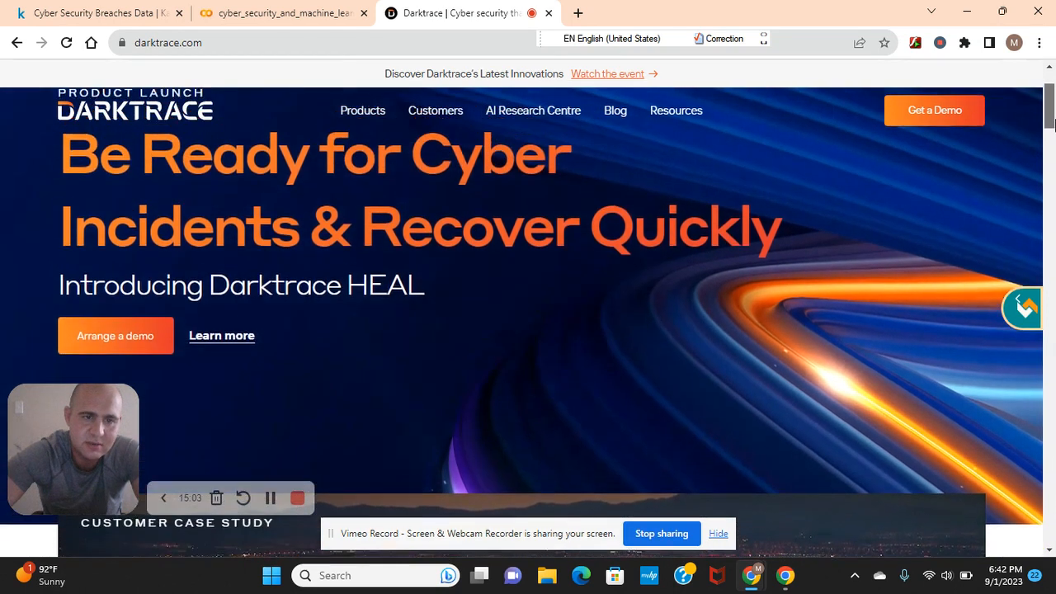
pyautogui.scroll(-3)
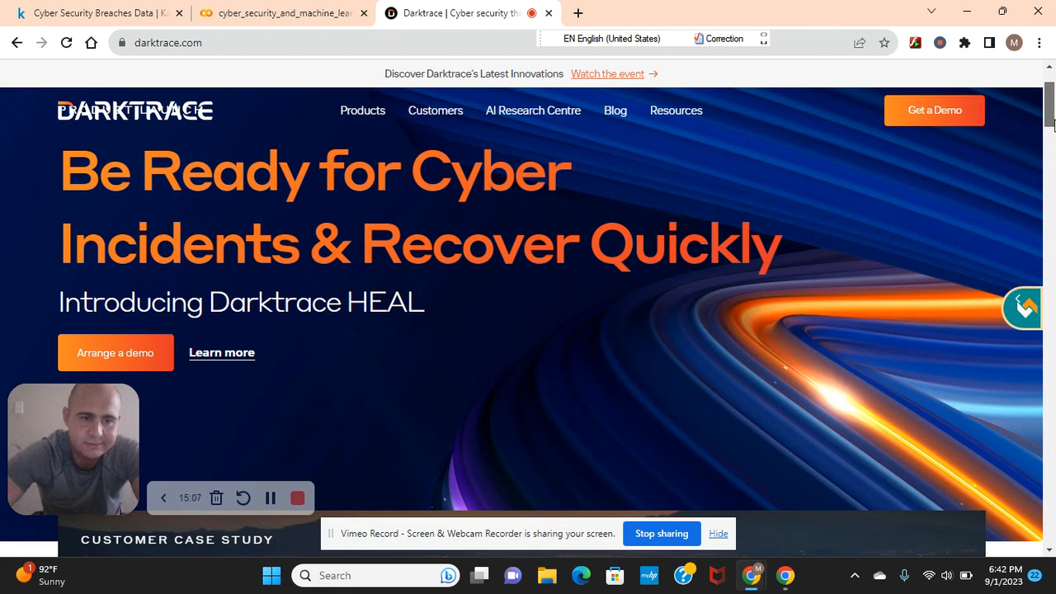
pyautogui.scroll(-3)
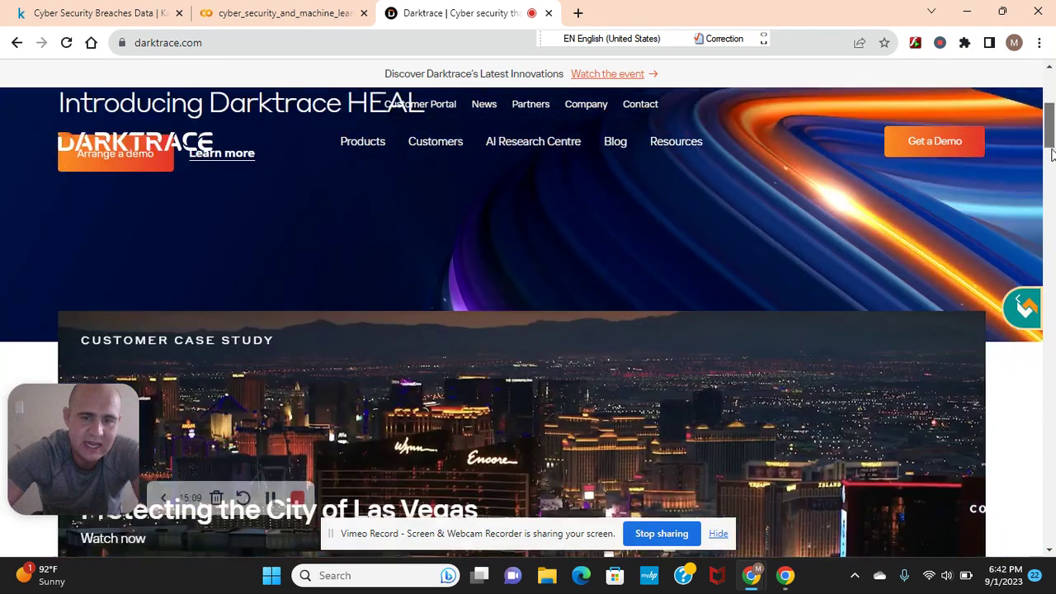
pyautogui.scroll(-3)
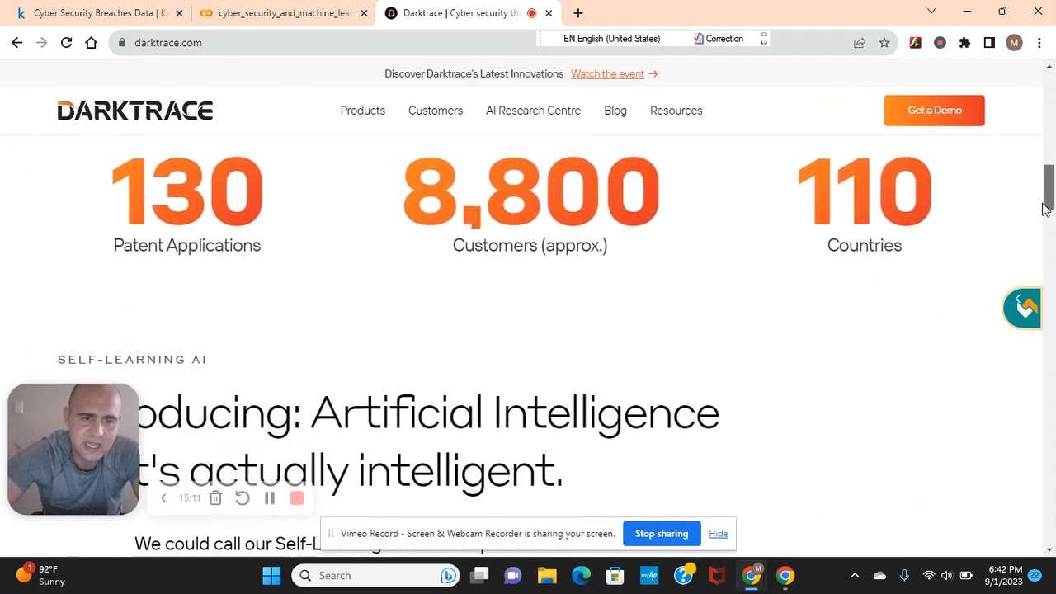
pyautogui.scroll(-3)
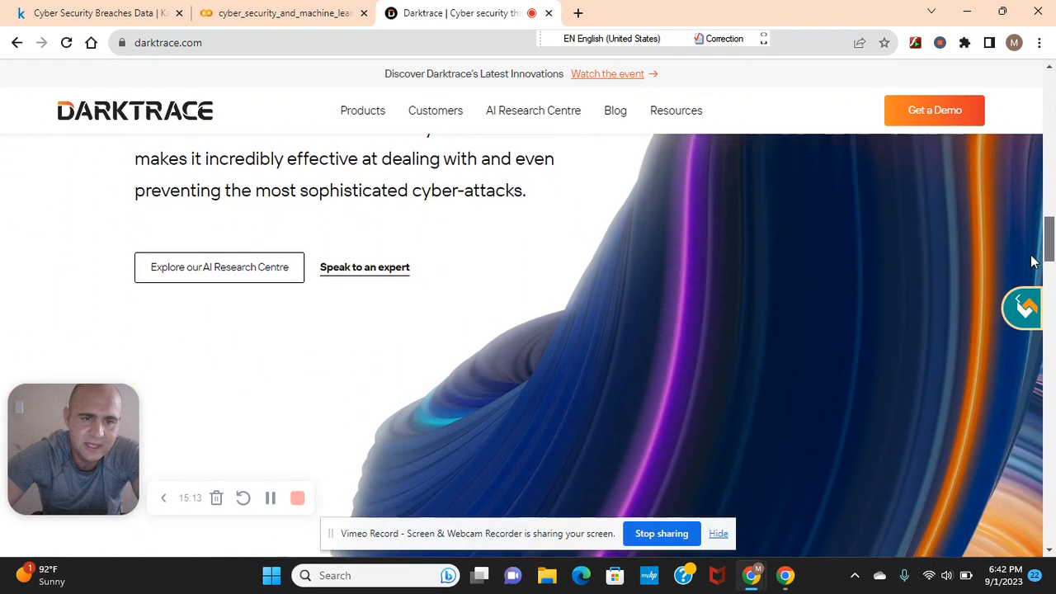
pyautogui.scroll(-3)
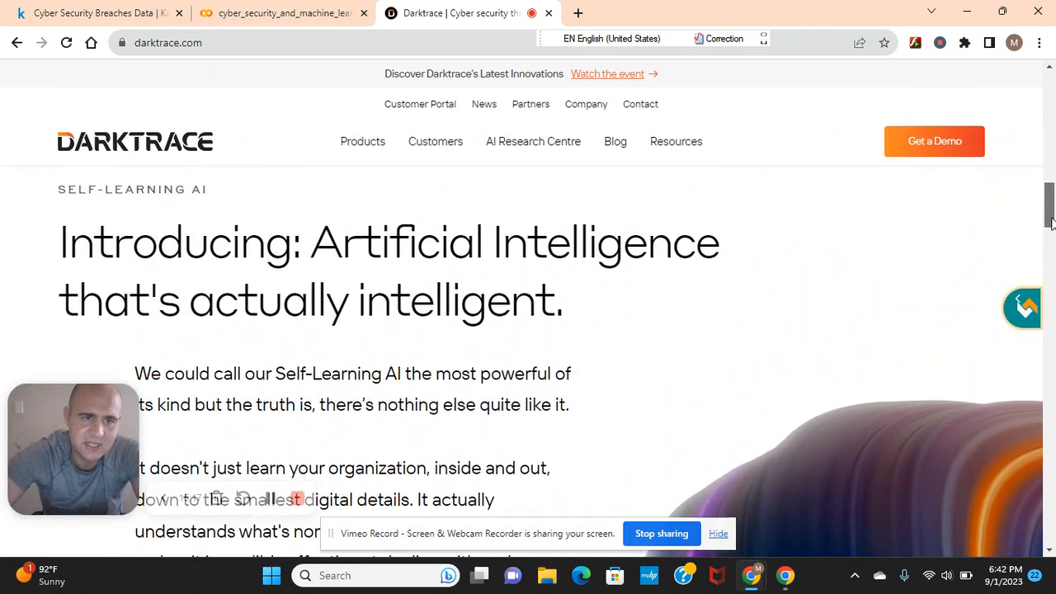
pyautogui.scroll(-3)
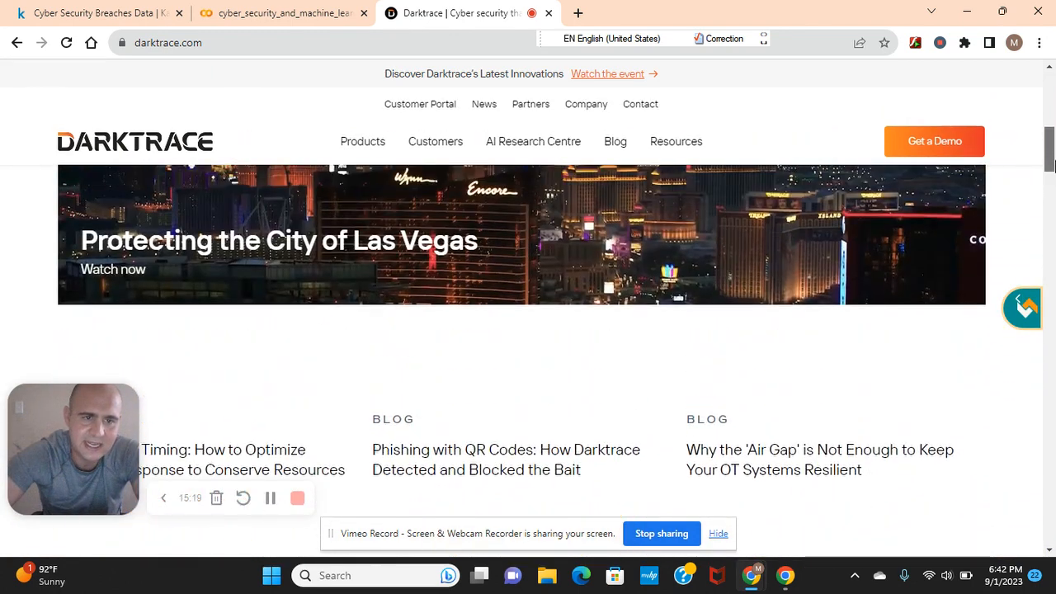
# - Scroll back up and down the homepage, then switch to the Kaggle Cyber Security Breaches Data tab
pyautogui.scroll(3)
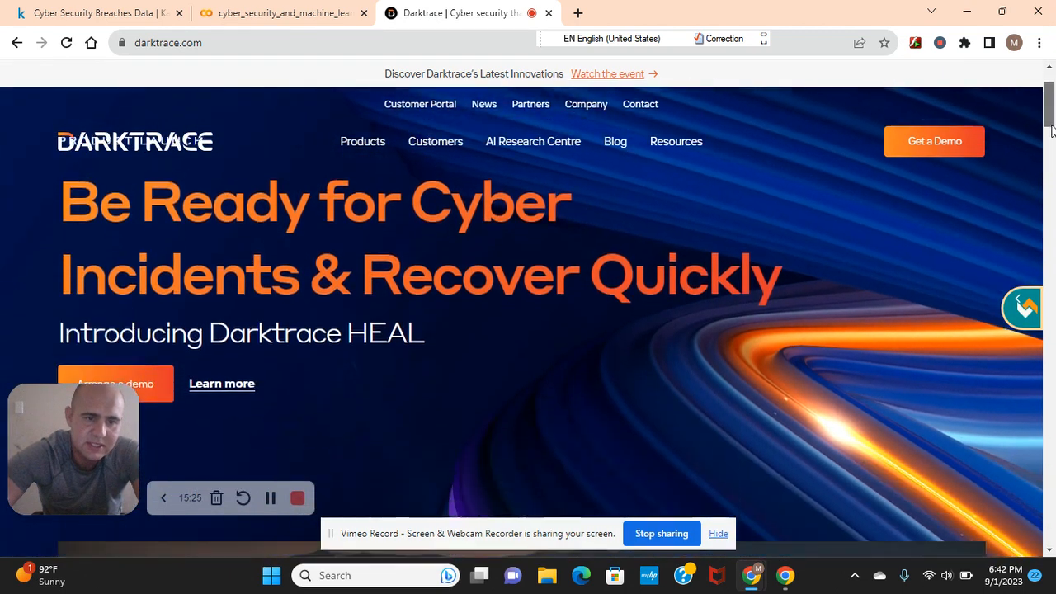
pyautogui.scroll(-3)
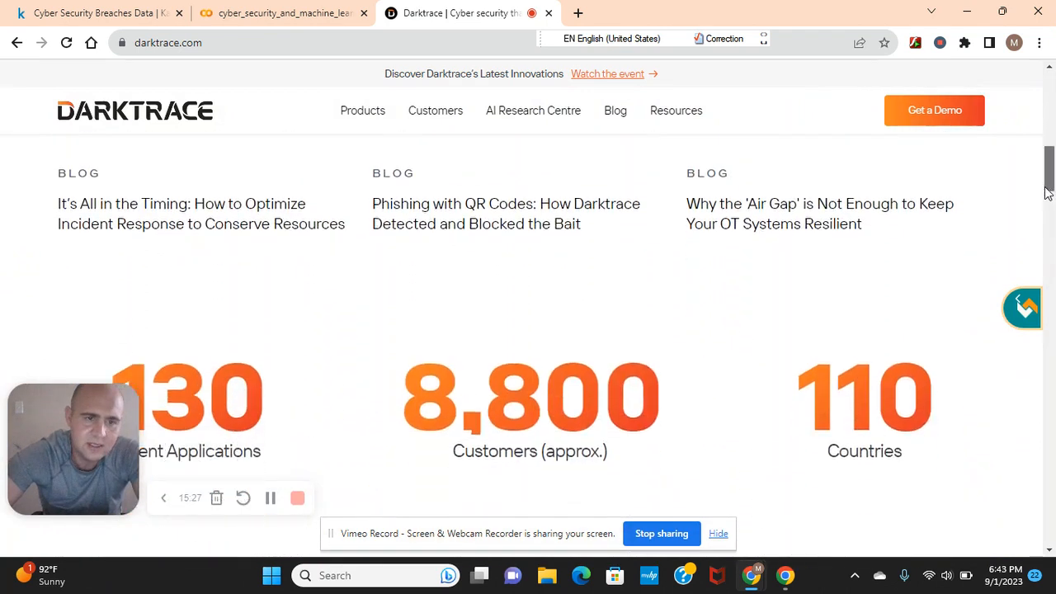
pyautogui.scroll(3)
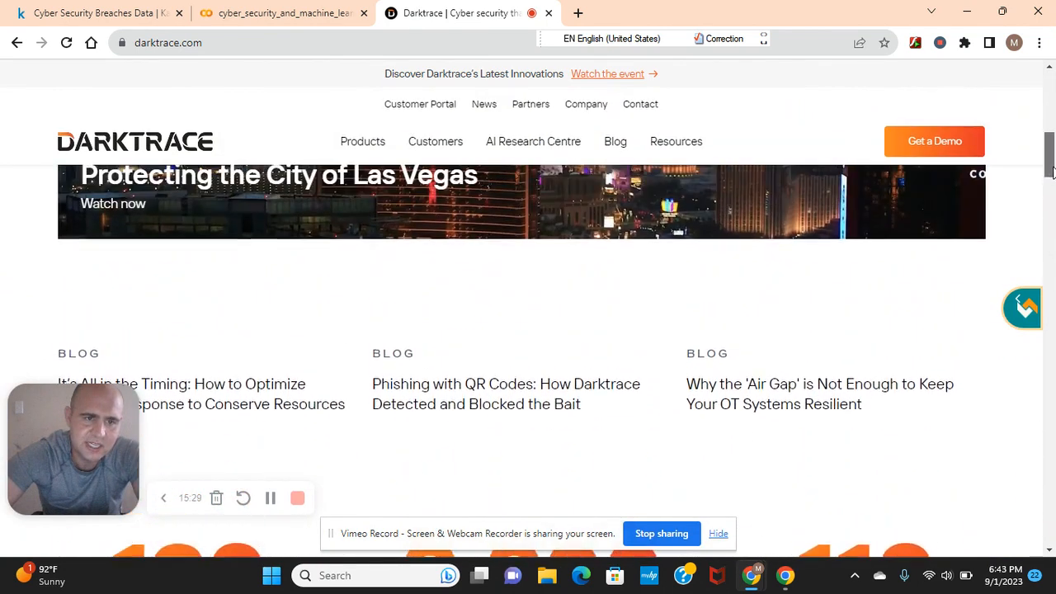
pyautogui.scroll(3)
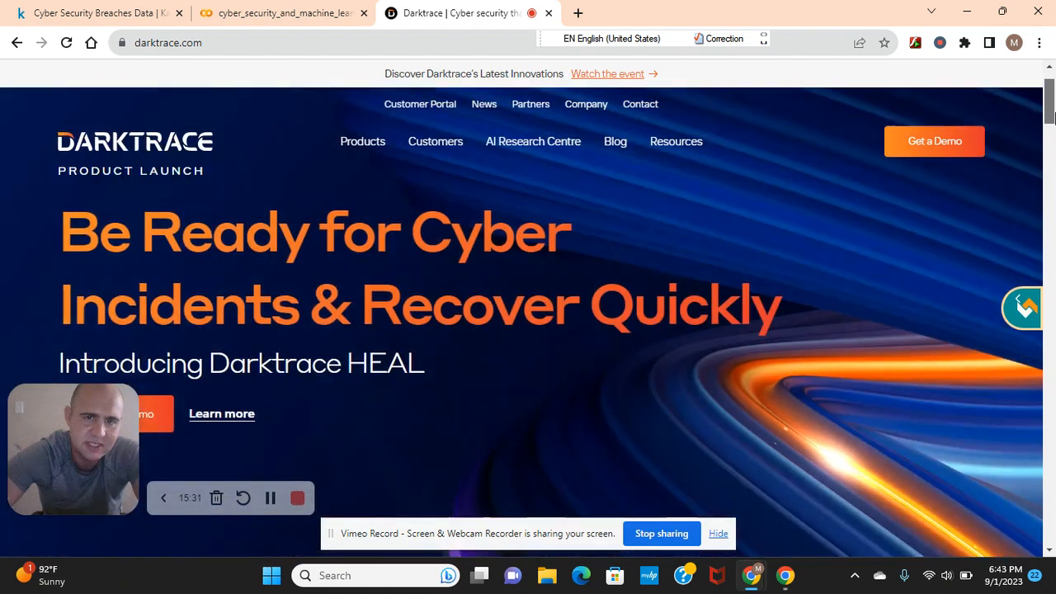
pyautogui.scroll(-3)
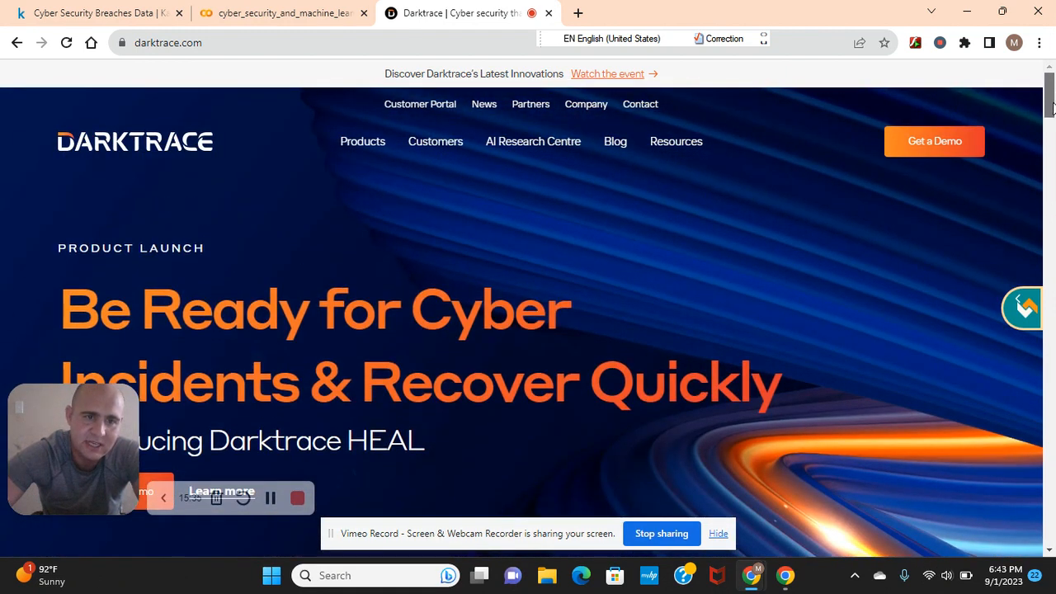
pyautogui.scroll(-3)
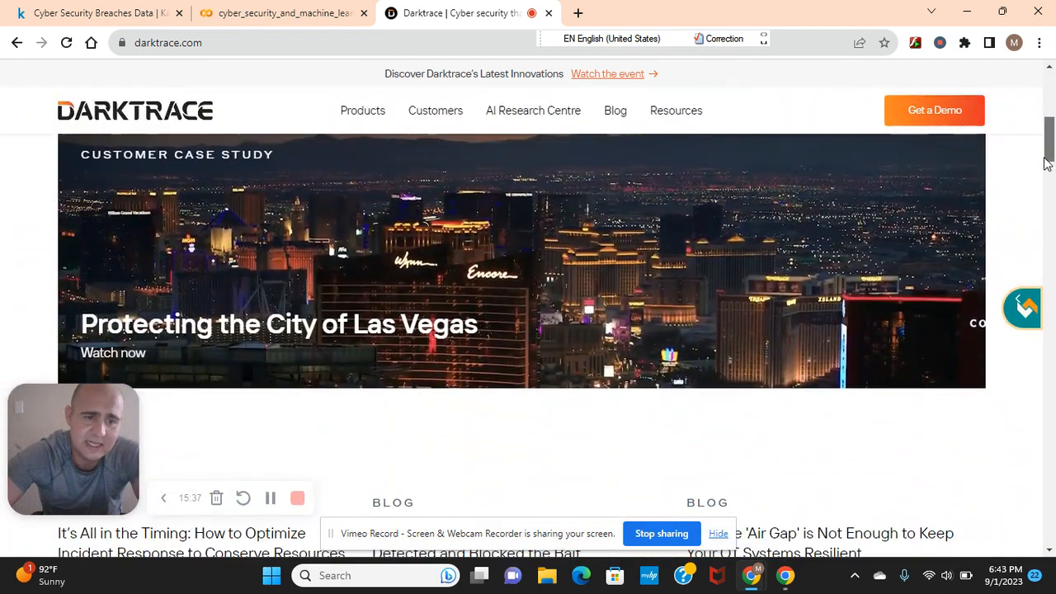
pyautogui.scroll(3)
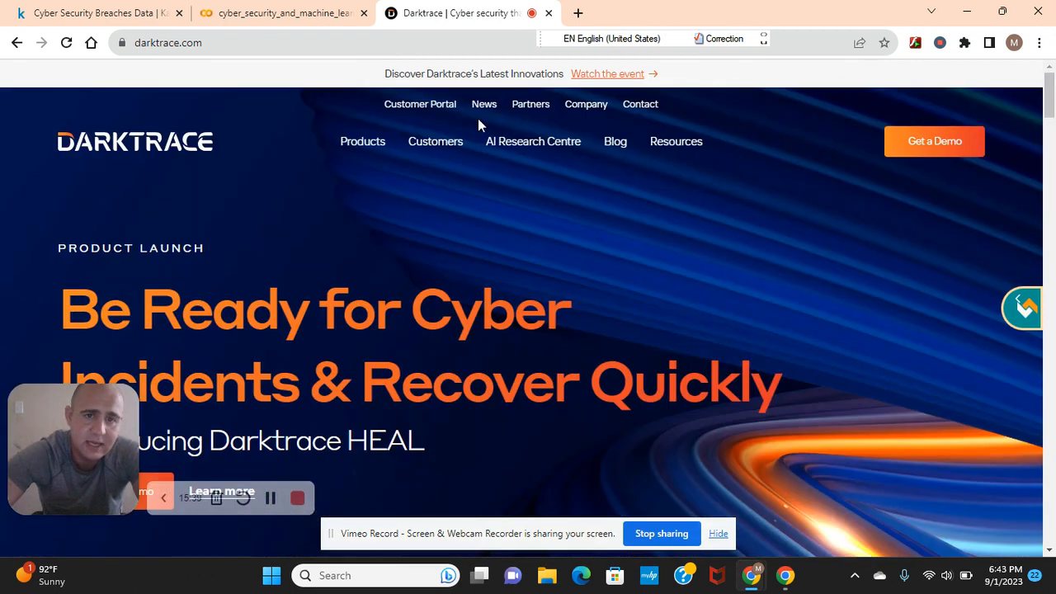
pyautogui.moveTo(181, 79)
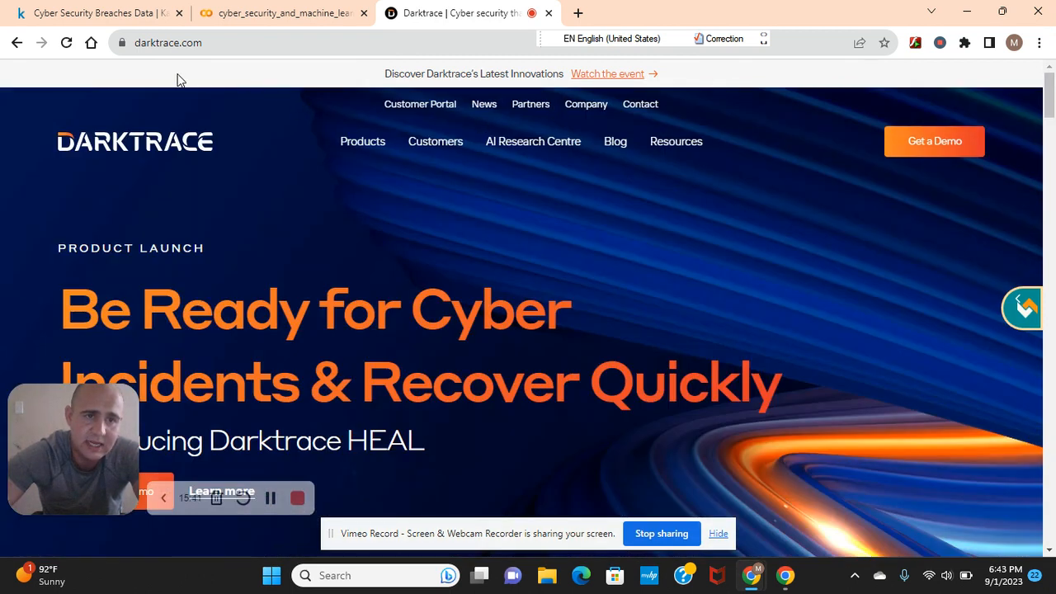
pyautogui.click(91, 13)
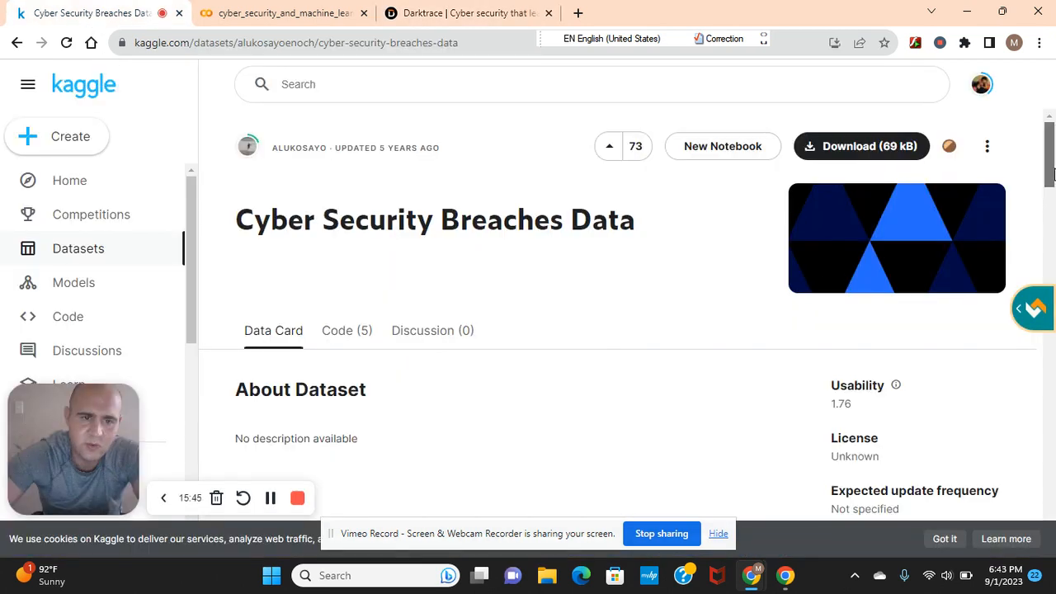
# - Scroll the Kaggle dataset page slightly and back to its header with usability and license details
pyautogui.scroll(-3)
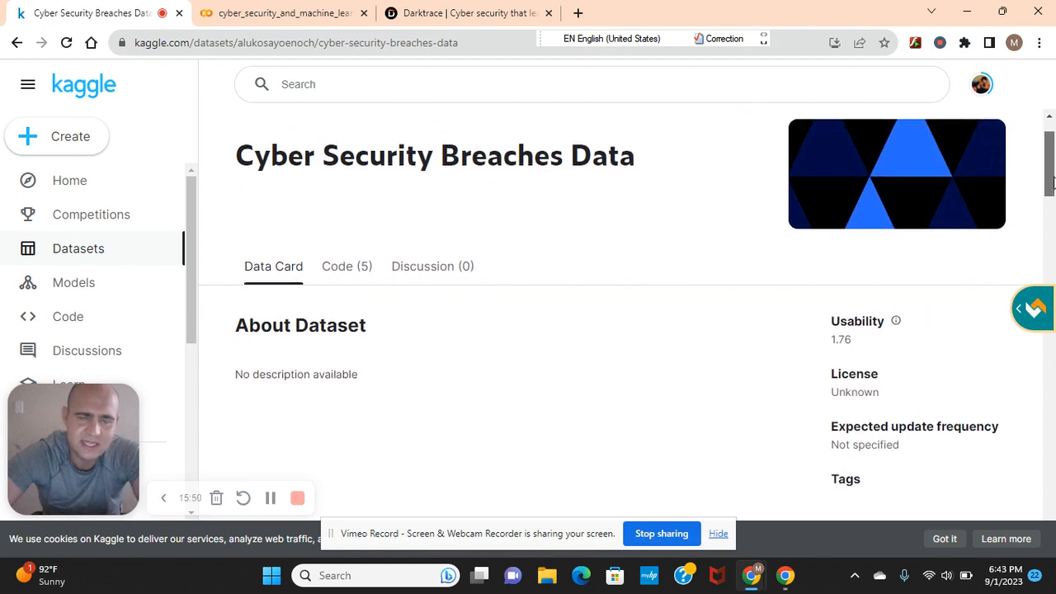
pyautogui.scroll(3)
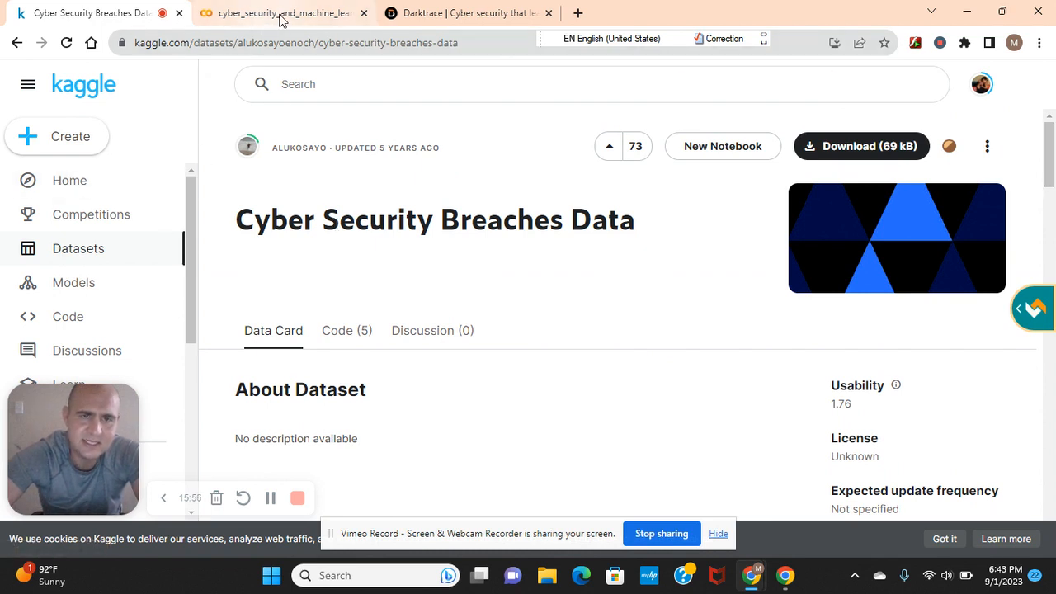
pyautogui.moveTo(284, 14)
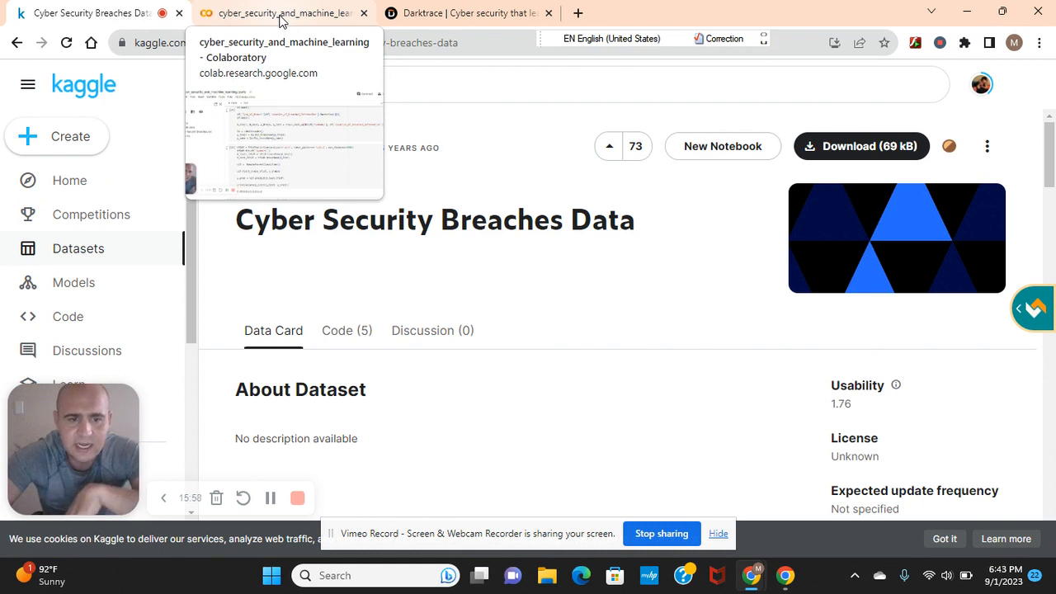
# - Return to the Colab notebook tab and scroll through the df.info() summary to the df.head() table
pyautogui.click(284, 13)
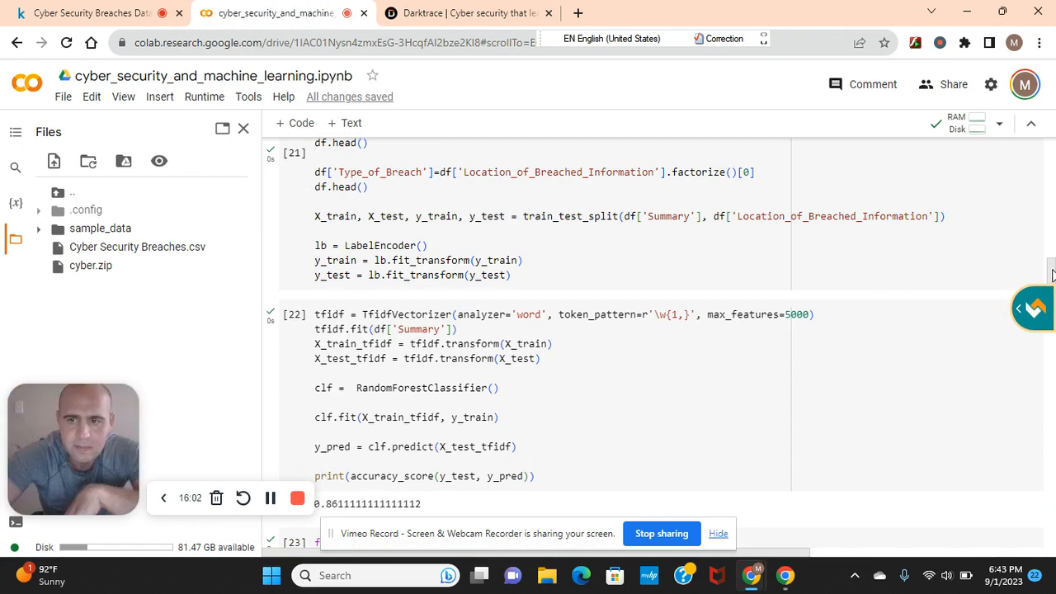
pyautogui.scroll(3)
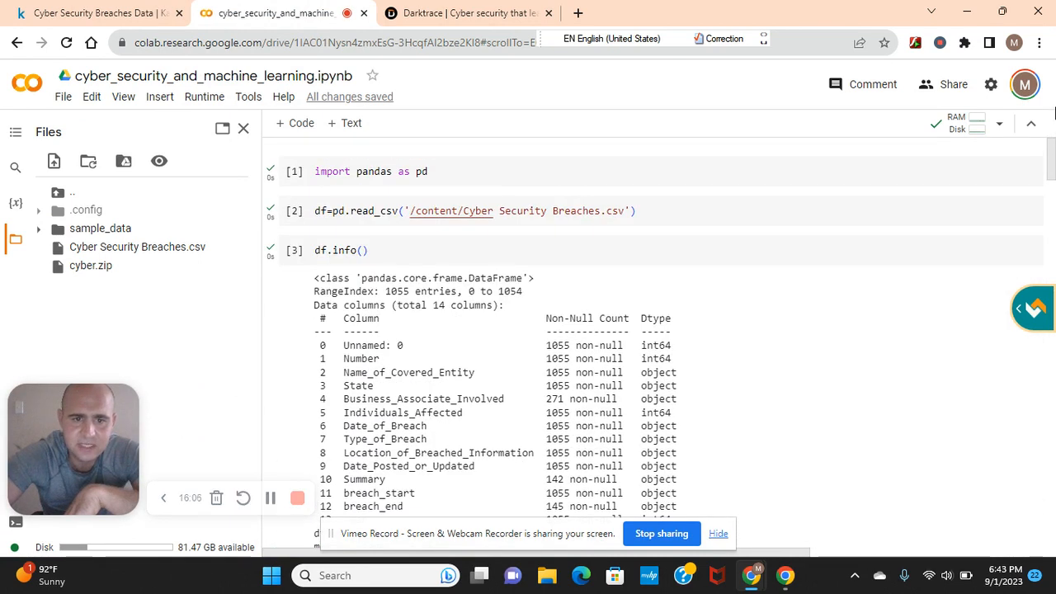
pyautogui.scroll(-3)
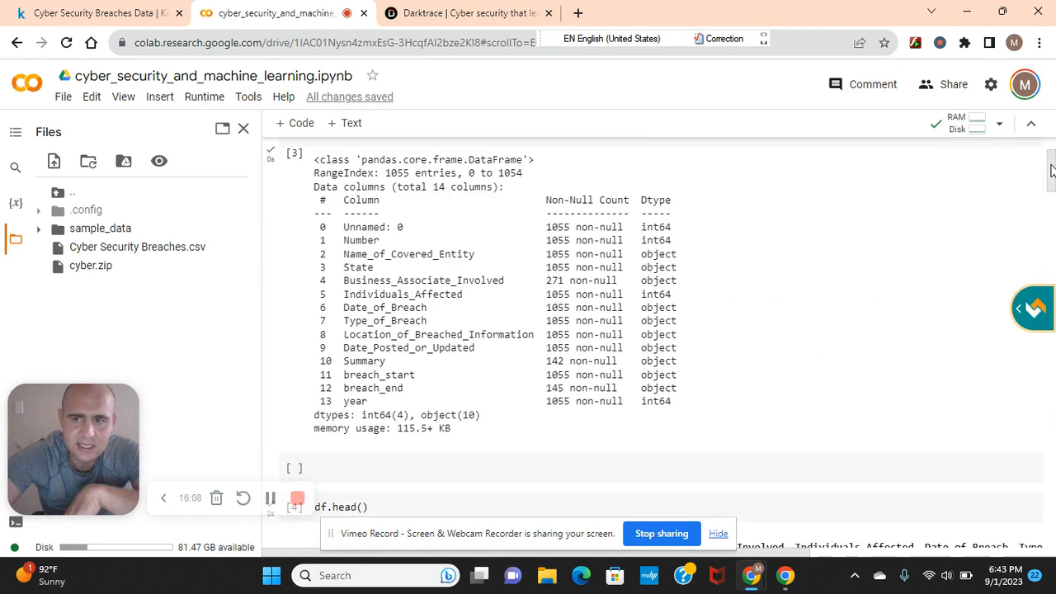
pyautogui.scroll(-3)
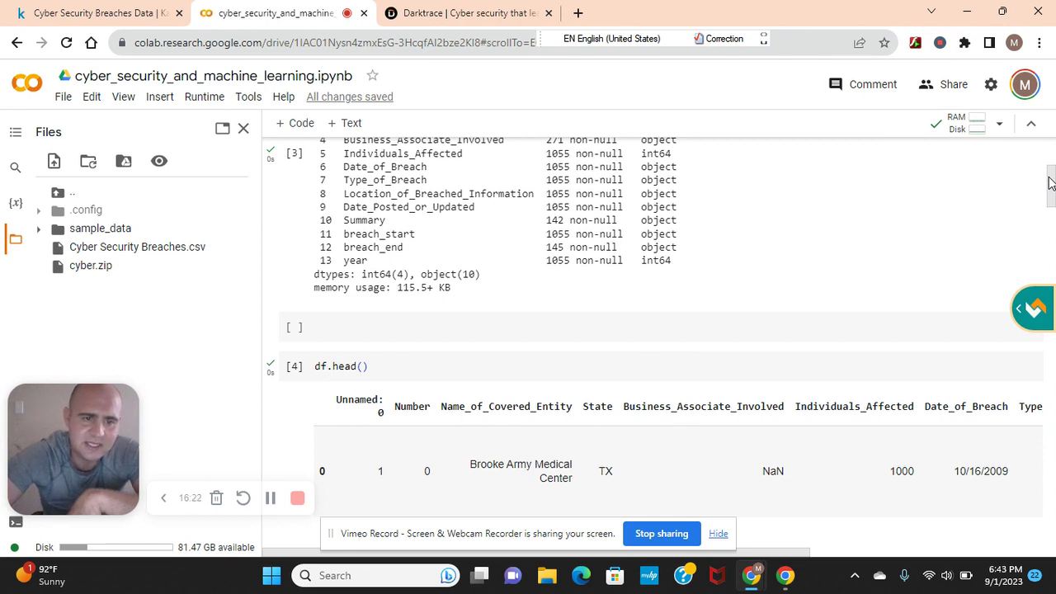
pyautogui.scroll(-3)
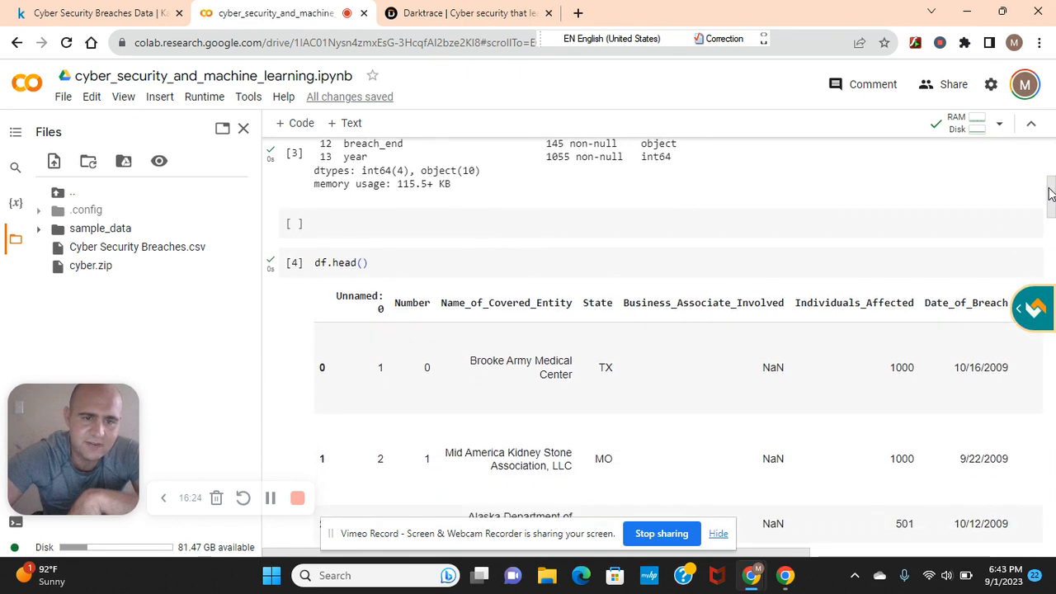
pyautogui.scroll(-3)
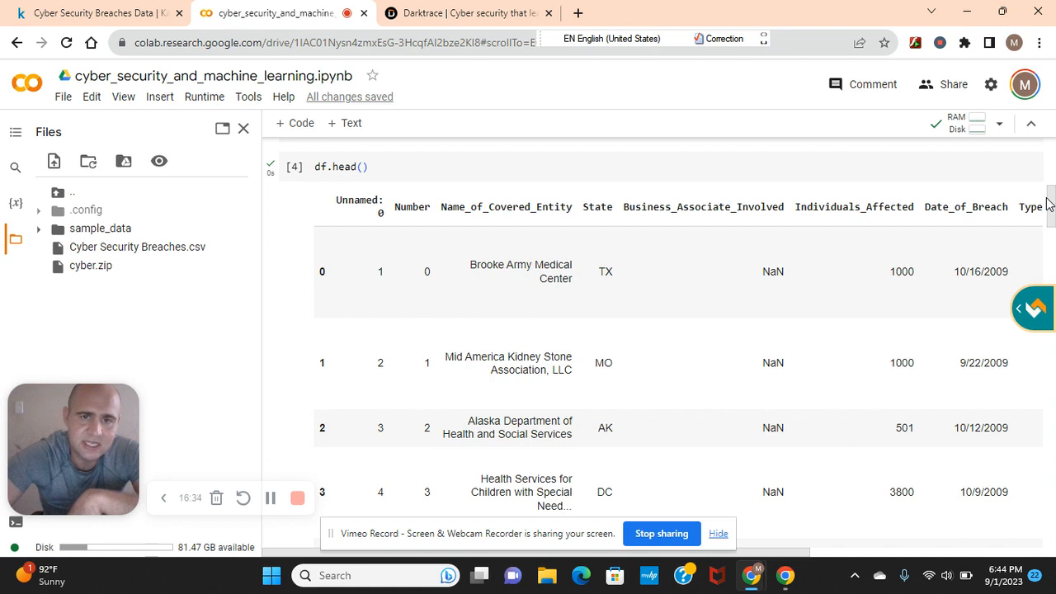
pyautogui.scroll(-3)
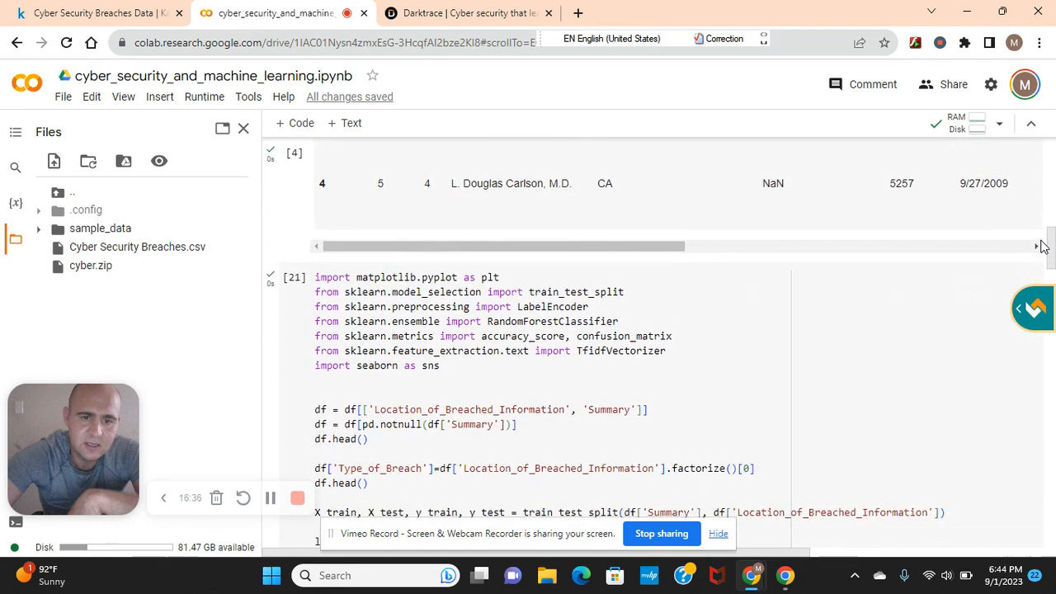
pyautogui.scroll(-3)
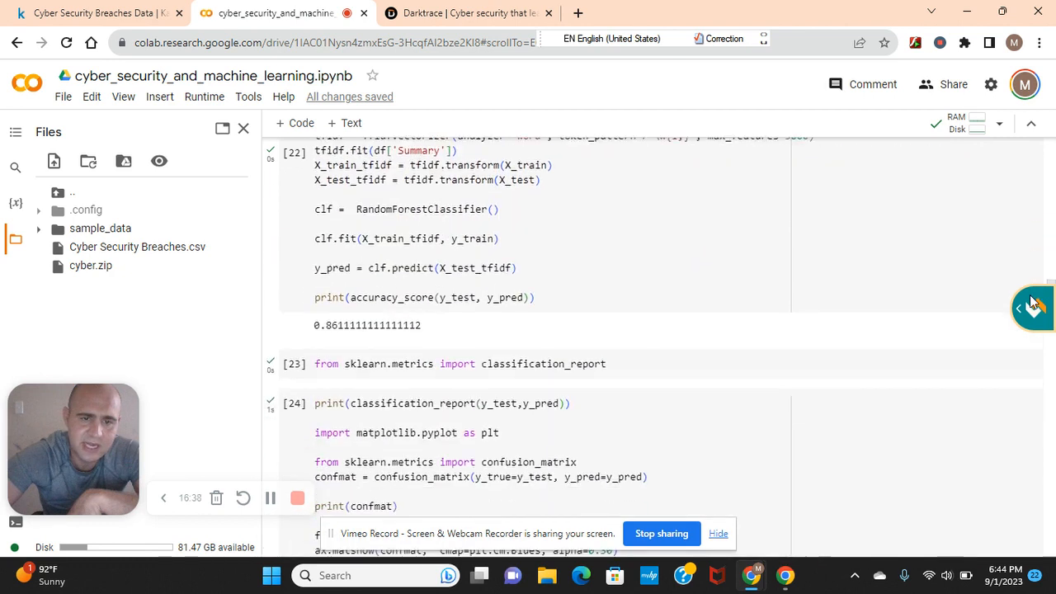
pyautogui.scroll(-3)
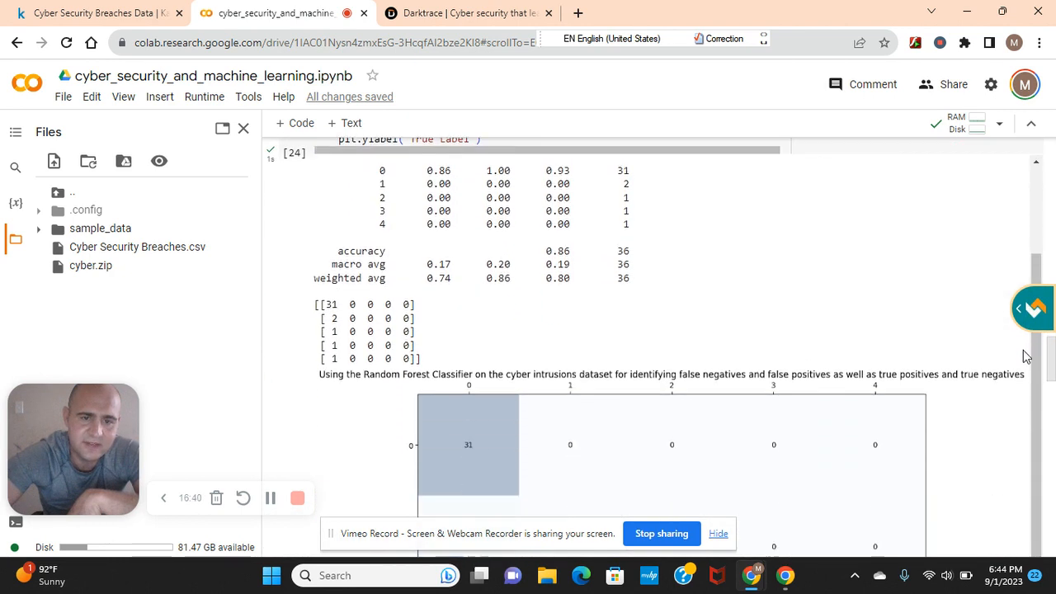
pyautogui.scroll(-3)
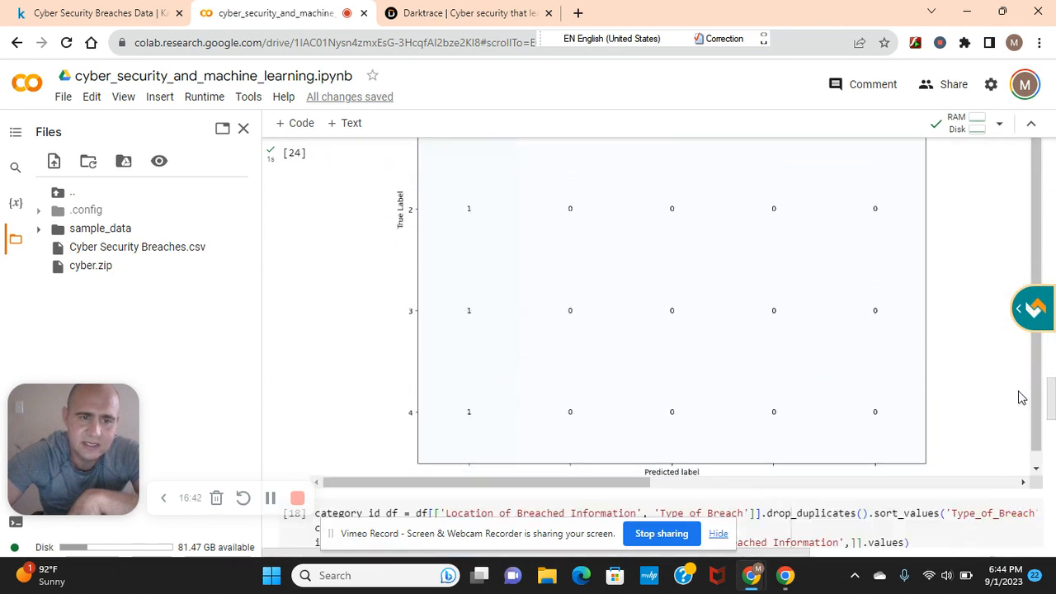
pyautogui.scroll(3)
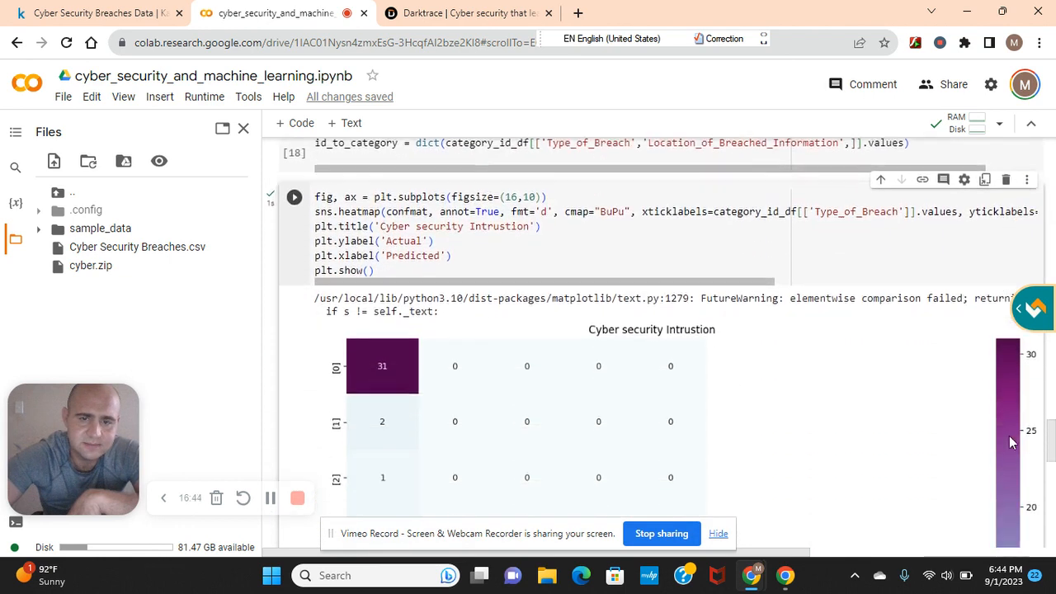
pyautogui.scroll(-3)
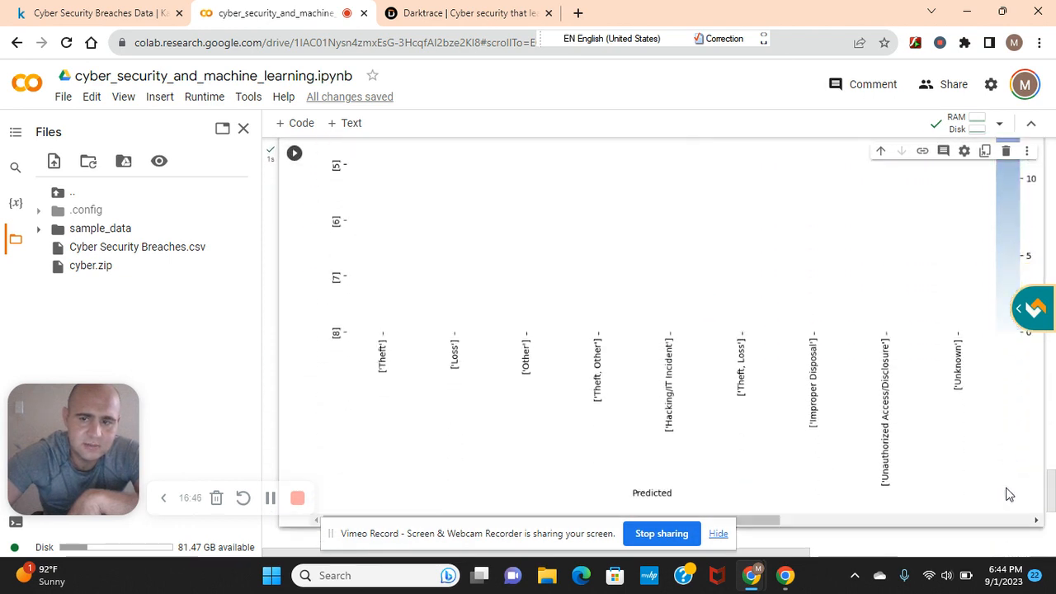
pyautogui.scroll(3)
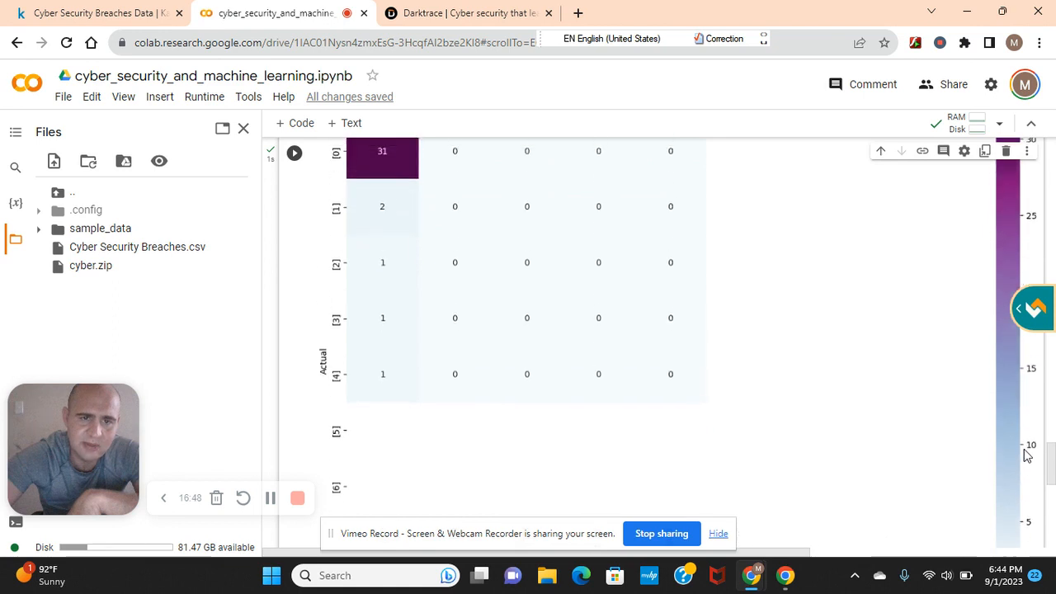
pyautogui.scroll(-3)
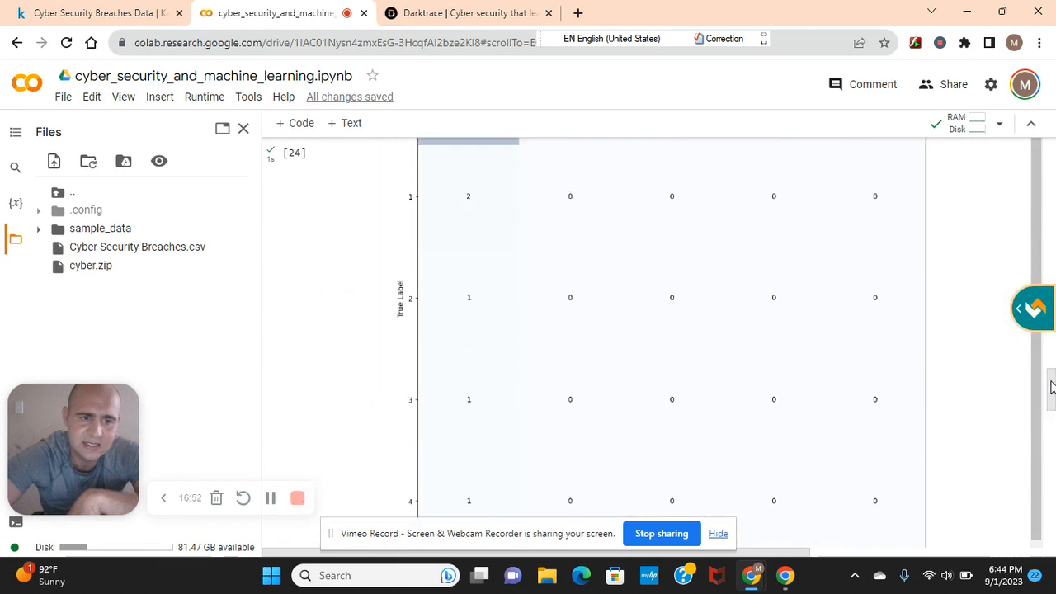
pyautogui.scroll(3)
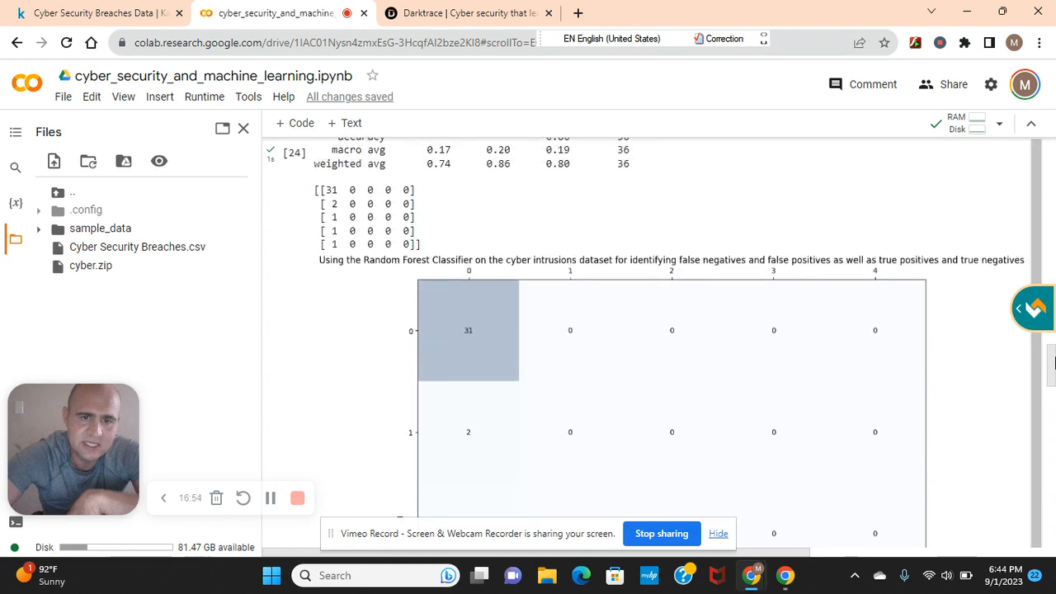
pyautogui.scroll(3)
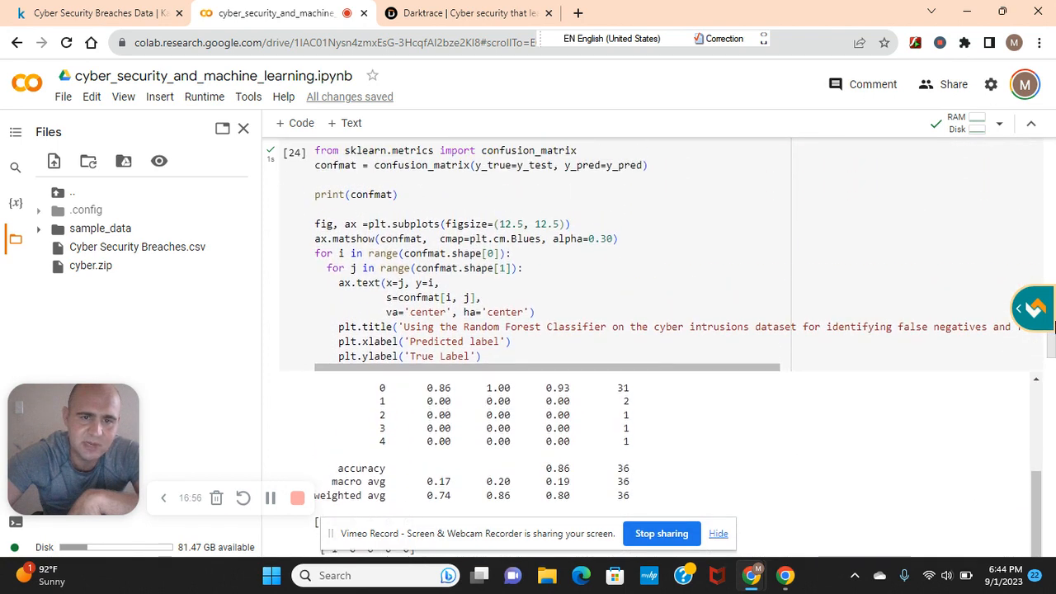
pyautogui.scroll(3)
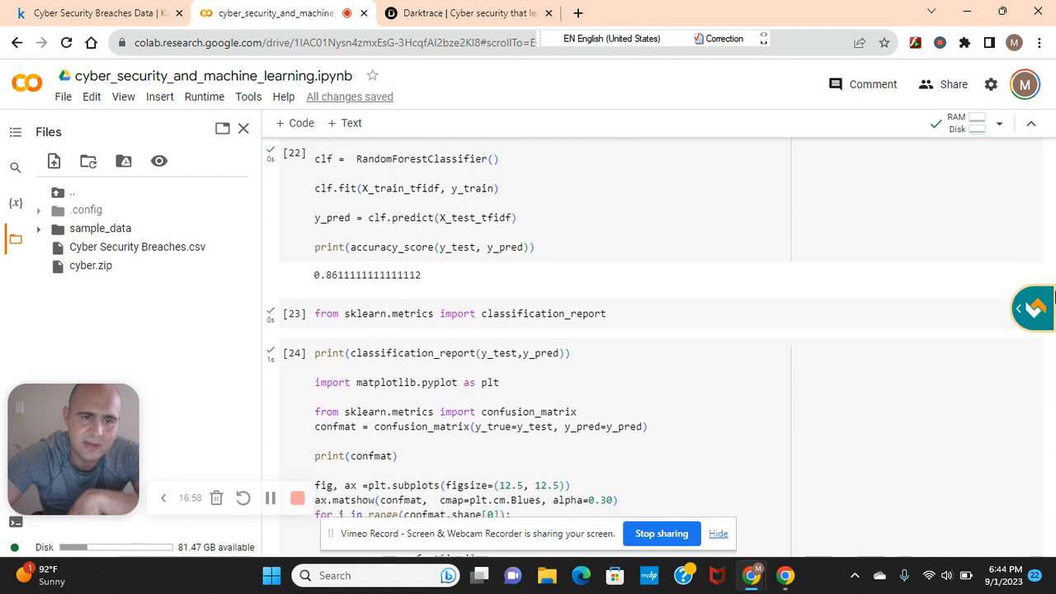
pyautogui.scroll(3)
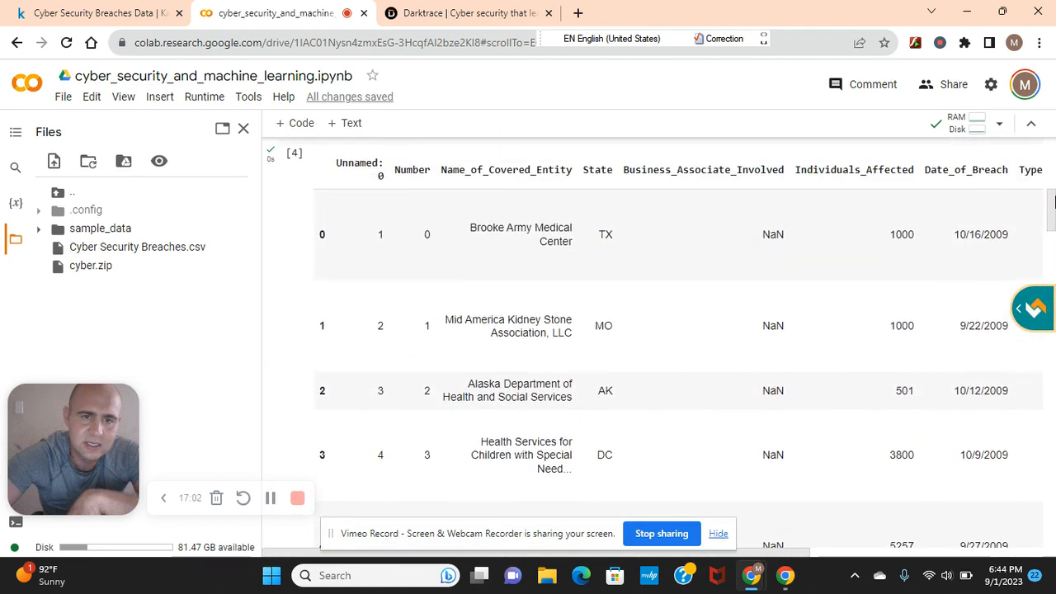
pyautogui.scroll(3)
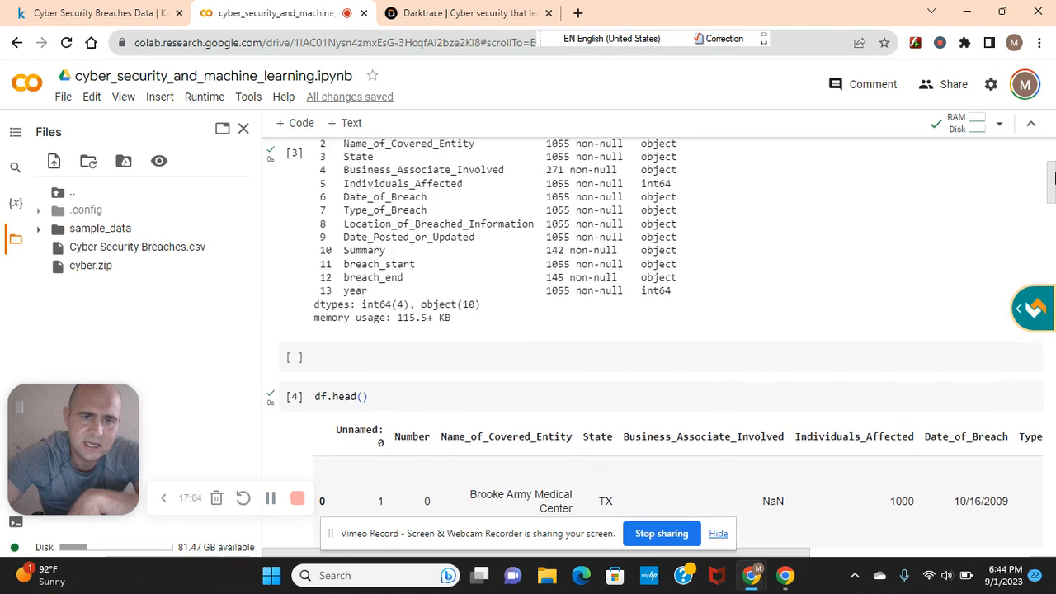
pyautogui.scroll(3)
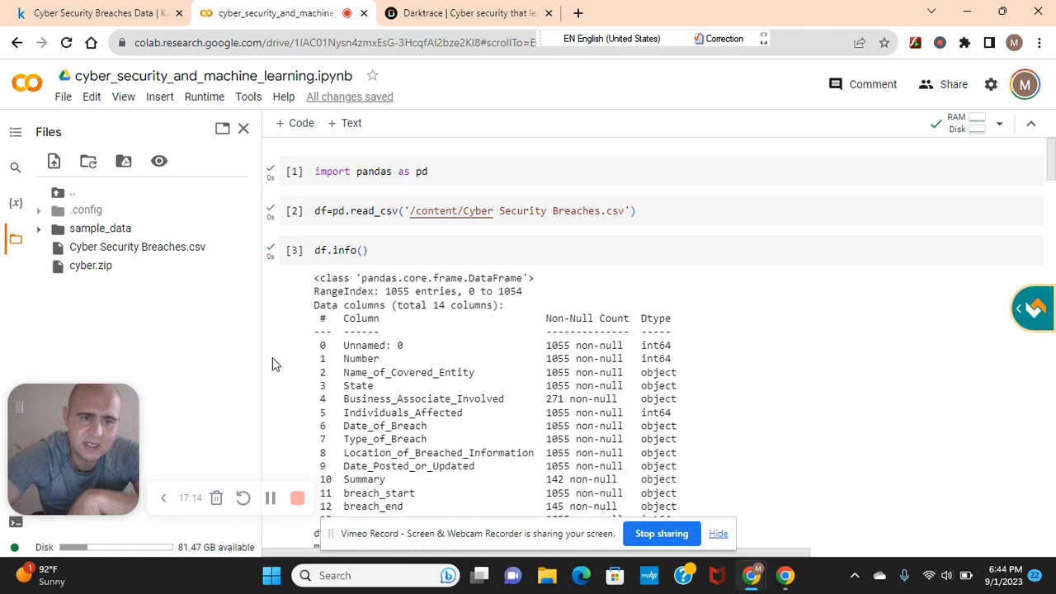
pyautogui.moveTo(235, 376)
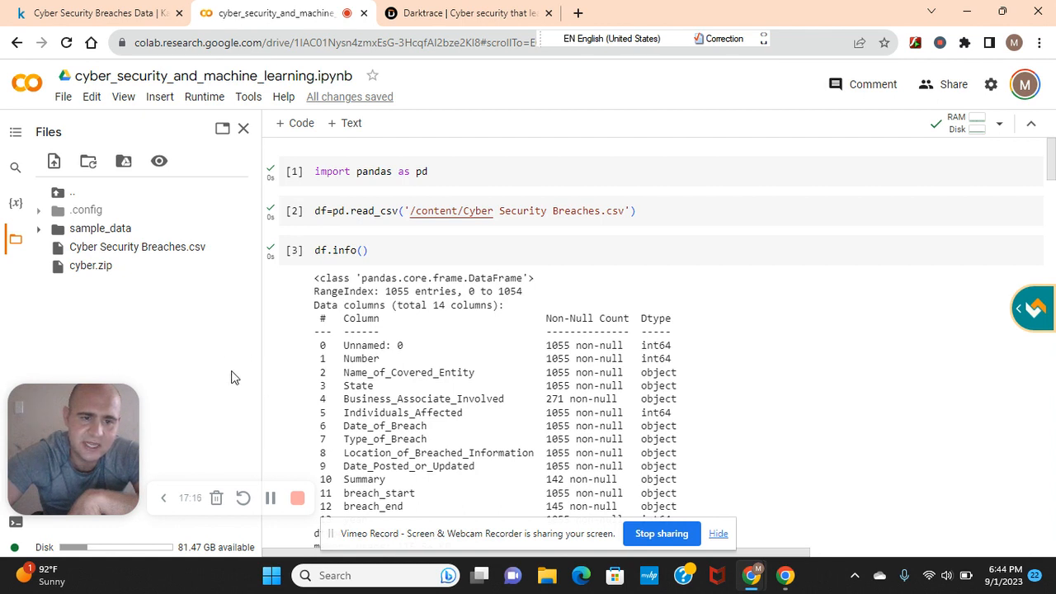